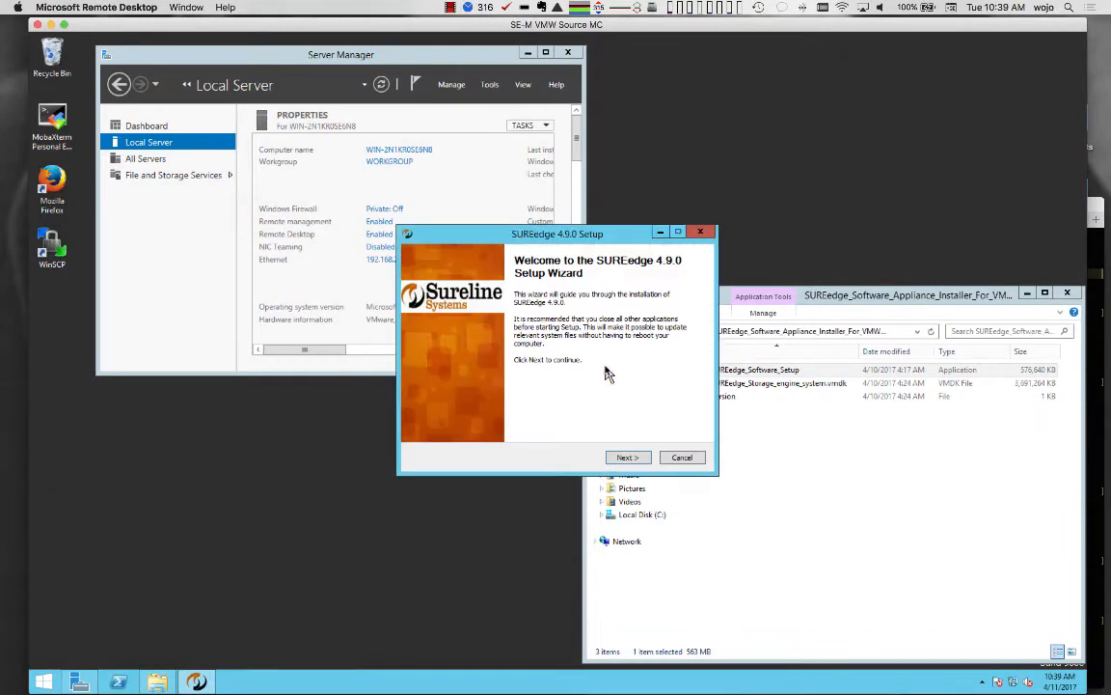
Install SUREedge Migrator with the VMware host details, naming the appliance 'SE-M Source - VMware'.
{"action": "left_click", "coordinate": [627, 457]}
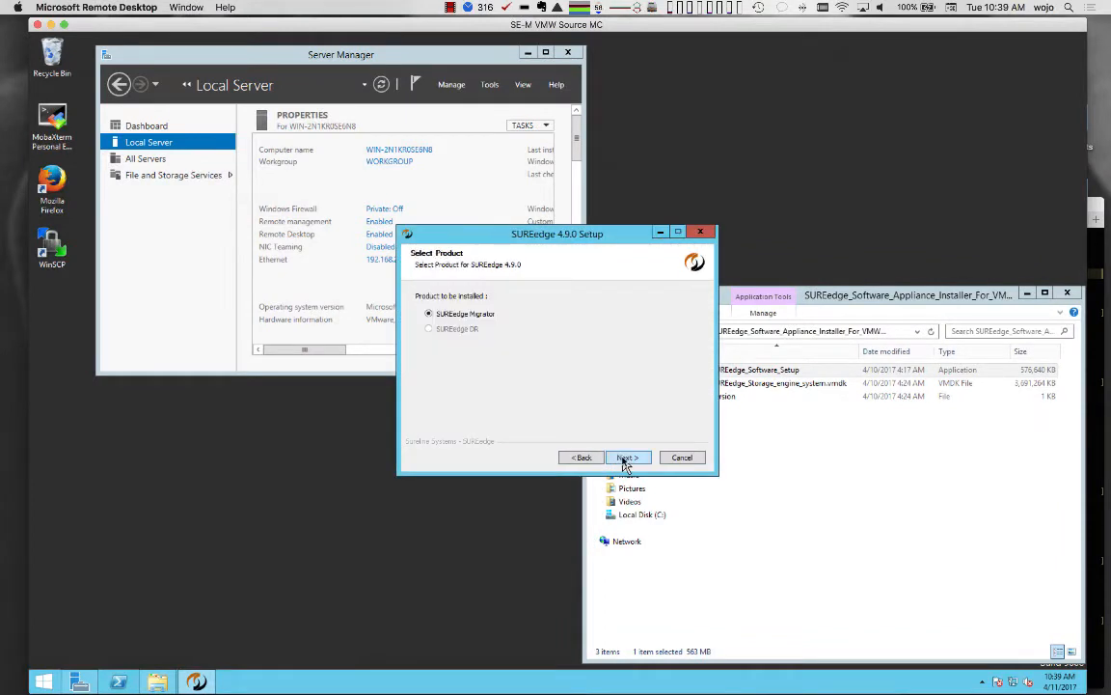
{"action": "left_click", "coordinate": [627, 458]}
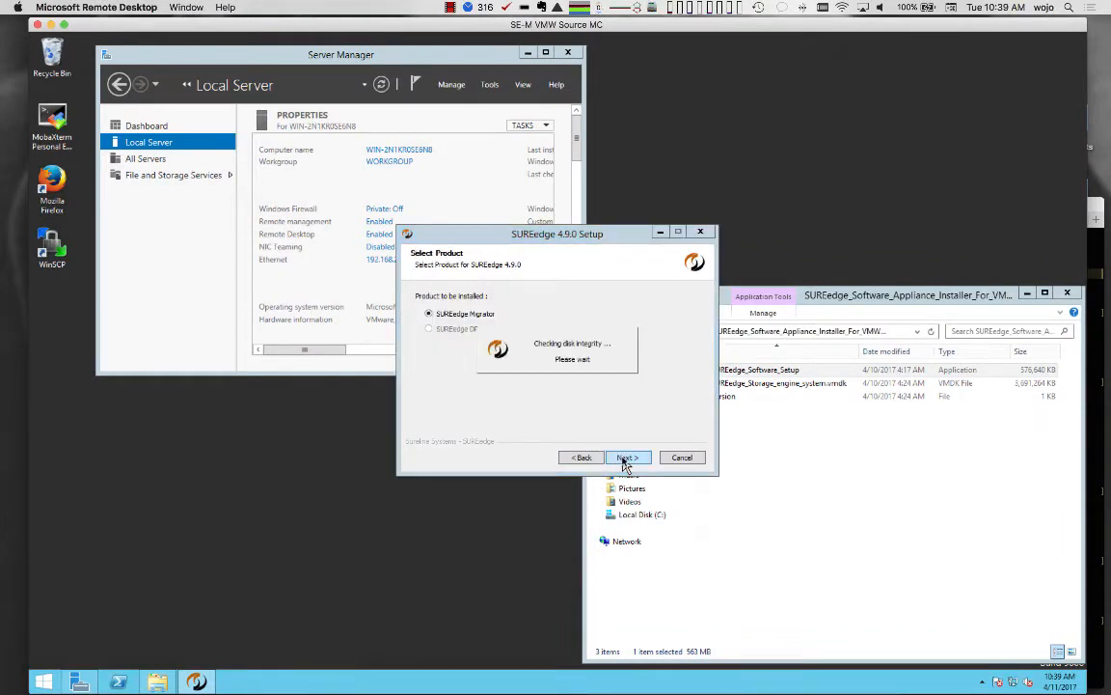
{"action": "left_click", "coordinate": [626, 458]}
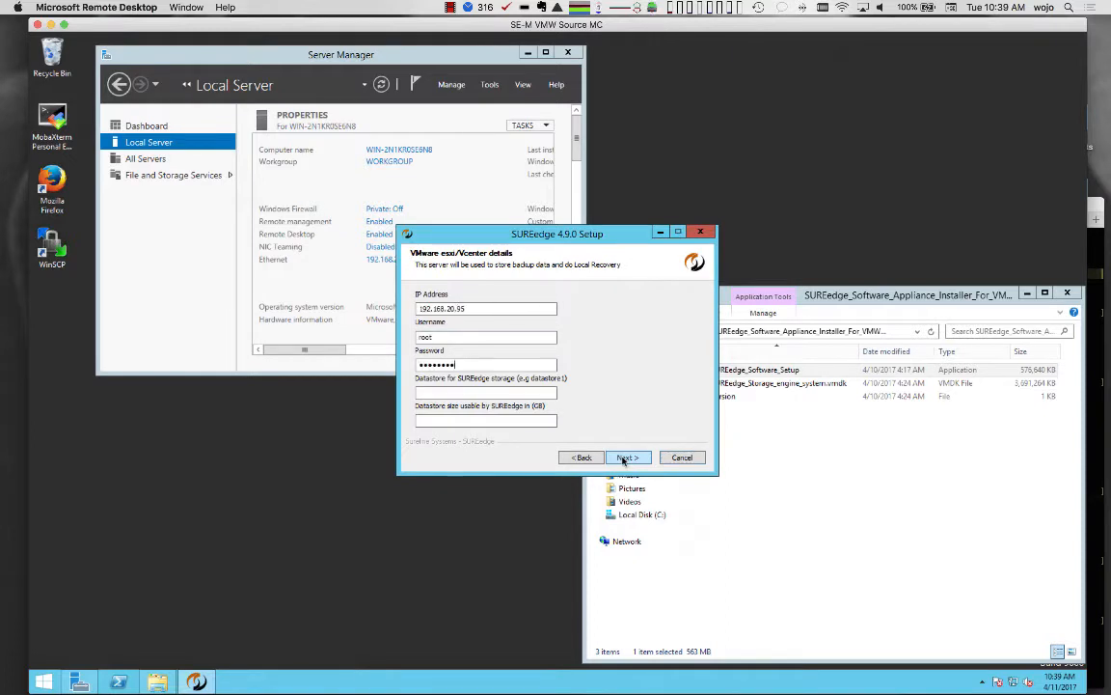
{"action": "left_click", "coordinate": [626, 458]}
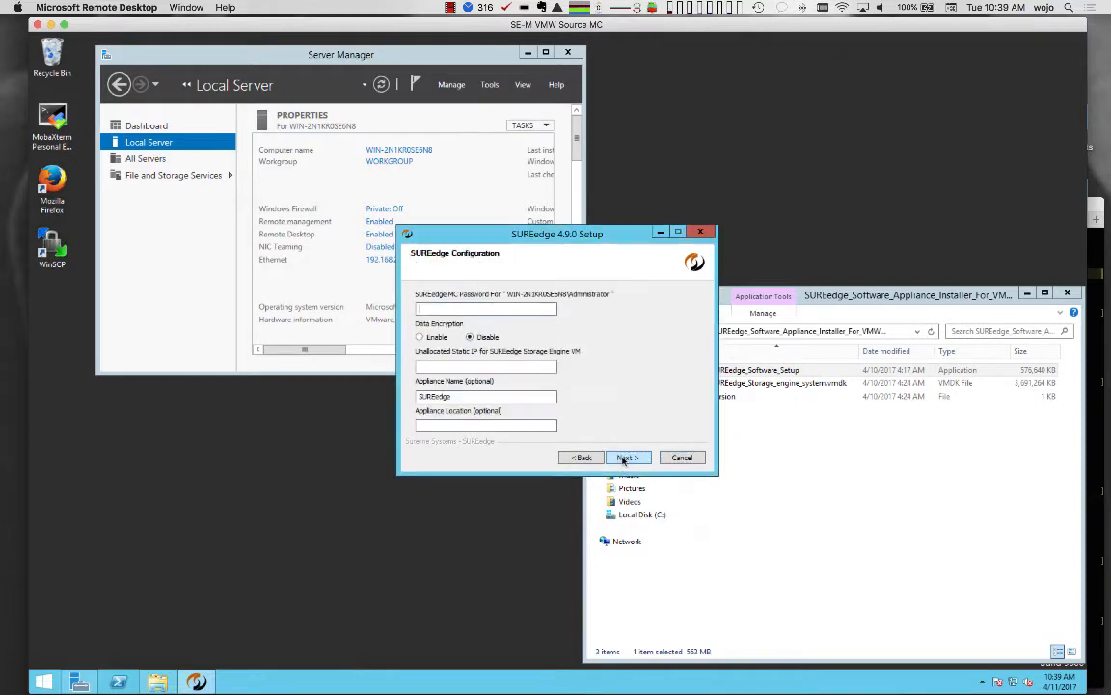
{"action": "type", "text": "SE-M Source - VMware"}
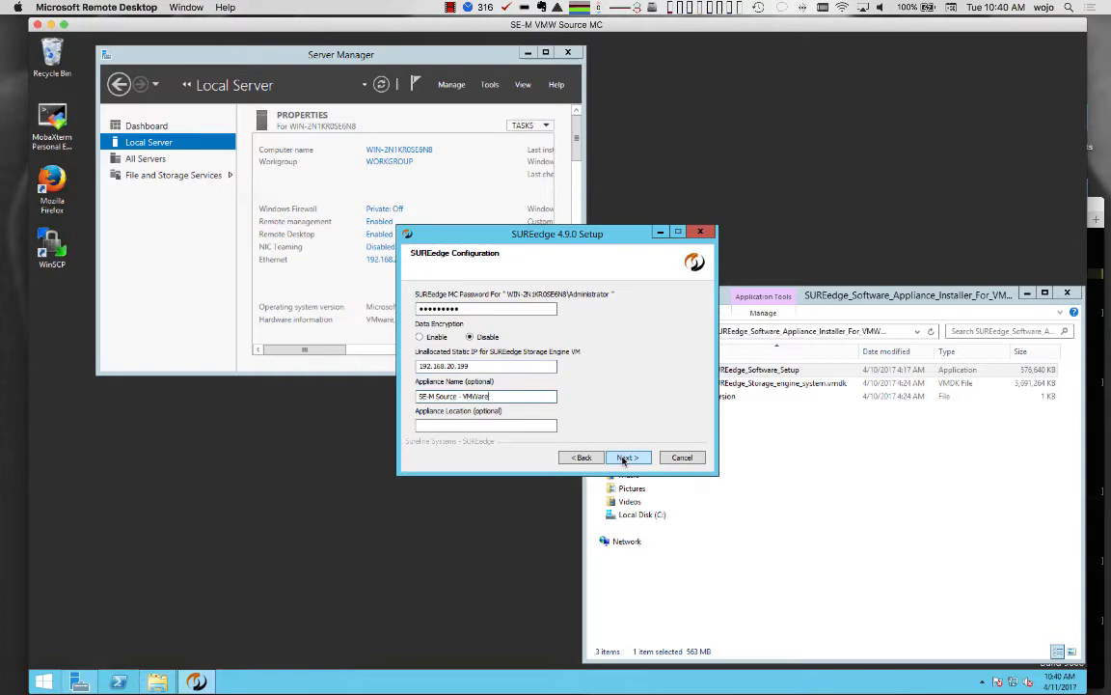
{"action": "left_click", "coordinate": [628, 458]}
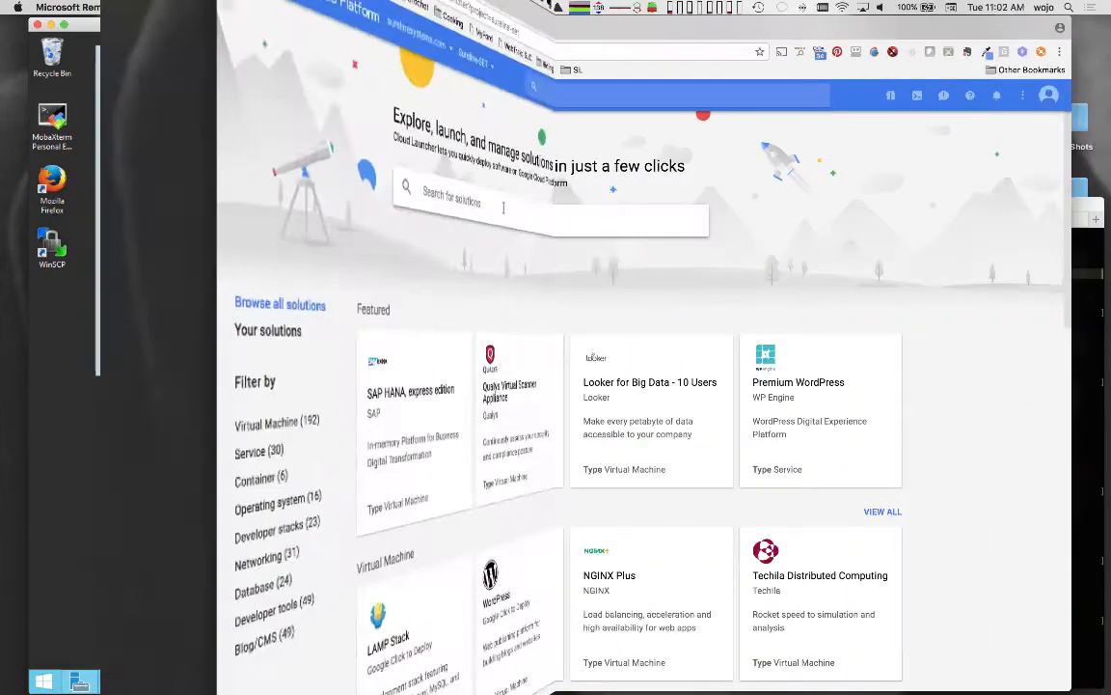
Search Cloud Launcher for 'migration' and deploy SUREedge Migrator on Compute Engine.
{"action": "type", "text": "migration"}
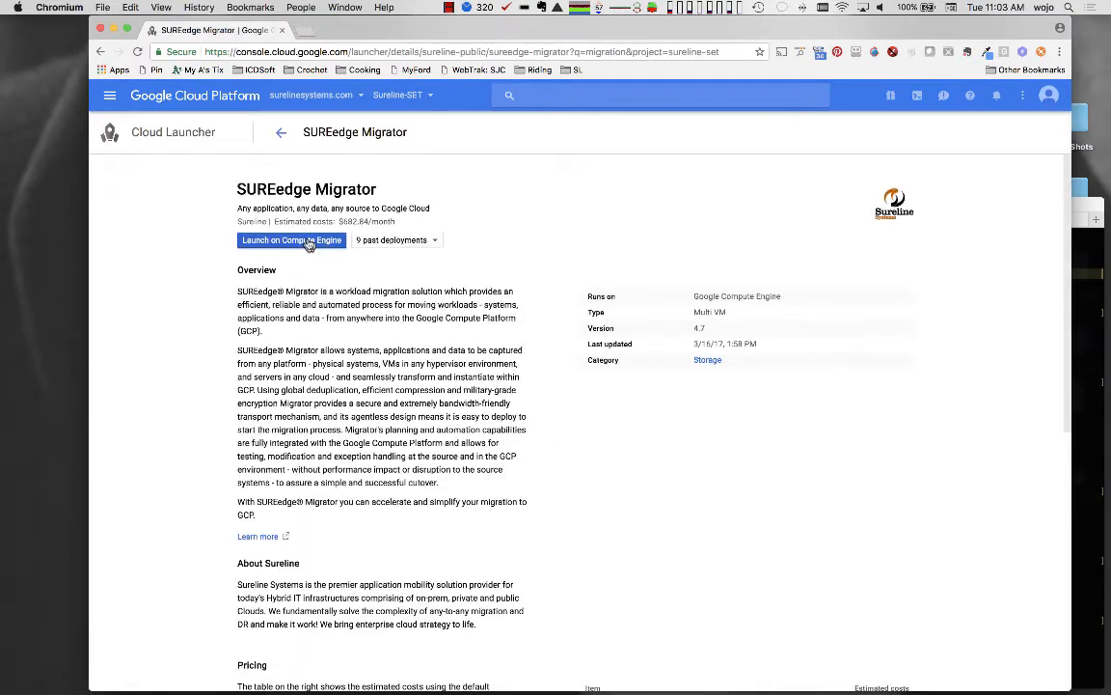
{"action": "left_click", "coordinate": [290, 239]}
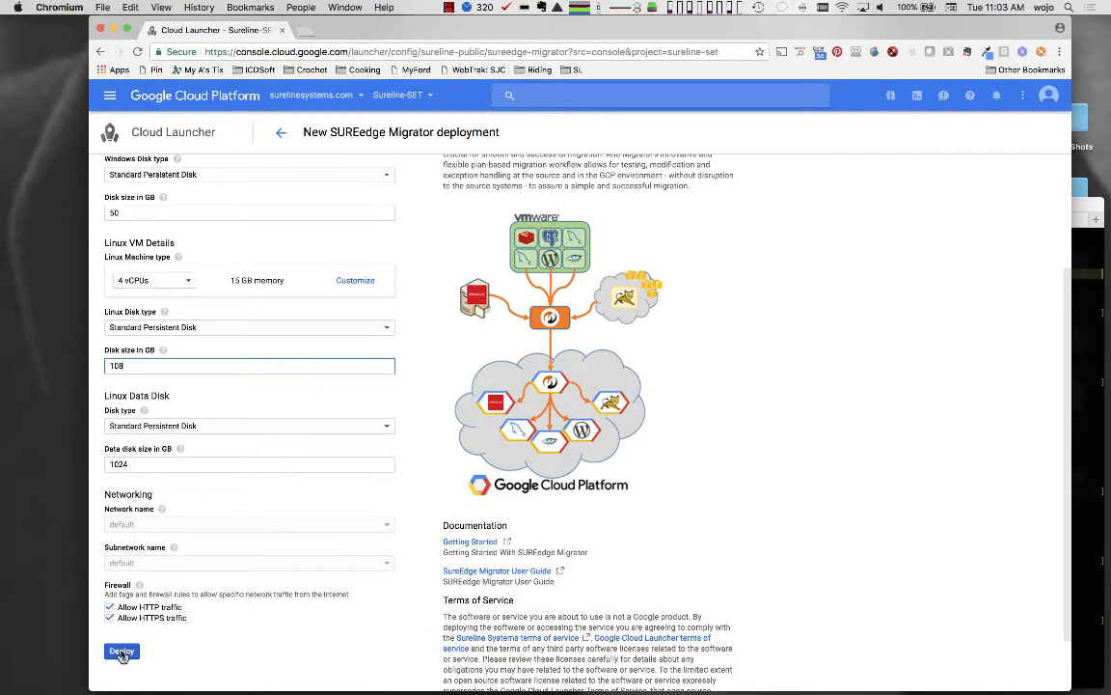
{"action": "left_click", "coordinate": [122, 650]}
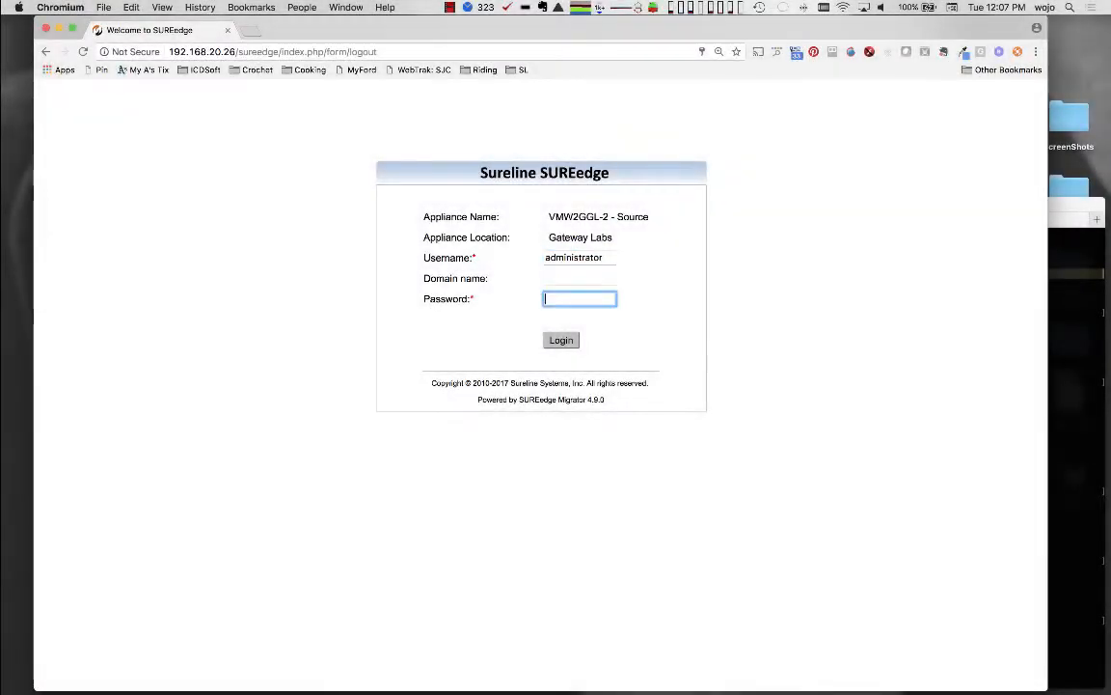
Log in and add Linux server acctsql1301 with user backup.
{"action": "left_click", "coordinate": [560, 340]}
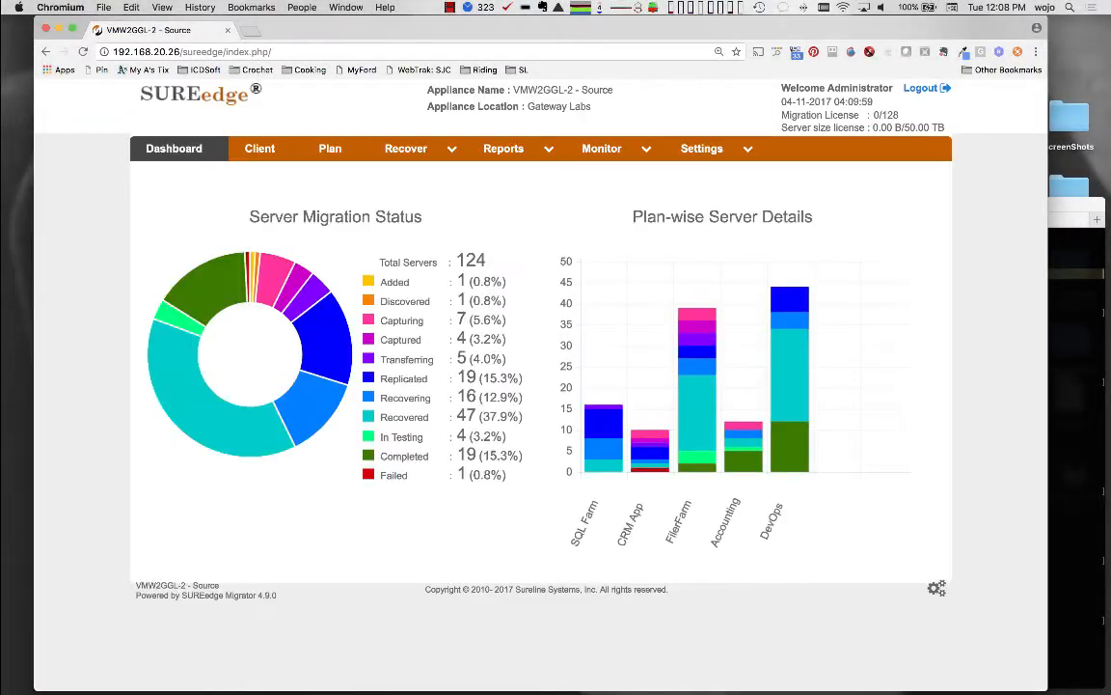
{"action": "left_click", "coordinate": [259, 147]}
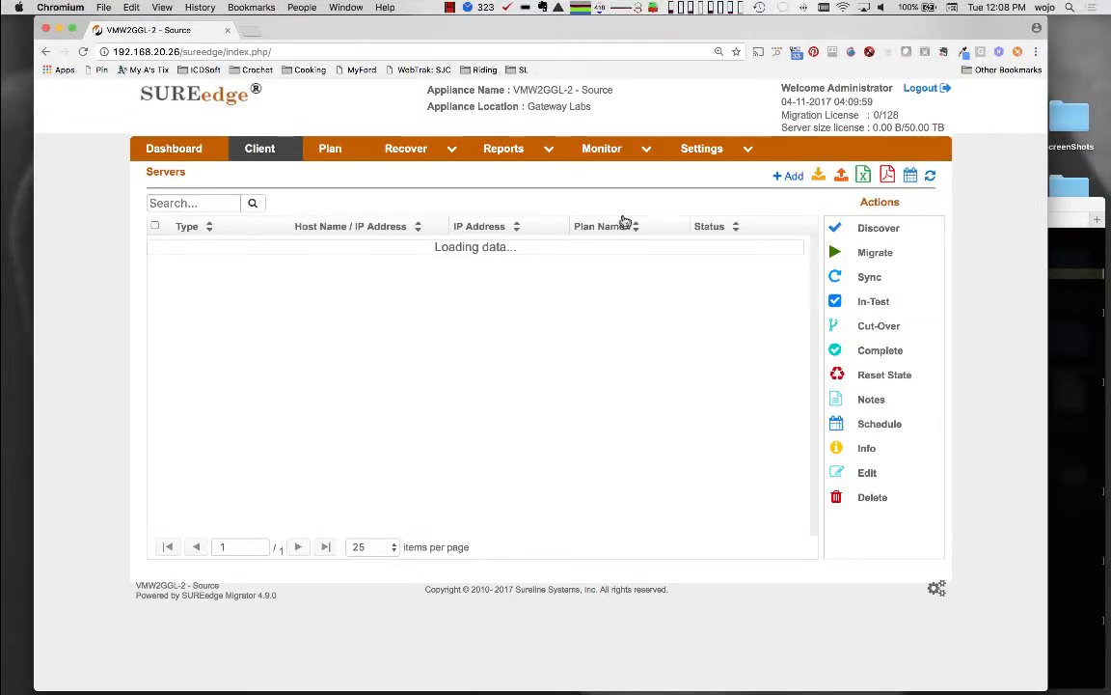
{"action": "left_click", "coordinate": [788, 175]}
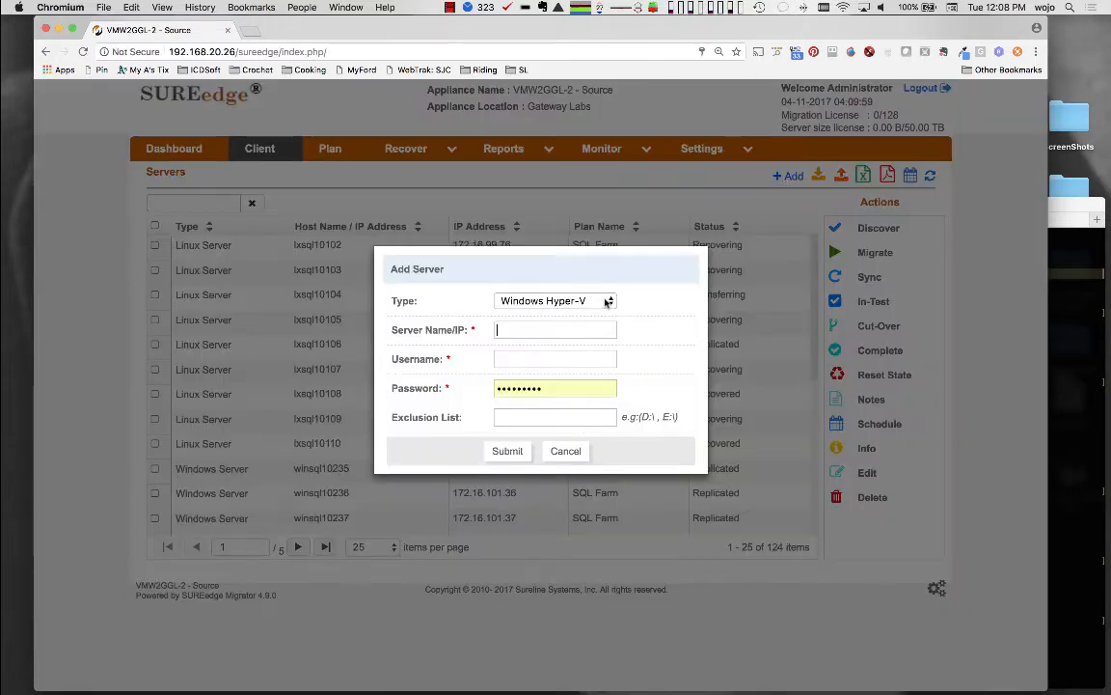
{"action": "left_click", "coordinate": [555, 300]}
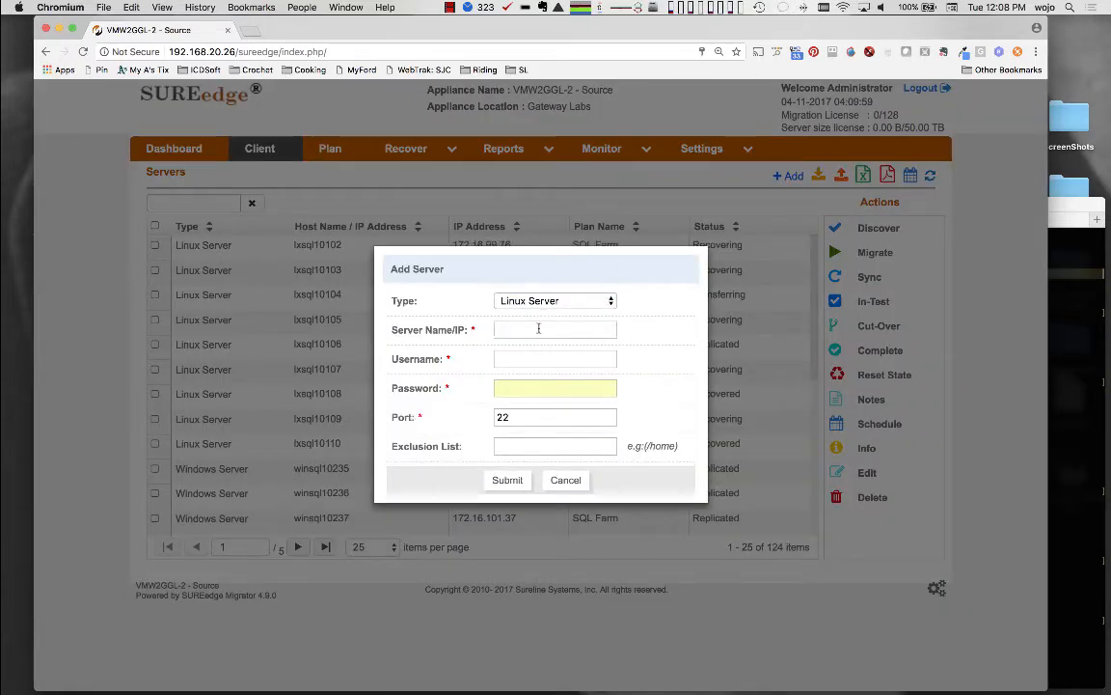
{"action": "type", "text": "acctsql1301"}
{"action": "type", "text": "backup"}
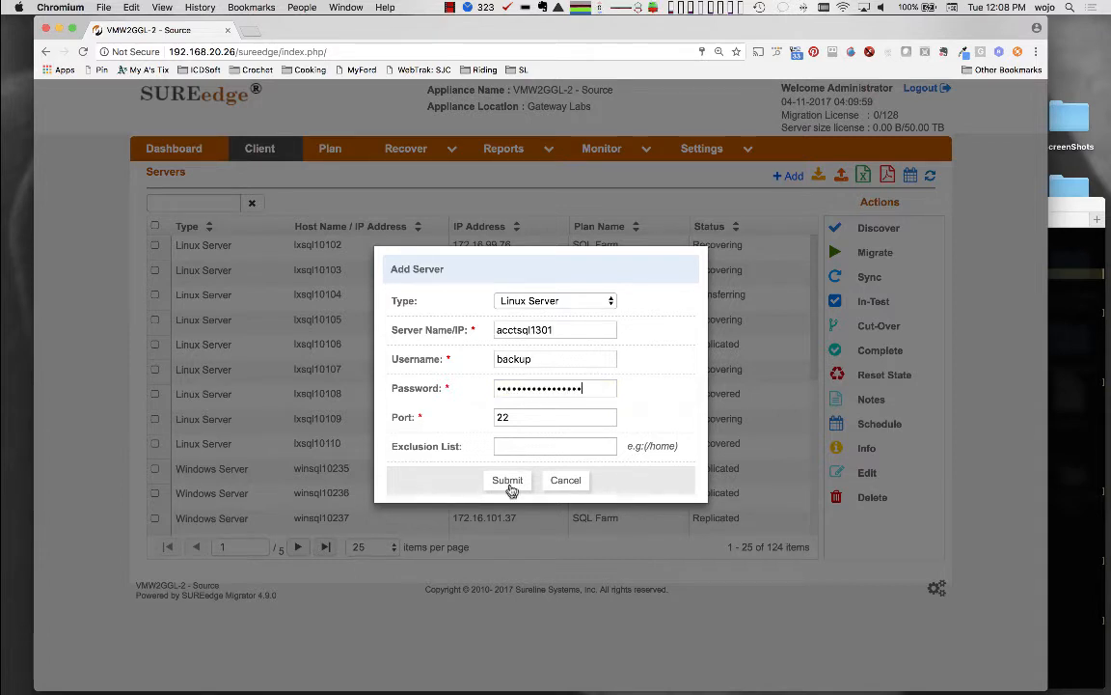
{"action": "left_click", "coordinate": [507, 480]}
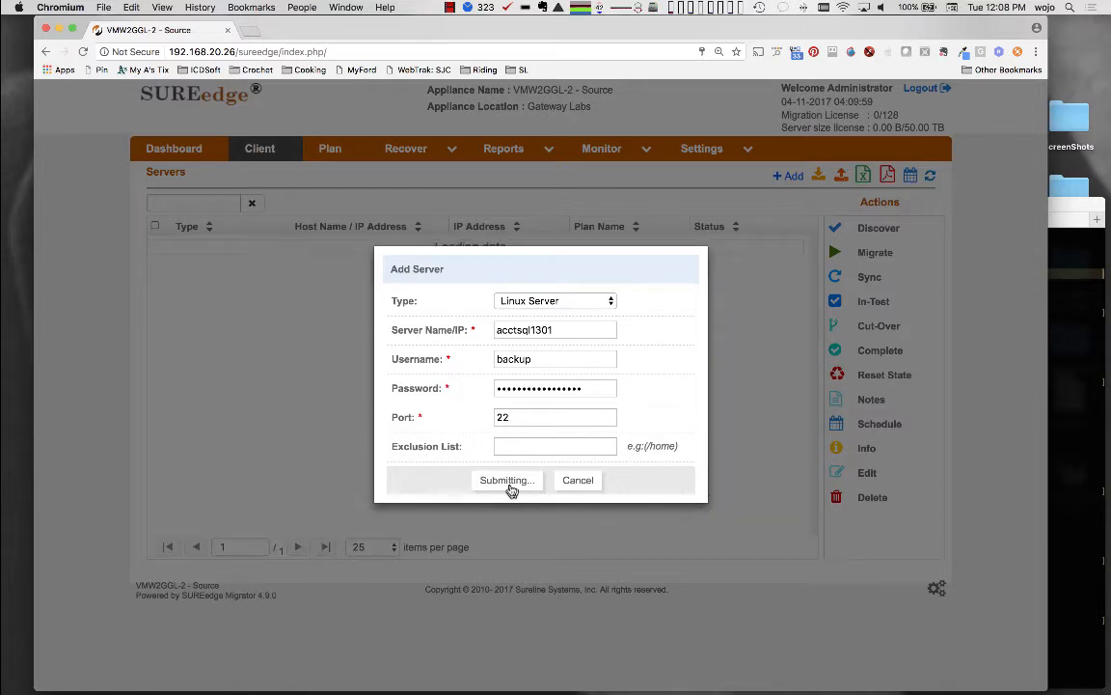
{"action": "left_click", "coordinate": [507, 480]}
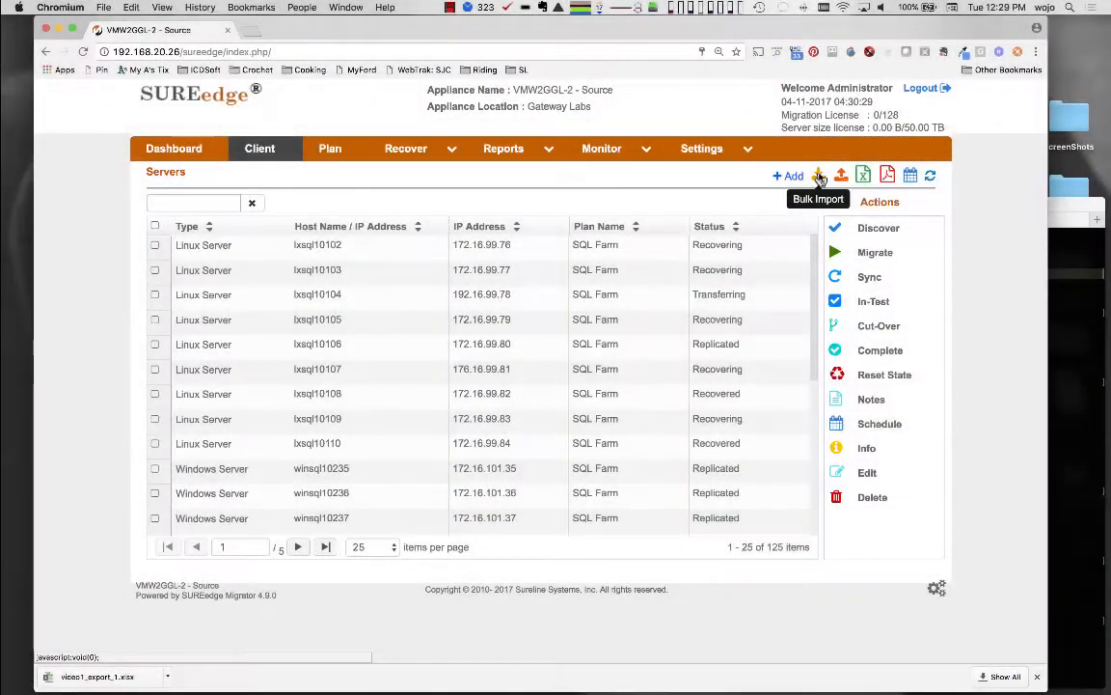
Bulk-import servers from the Systems2Migrate file, declining server 192.168.101.8.
{"action": "left_click", "coordinate": [818, 175]}
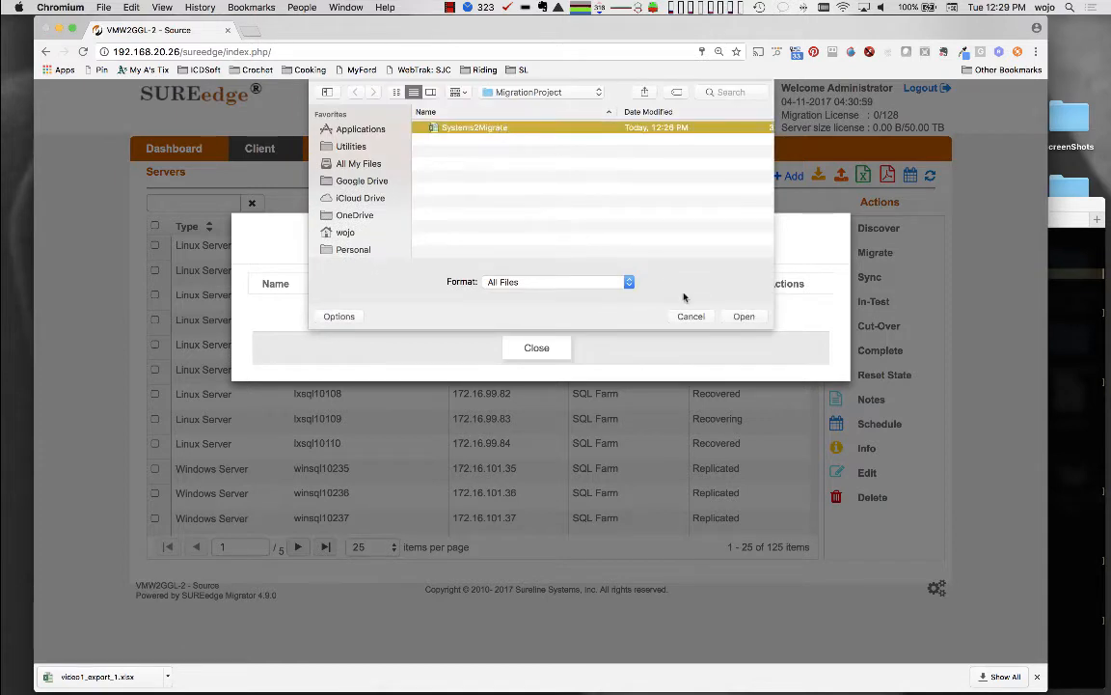
{"action": "left_click", "coordinate": [744, 315]}
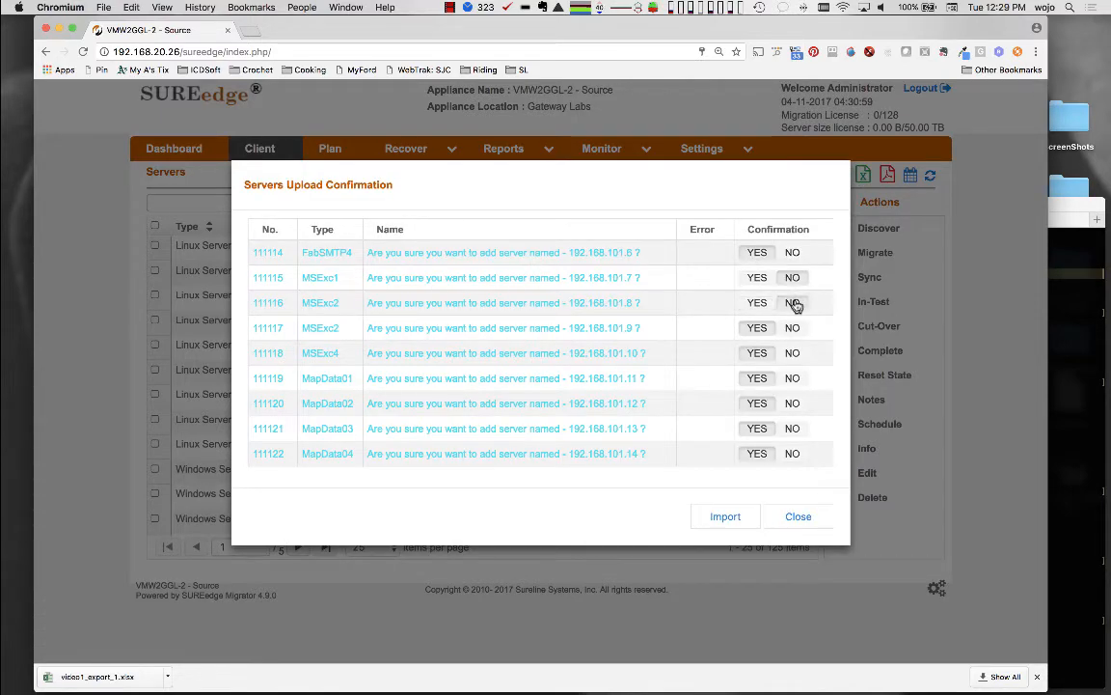
{"action": "left_click", "coordinate": [798, 516]}
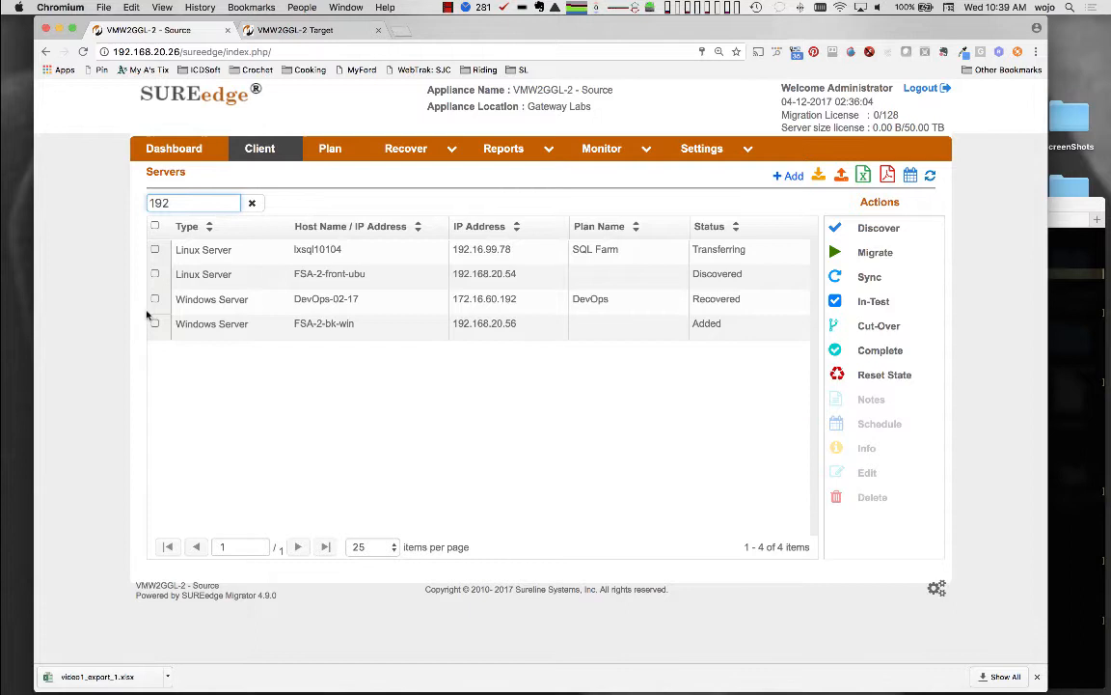
Run discovery immediately on the FSA-2-bk-win server.
{"action": "left_click", "coordinate": [154, 323]}
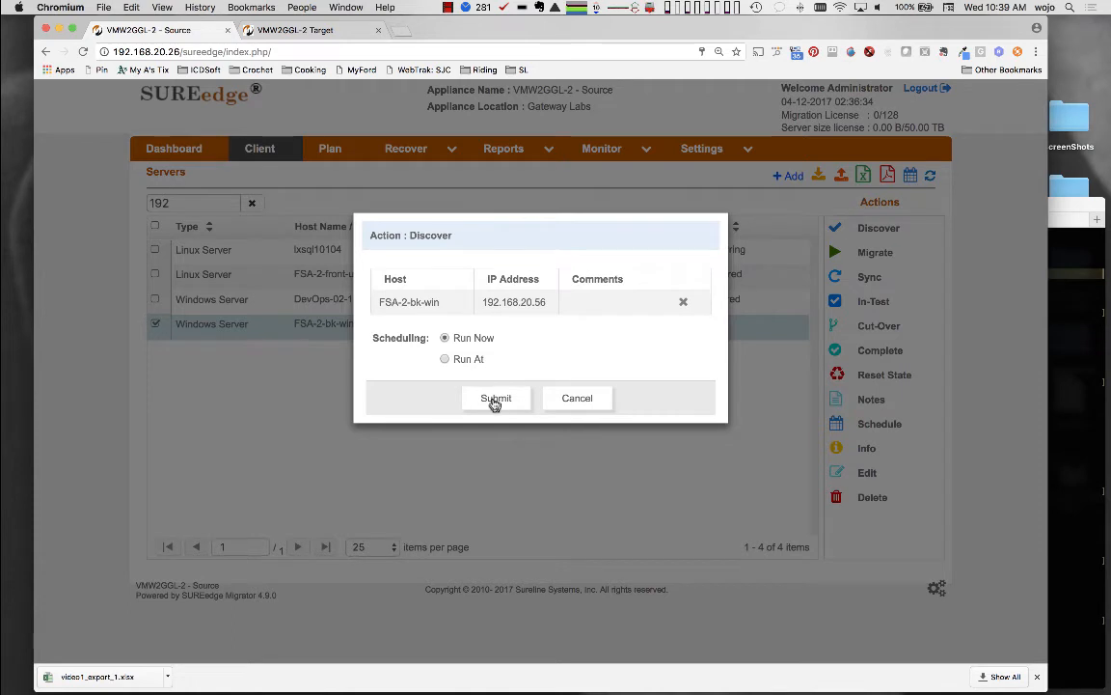
{"action": "left_click", "coordinate": [496, 397]}
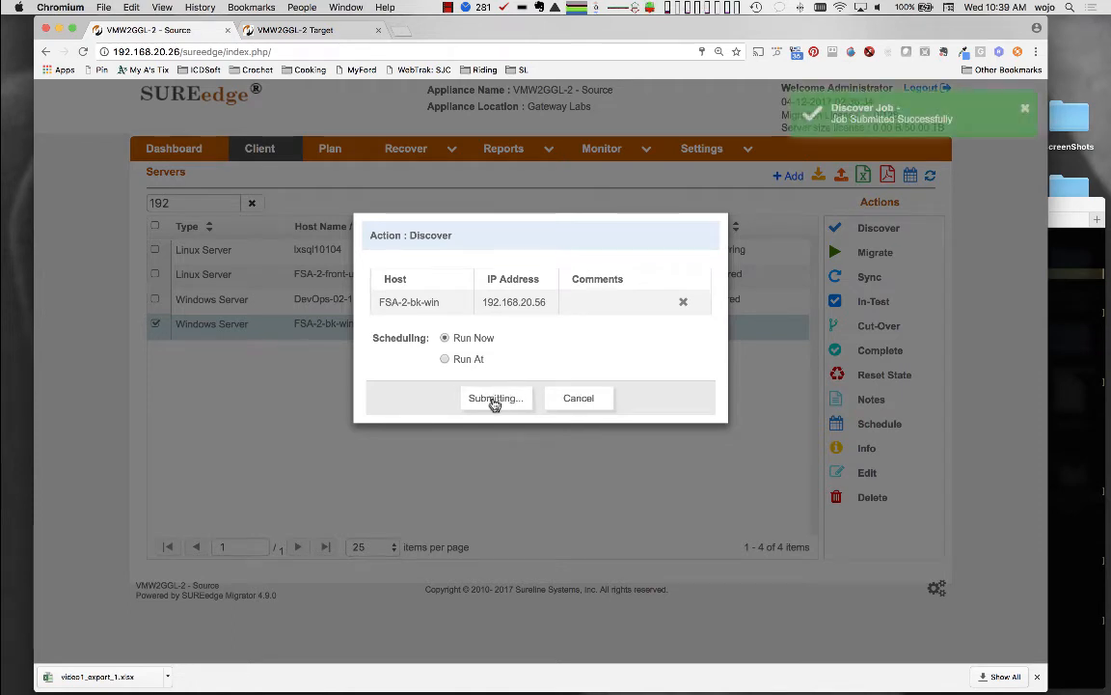
{"action": "left_click", "coordinate": [495, 397]}
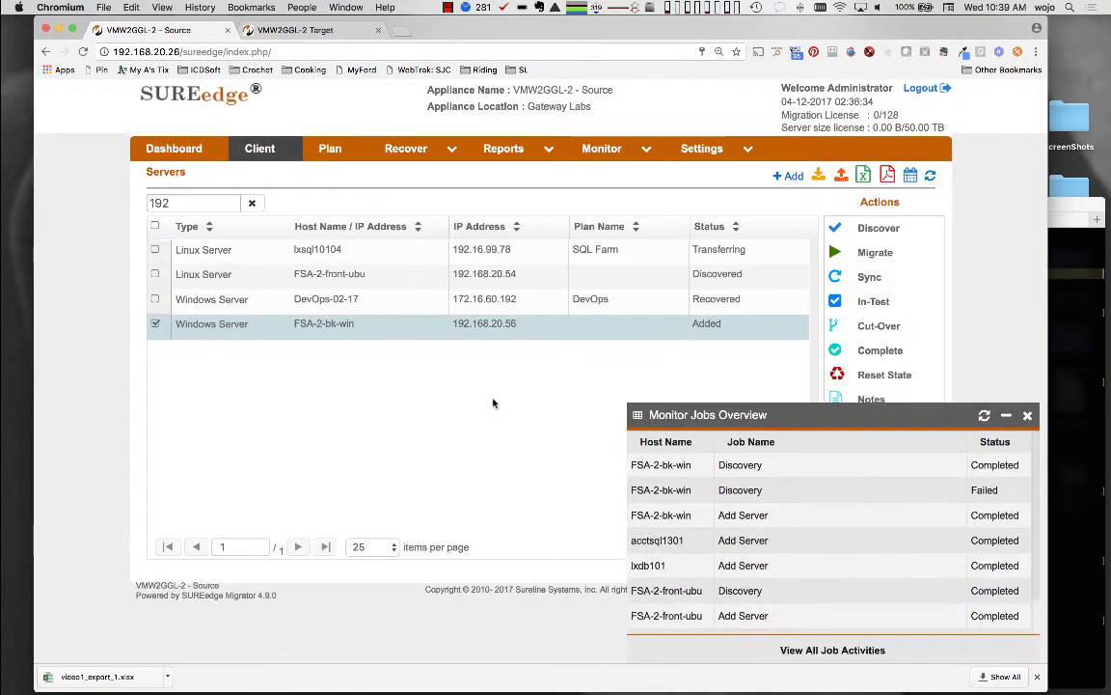
Check the running FSA-2-bk-win discovery job's details in Monitor > Jobs.
{"action": "left_click", "coordinate": [602, 148]}
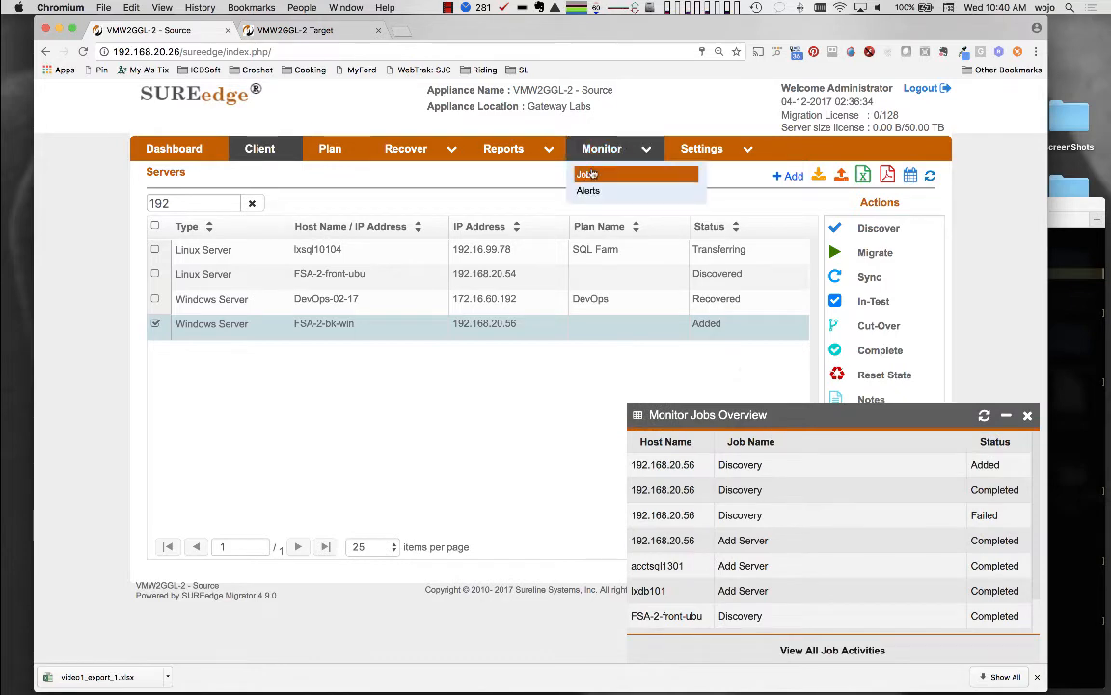
{"action": "left_click", "coordinate": [586, 173]}
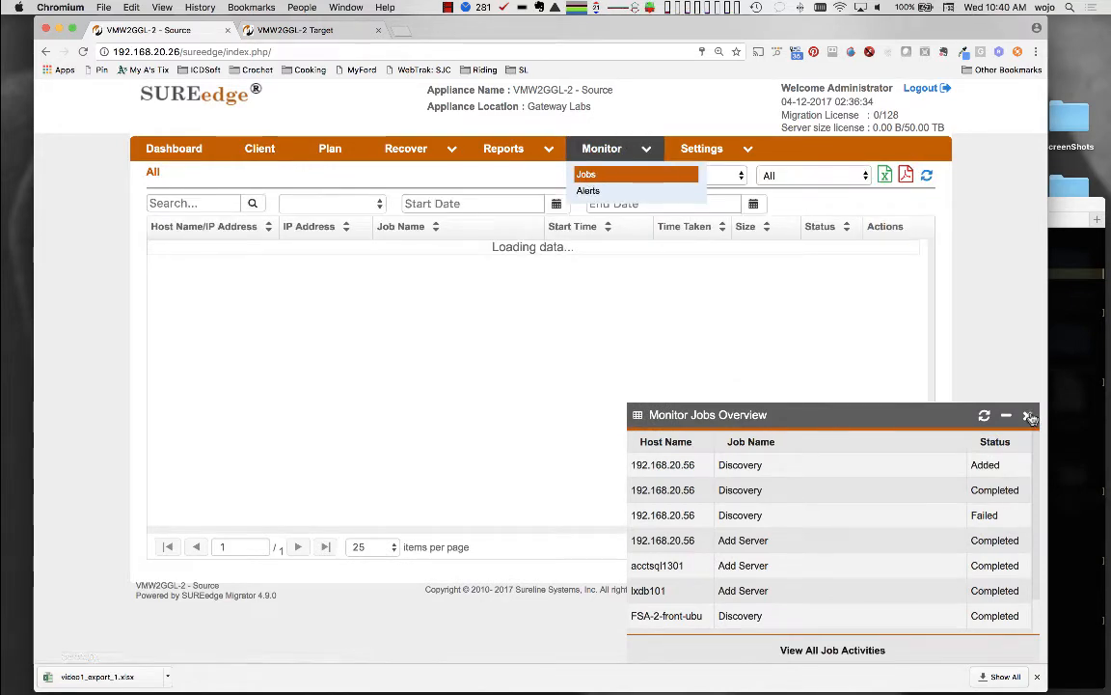
{"action": "left_click", "coordinate": [1030, 415]}
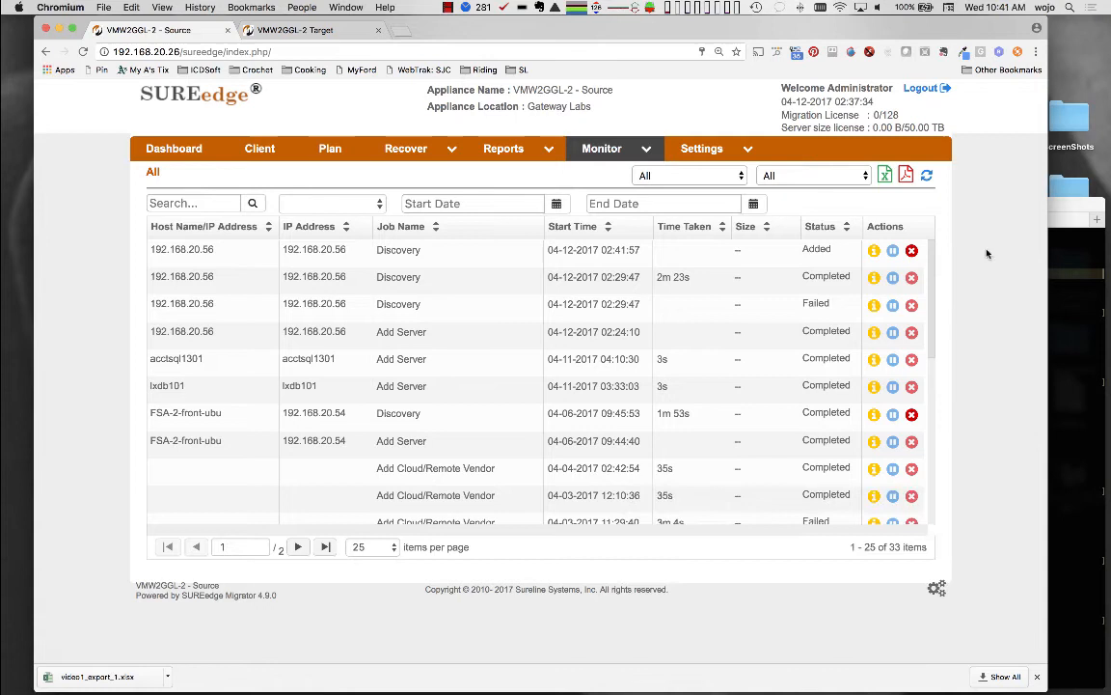
{"action": "left_click", "coordinate": [926, 174]}
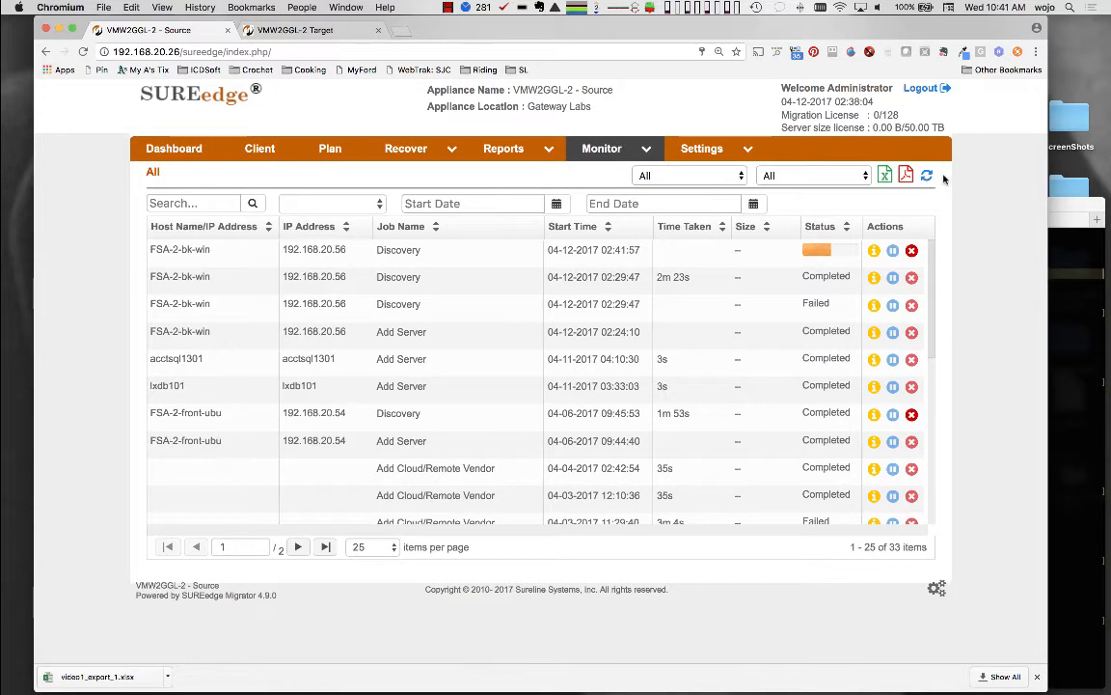
{"action": "left_click", "coordinate": [873, 251]}
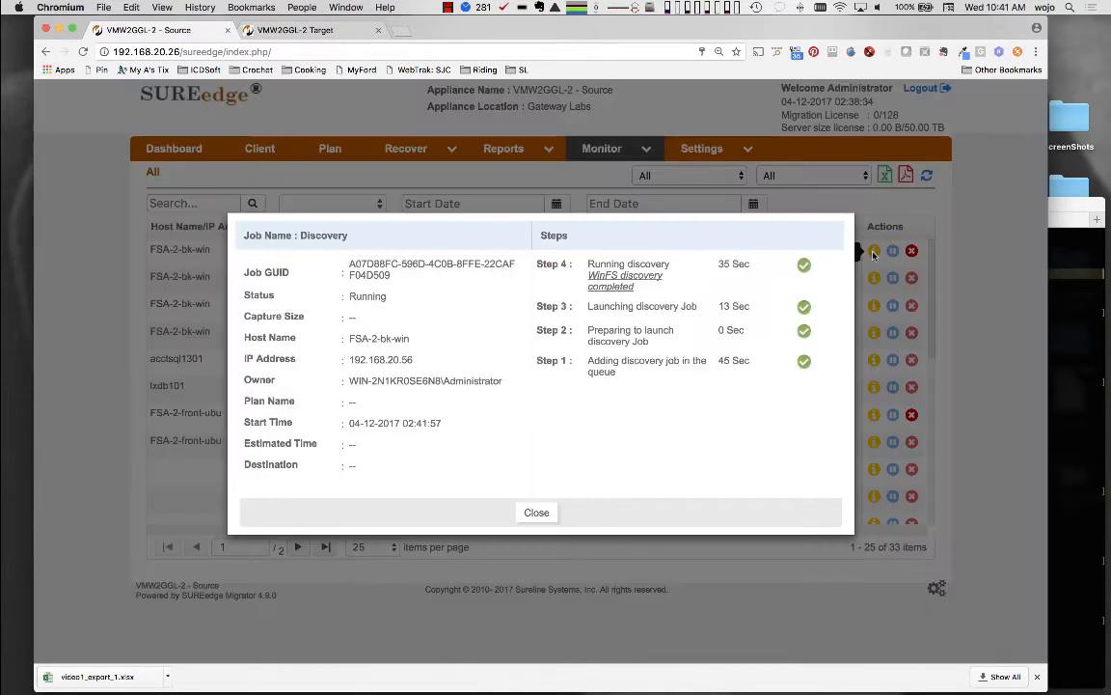
{"action": "left_click", "coordinate": [536, 512]}
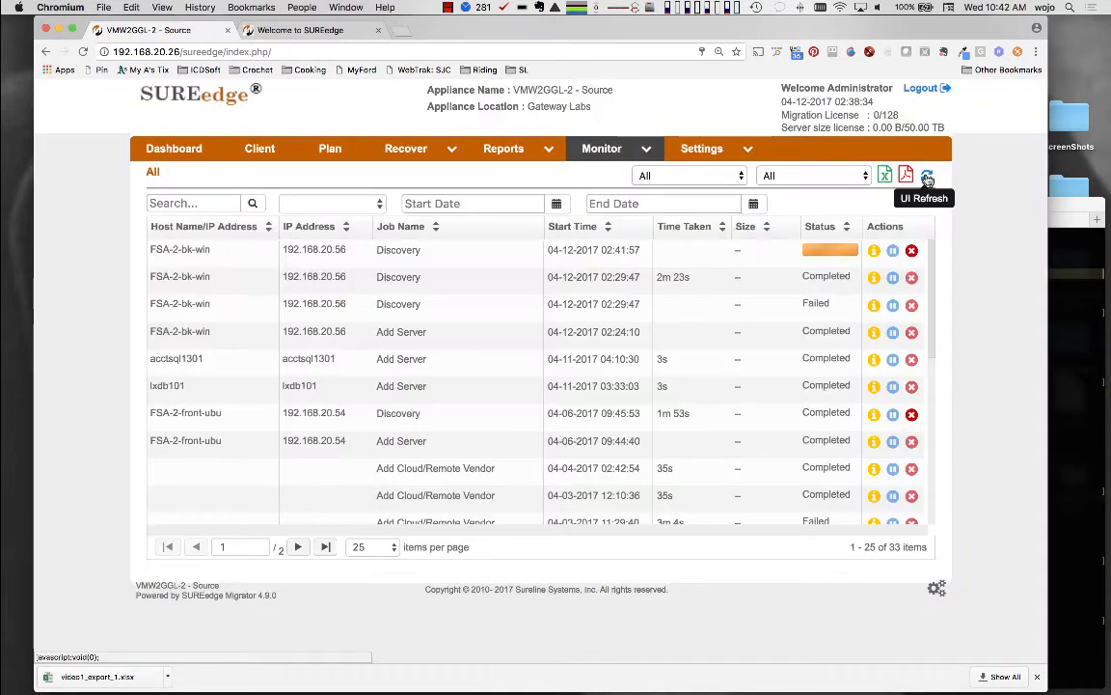
{"action": "left_click", "coordinate": [260, 148]}
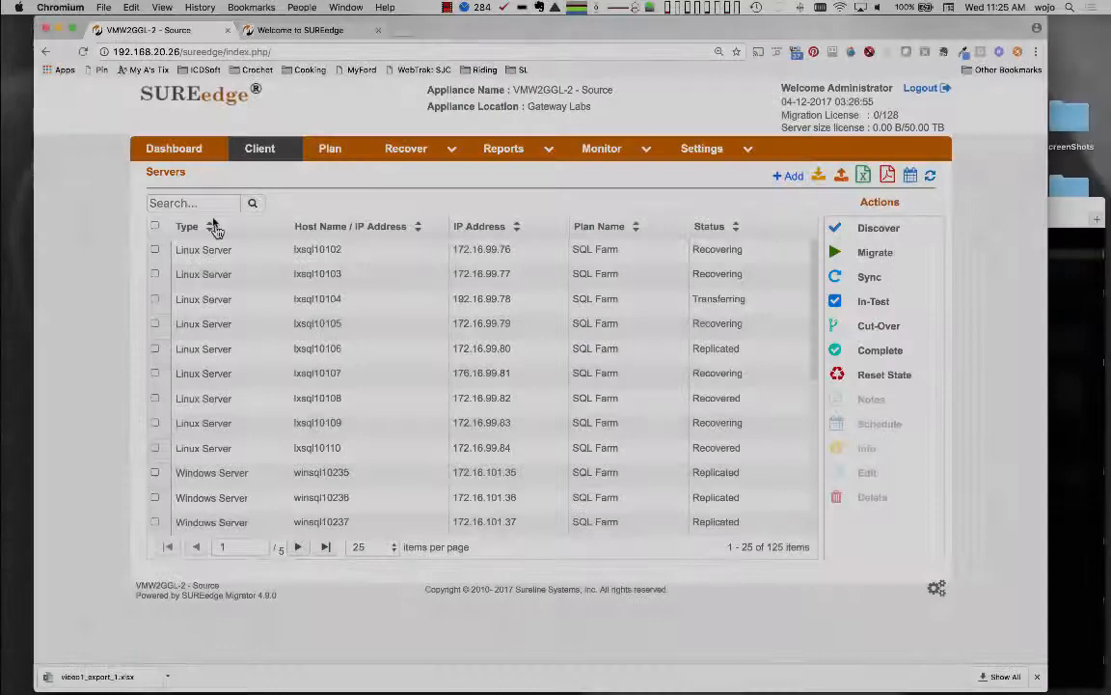
Submit a Run Now migration for FSA-2-bk-win and view it in the jobs list.
{"action": "type", "text": "bk"}
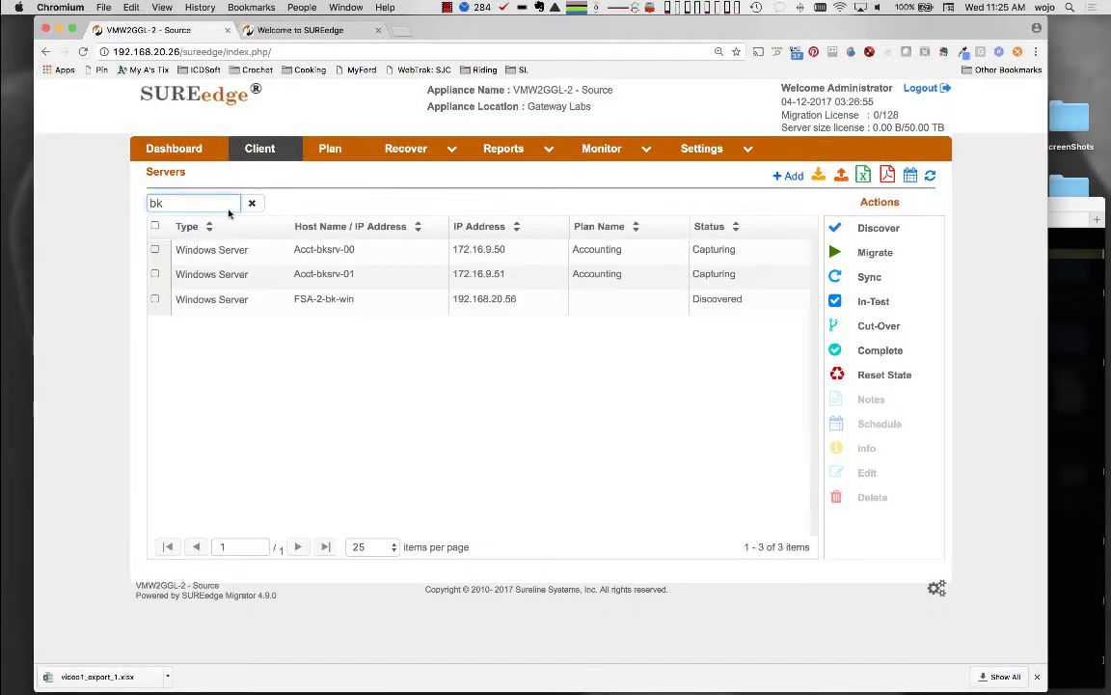
{"action": "left_click", "coordinate": [154, 298]}
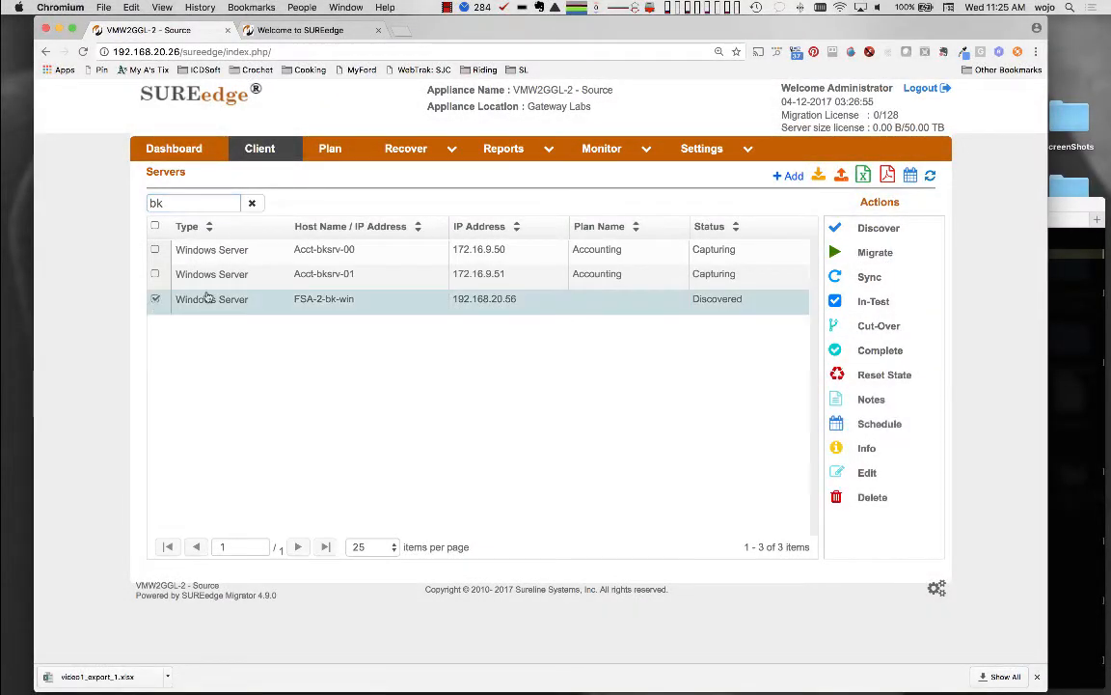
{"action": "mouse_move", "coordinate": [834, 251]}
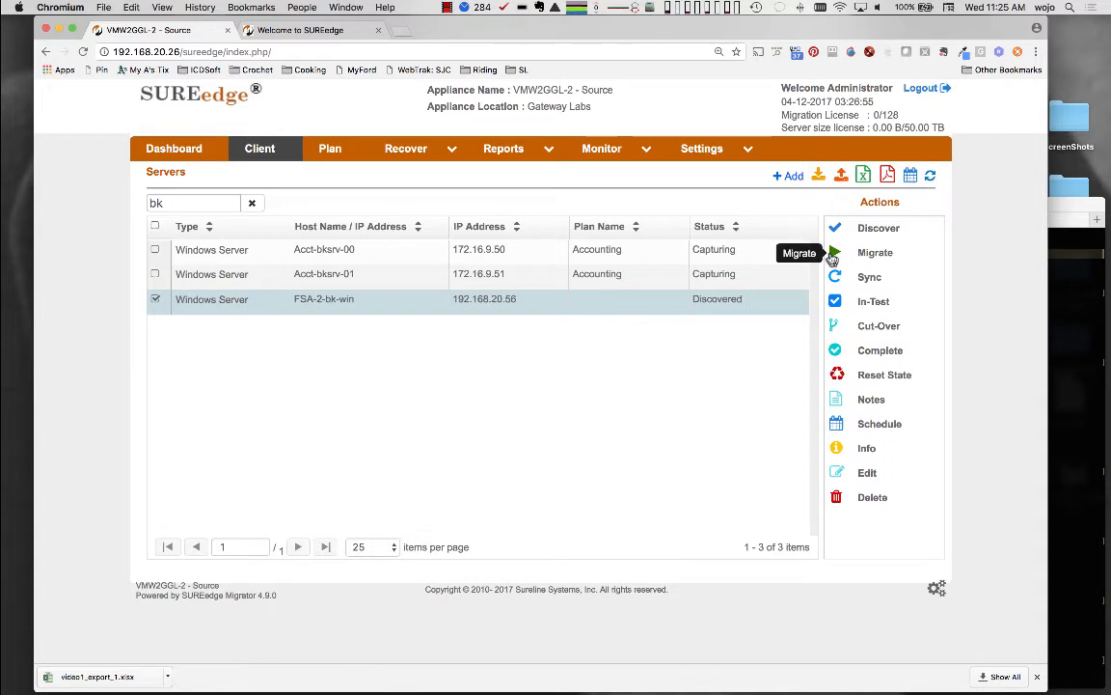
{"action": "left_click", "coordinate": [875, 252]}
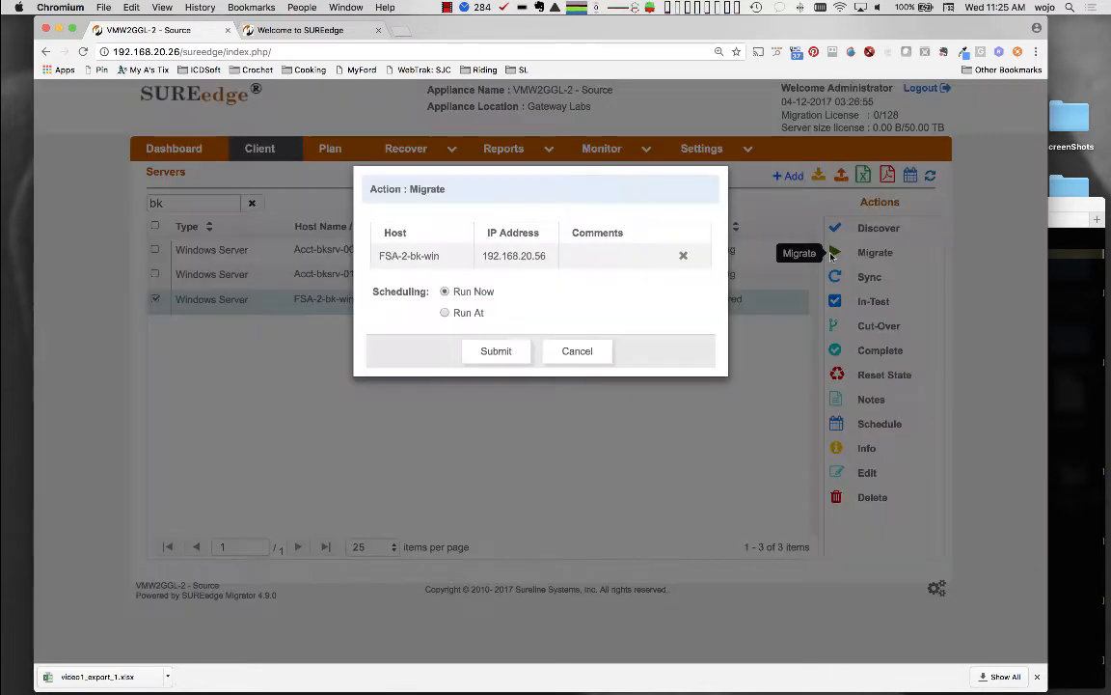
{"action": "mouse_move", "coordinate": [419, 307]}
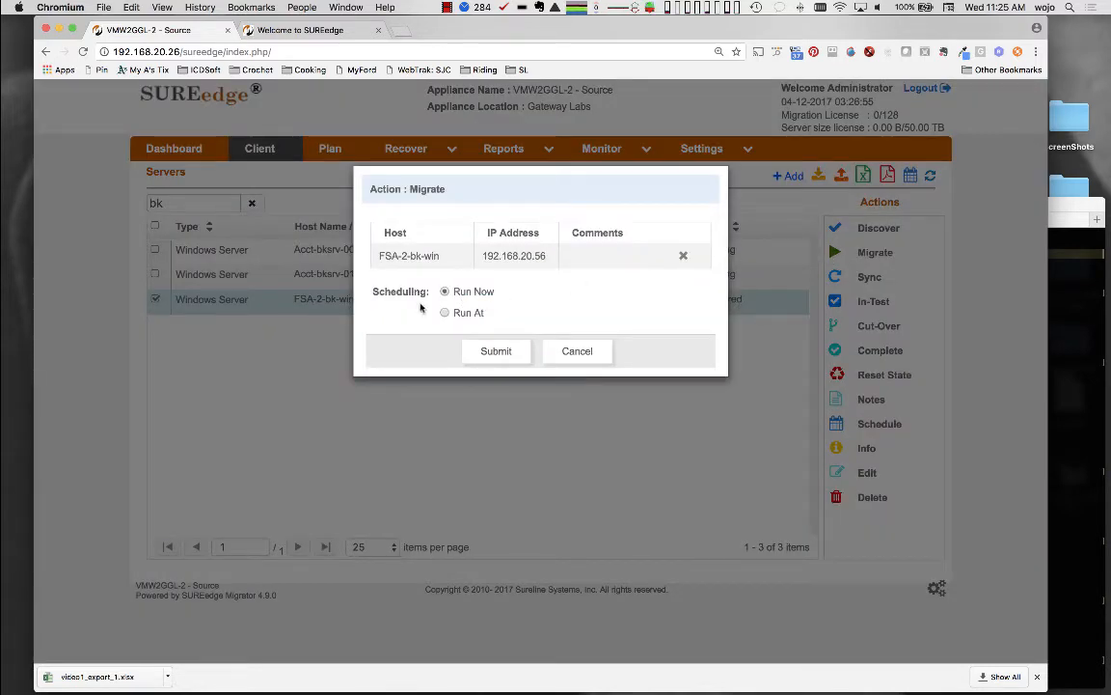
{"action": "left_click", "coordinate": [445, 313]}
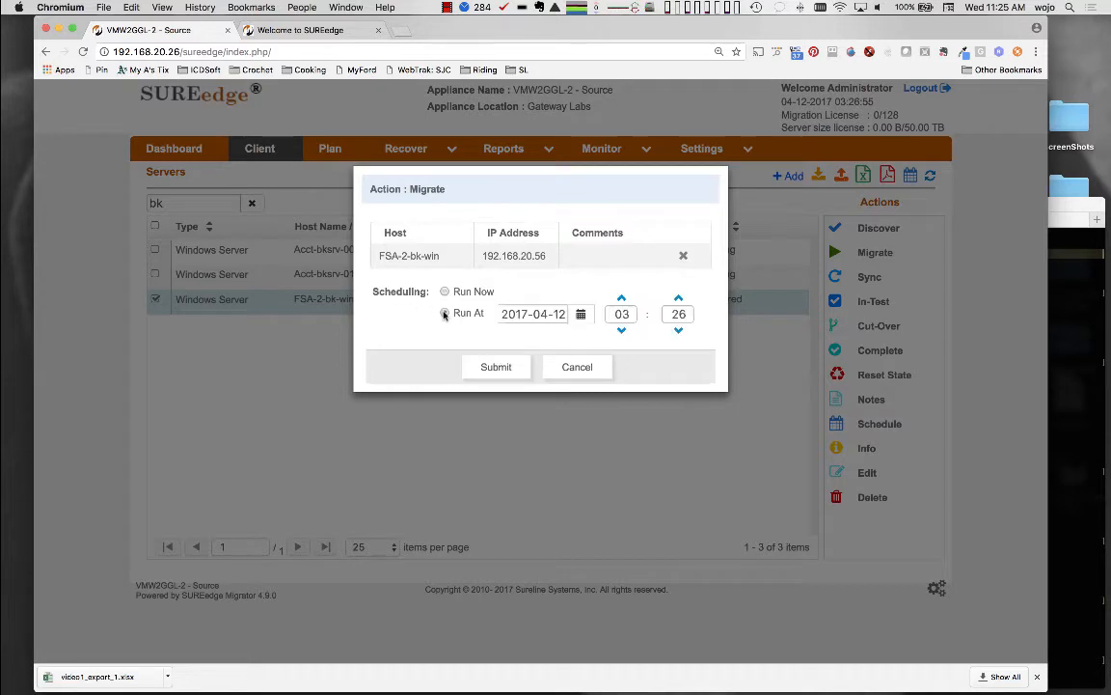
{"action": "left_click", "coordinate": [581, 313]}
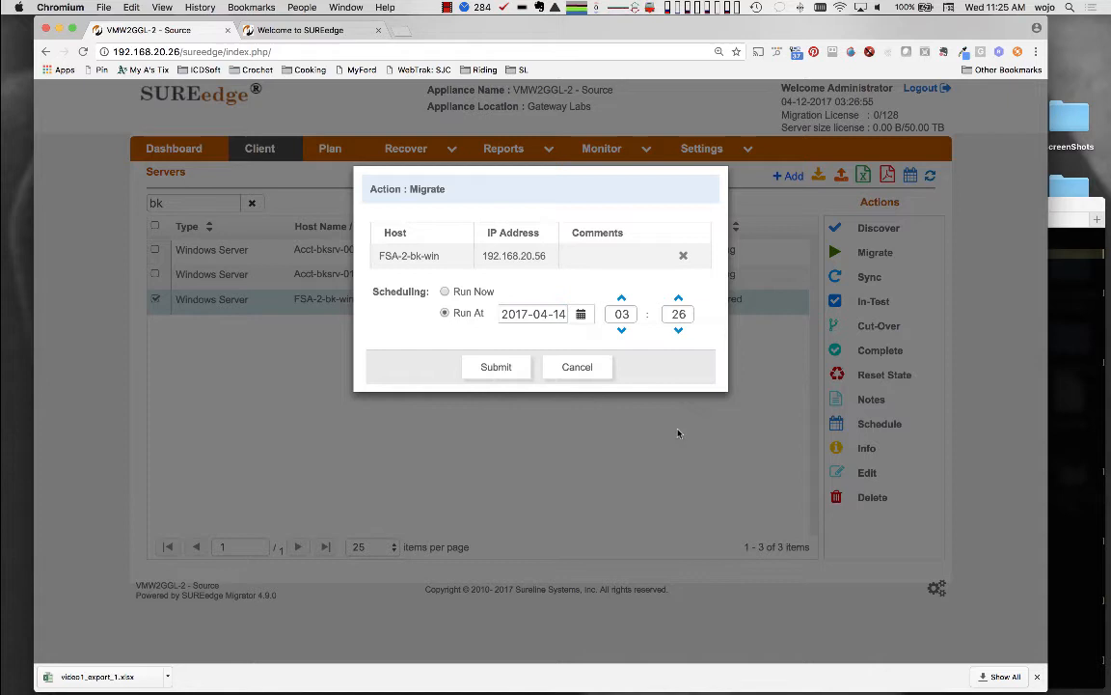
{"action": "left_click", "coordinate": [445, 291]}
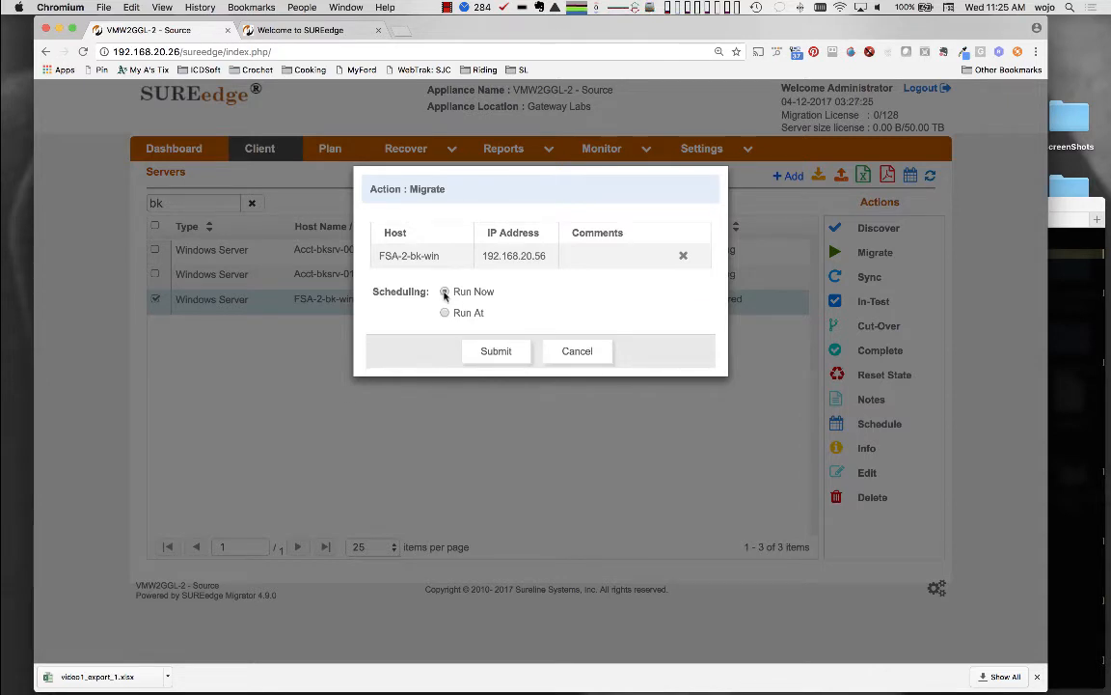
{"action": "left_click", "coordinate": [496, 350]}
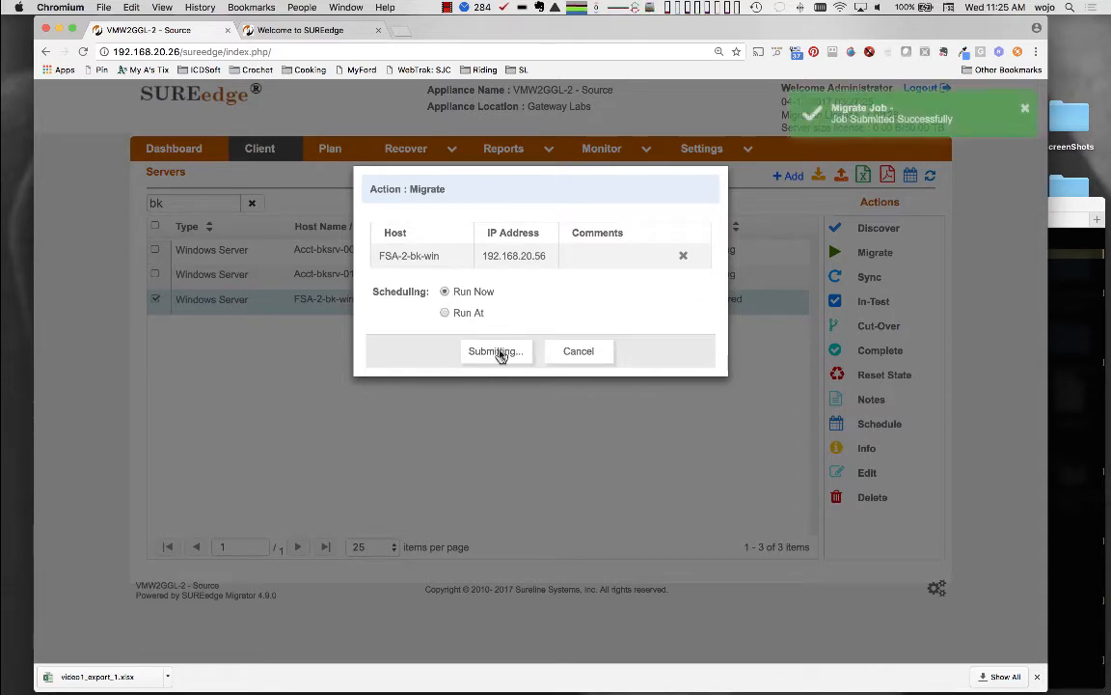
{"action": "left_click", "coordinate": [495, 350]}
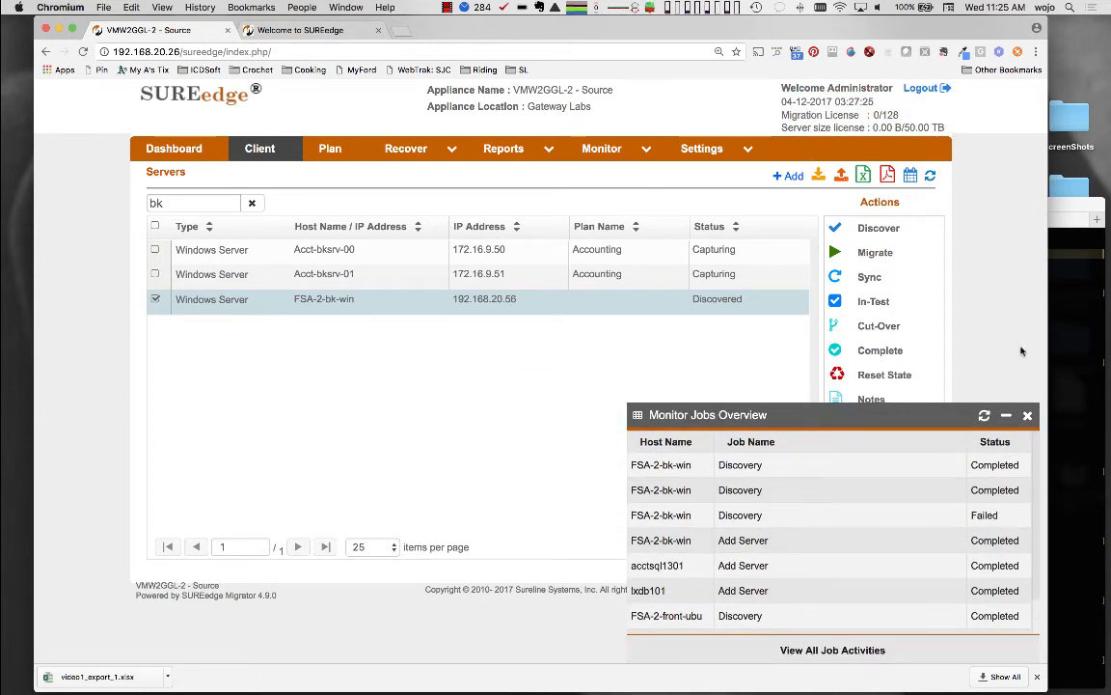
{"action": "left_click", "coordinate": [602, 148]}
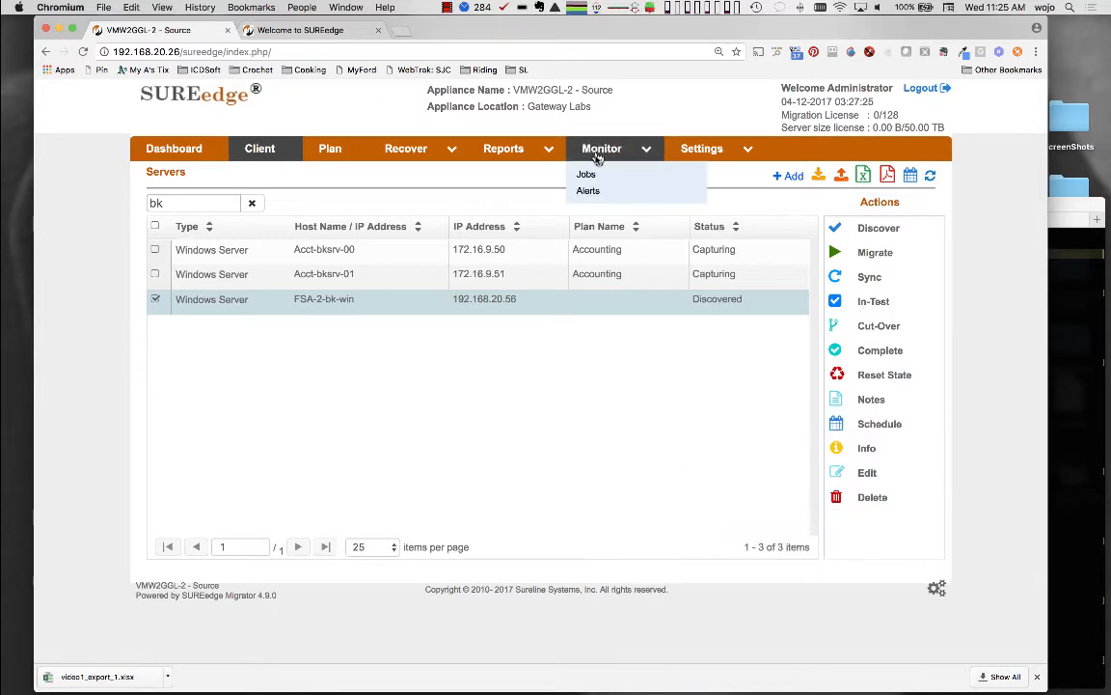
{"action": "left_click", "coordinate": [586, 174]}
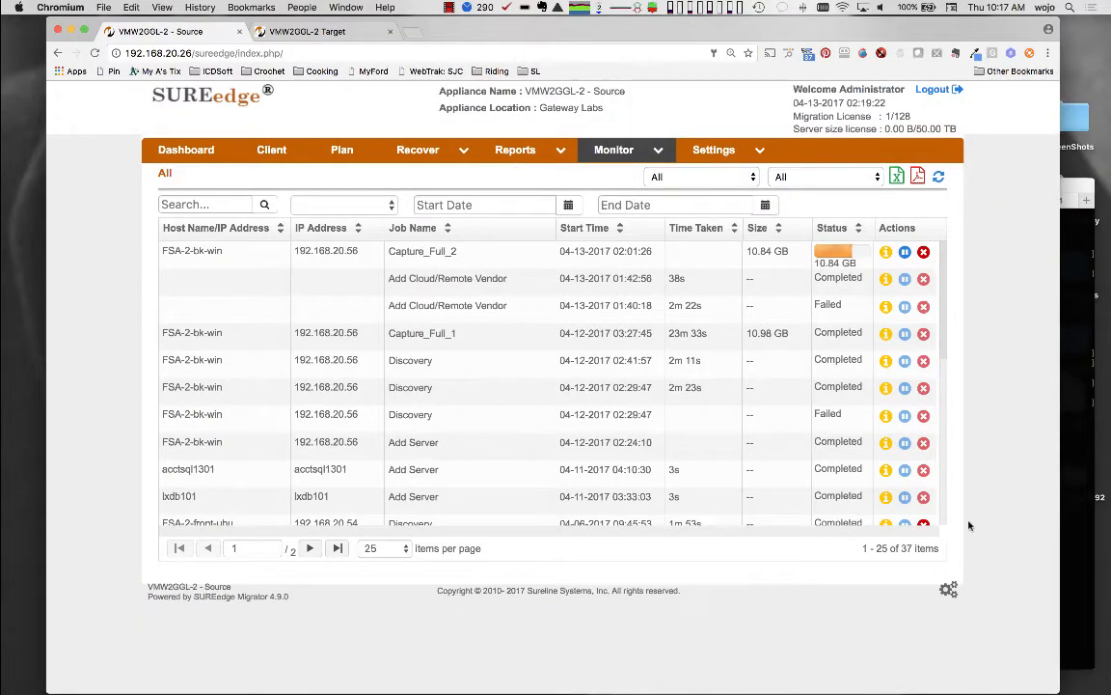
Review the Capture_Full_2 job's progress details, then close them.
{"action": "left_click", "coordinate": [885, 252]}
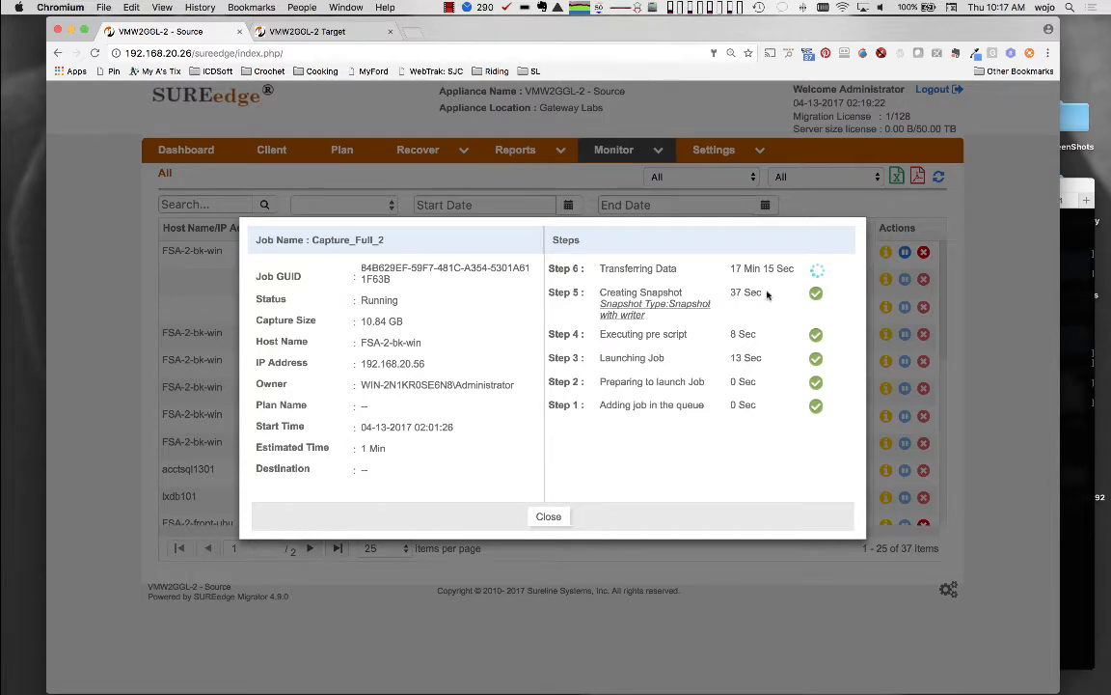
{"action": "left_click", "coordinate": [548, 517]}
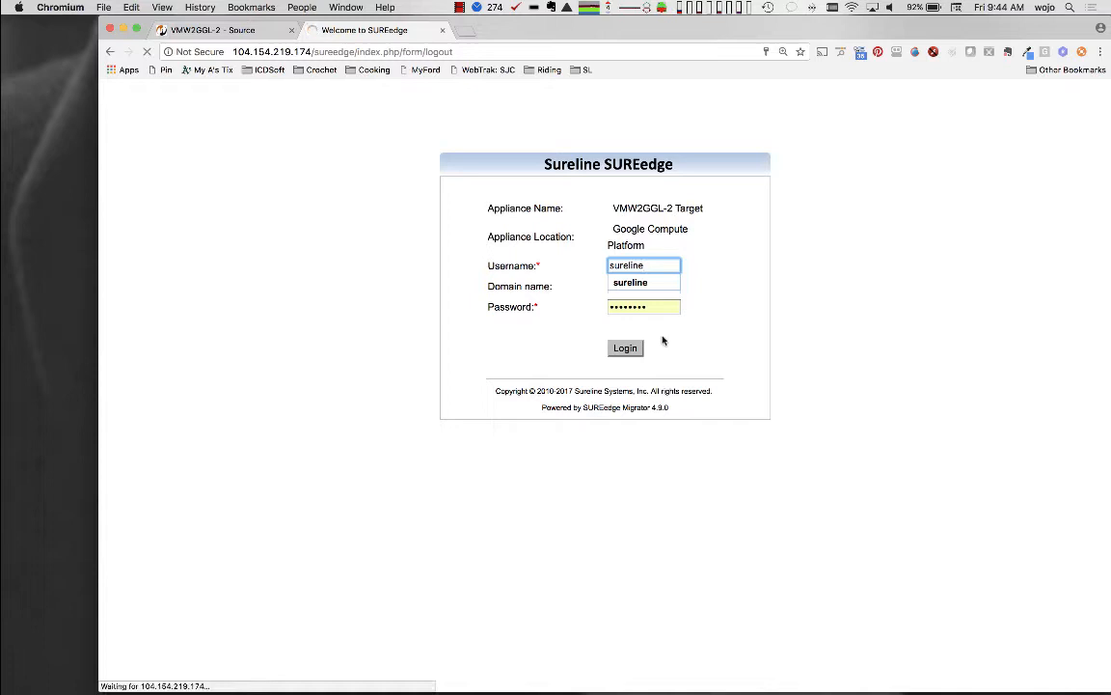
Sign in to Target and recover FSA-2-bk-win in us-central1-f with default scope and network.
{"action": "left_click", "coordinate": [625, 348]}
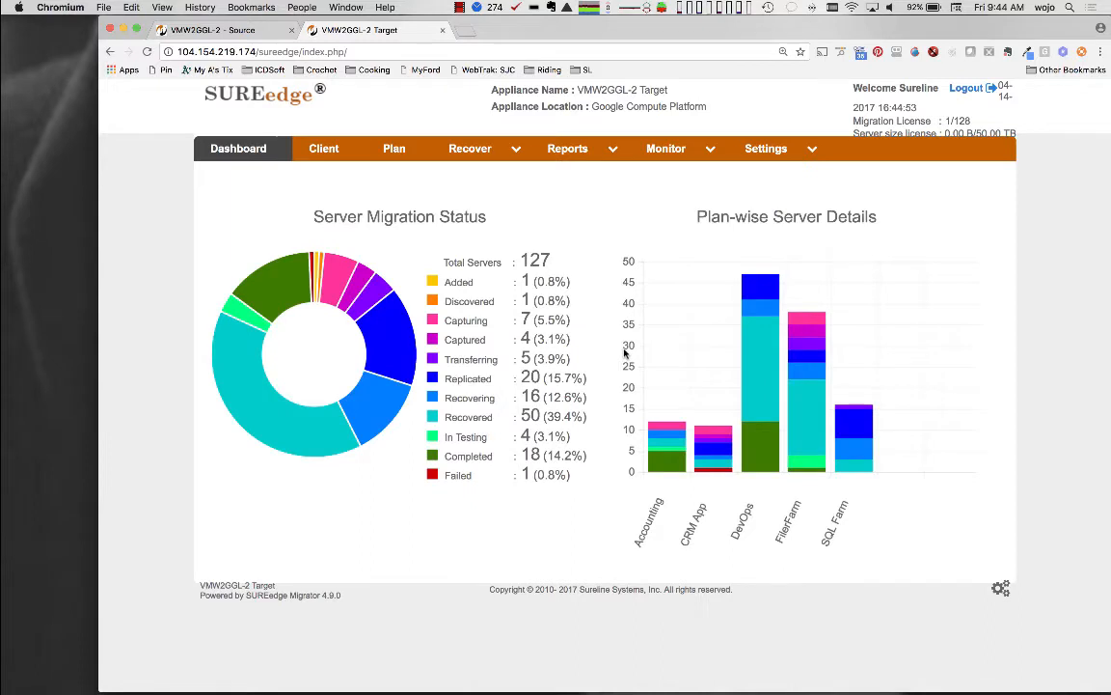
{"action": "left_click", "coordinate": [470, 148]}
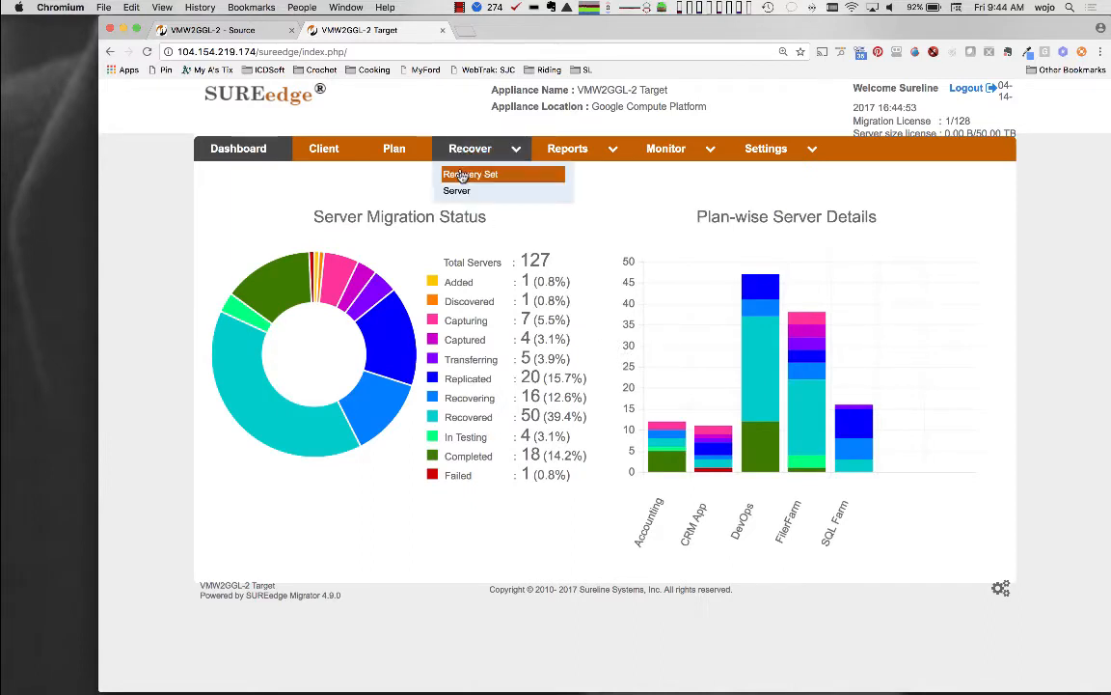
{"action": "left_click", "coordinate": [456, 190]}
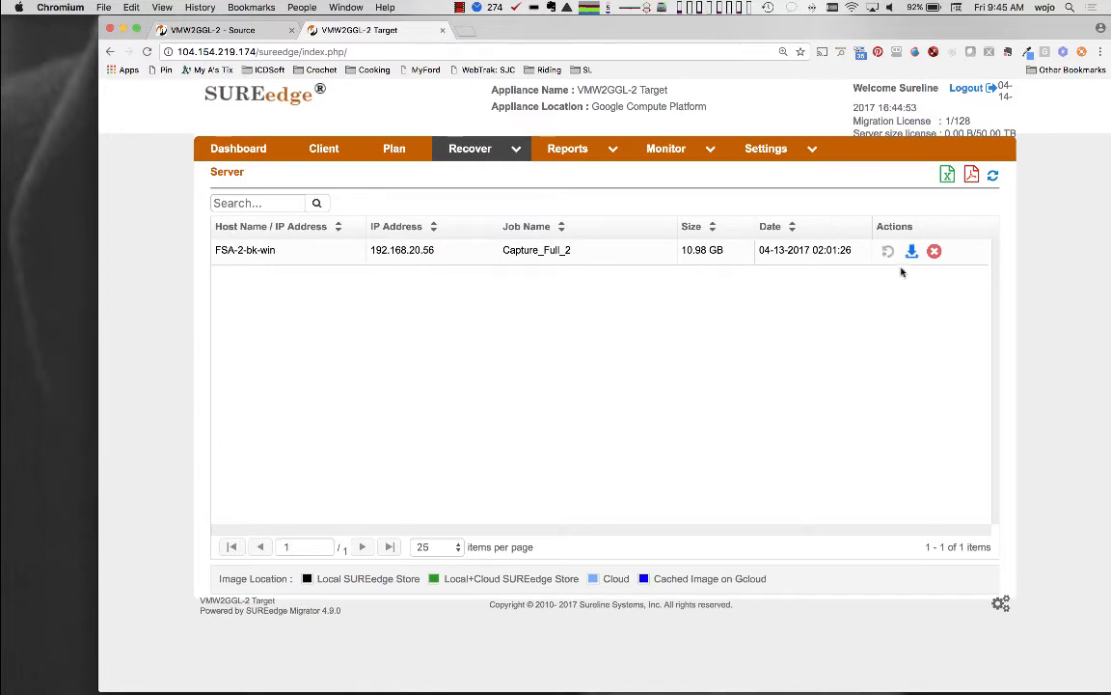
{"action": "left_click", "coordinate": [911, 251]}
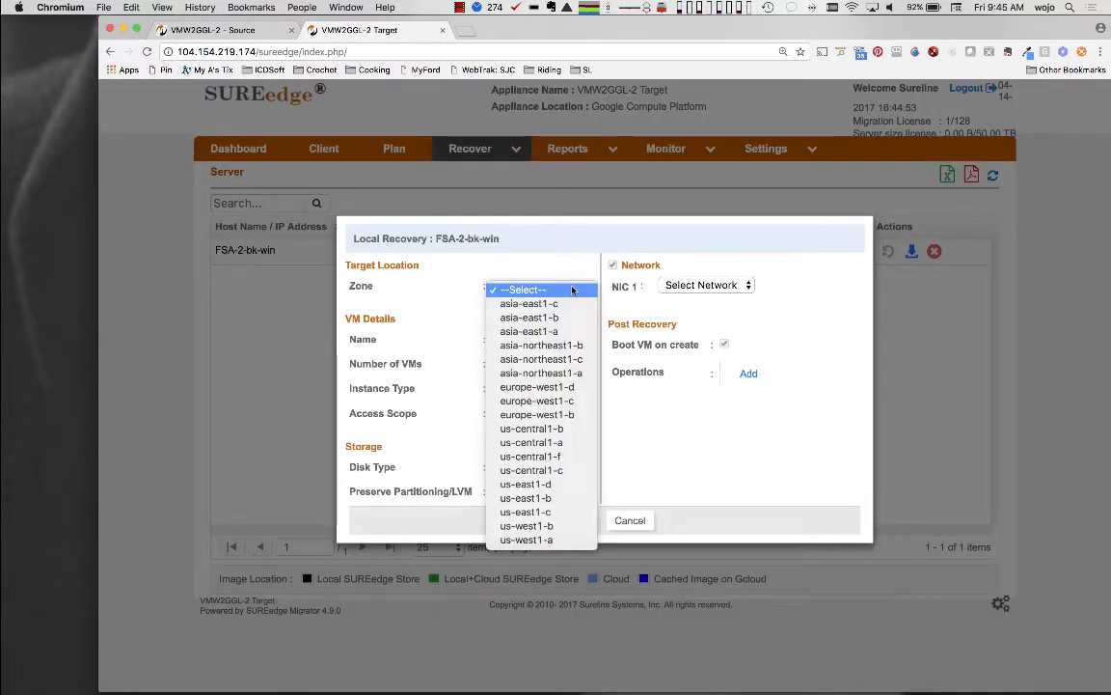
{"action": "left_click", "coordinate": [529, 455]}
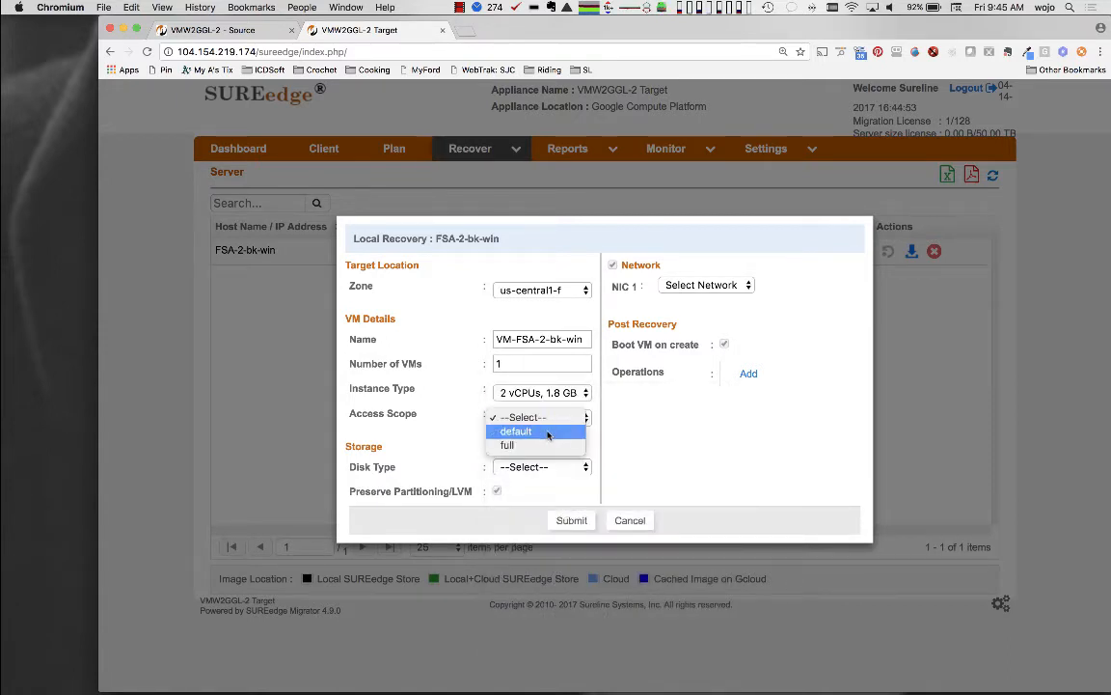
{"action": "left_click", "coordinate": [516, 430]}
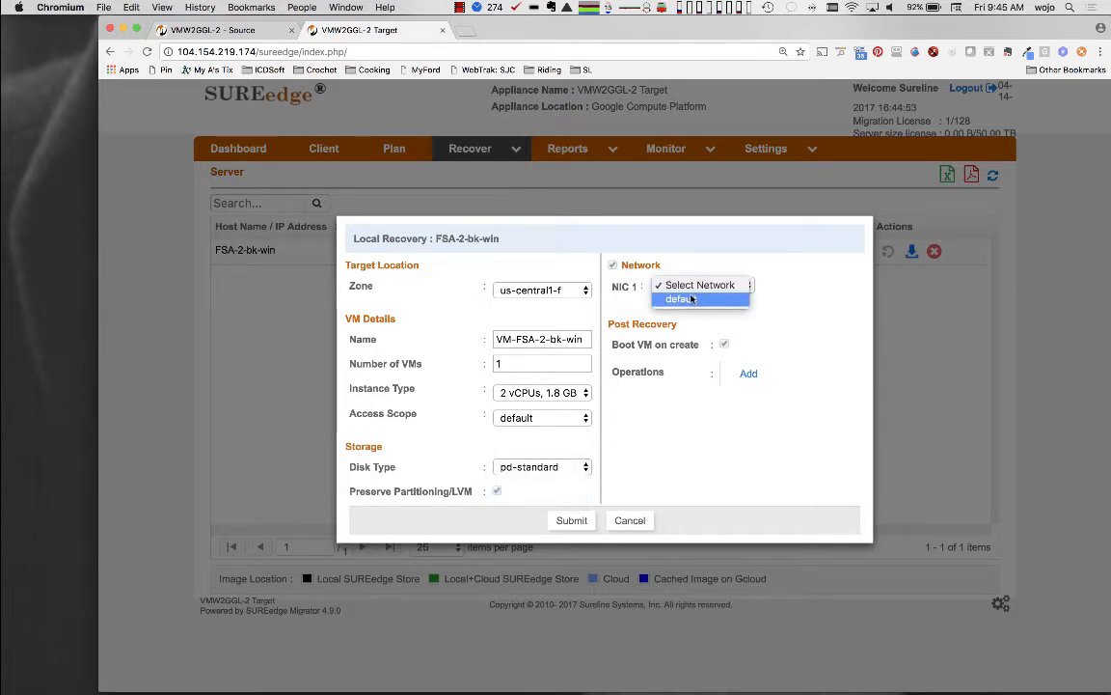
{"action": "left_click", "coordinate": [678, 298]}
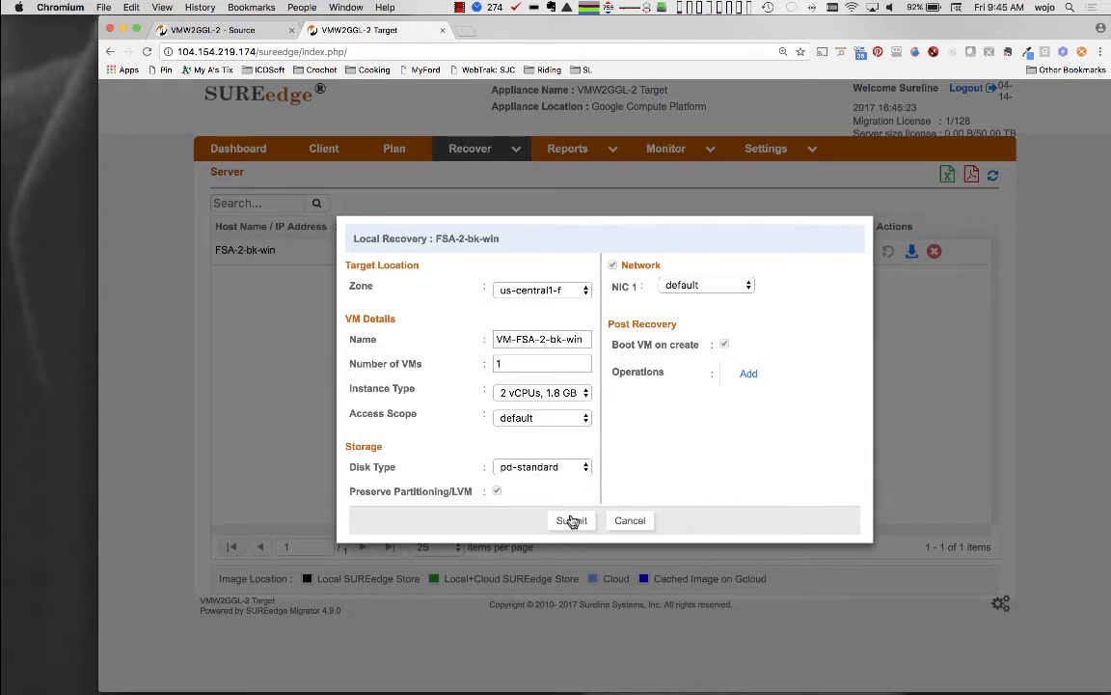
{"action": "left_click", "coordinate": [571, 521]}
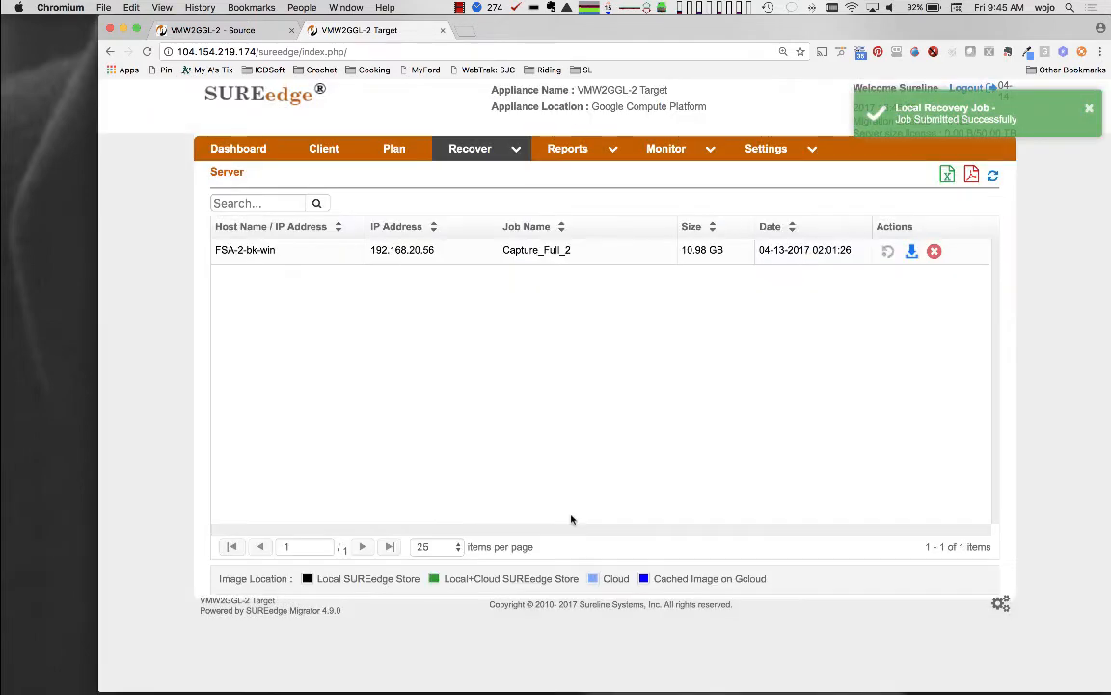
In the Cloud Console, list VM instances to find vm-fsa-2-bk-win.
{"action": "left_click", "coordinate": [665, 148]}
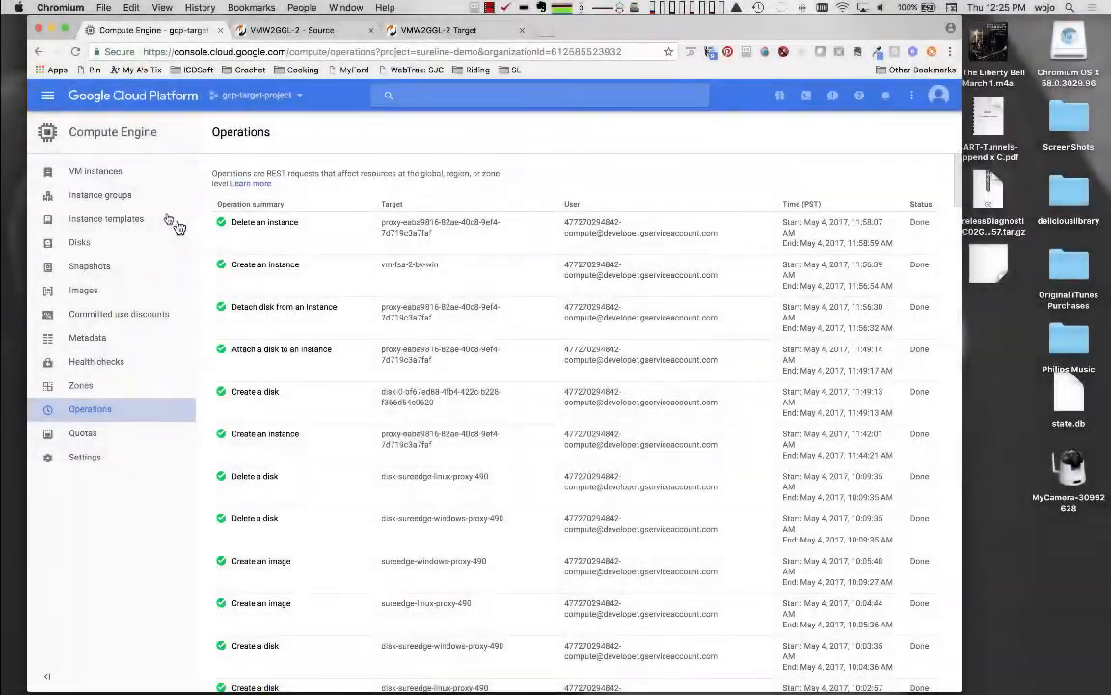
{"action": "left_click", "coordinate": [95, 170]}
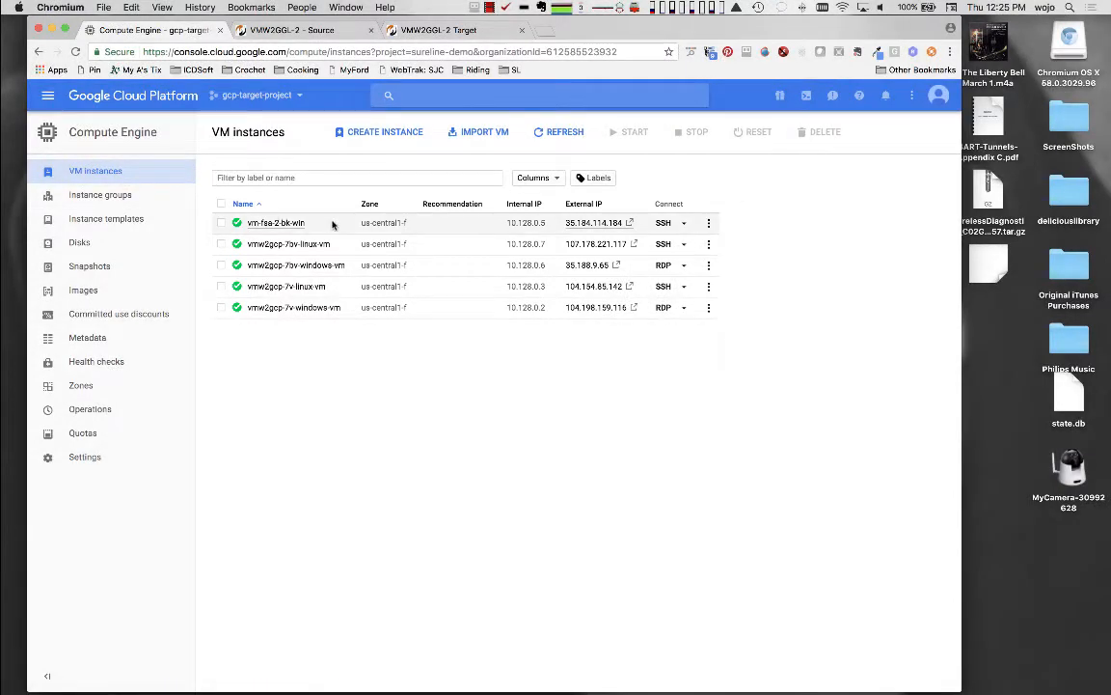
{"action": "left_click", "coordinate": [275, 223]}
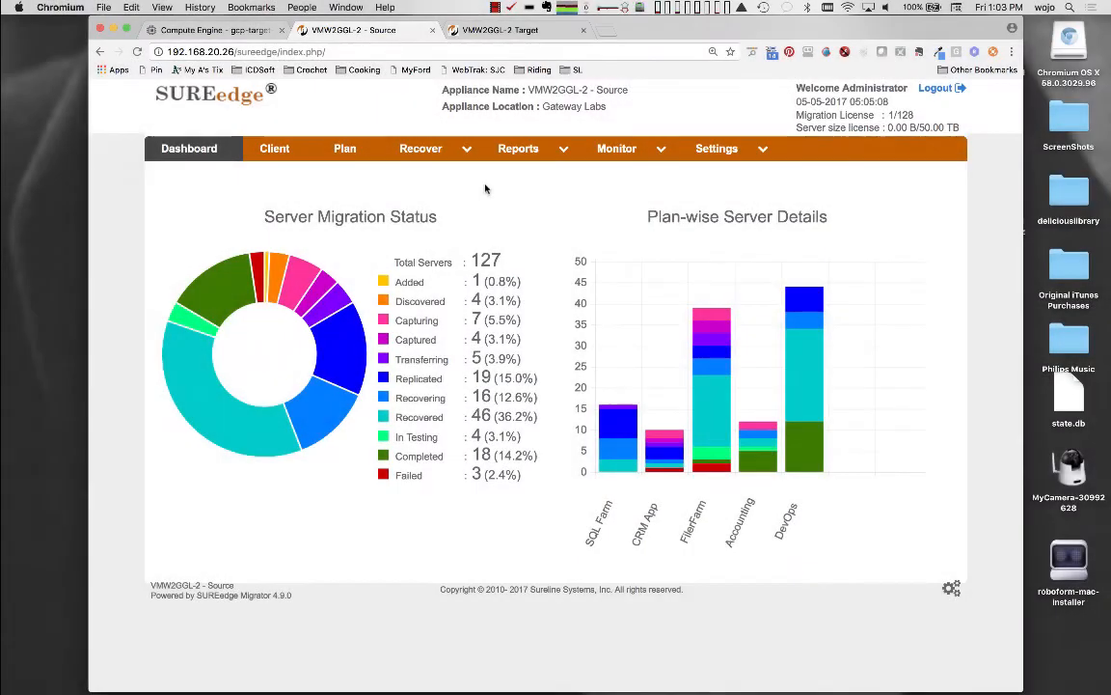
{"action": "mouse_move", "coordinate": [344, 148]}
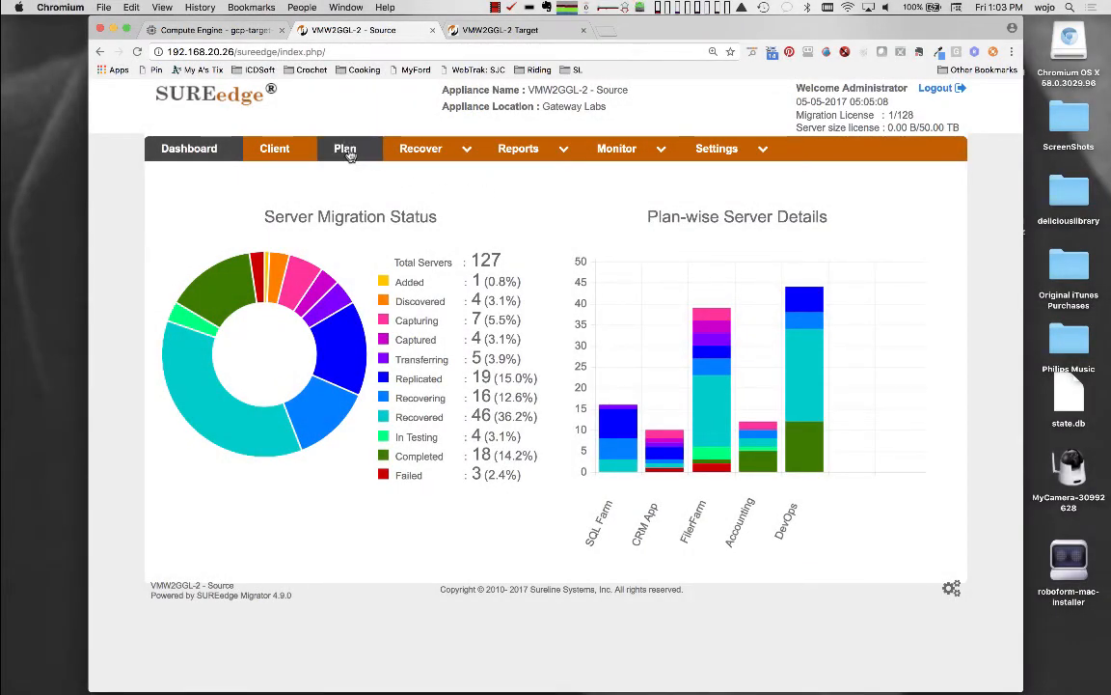
Create plan 'Nine' targeting Remote/Cloud with all four FSA servers selected.
{"action": "left_click", "coordinate": [344, 147]}
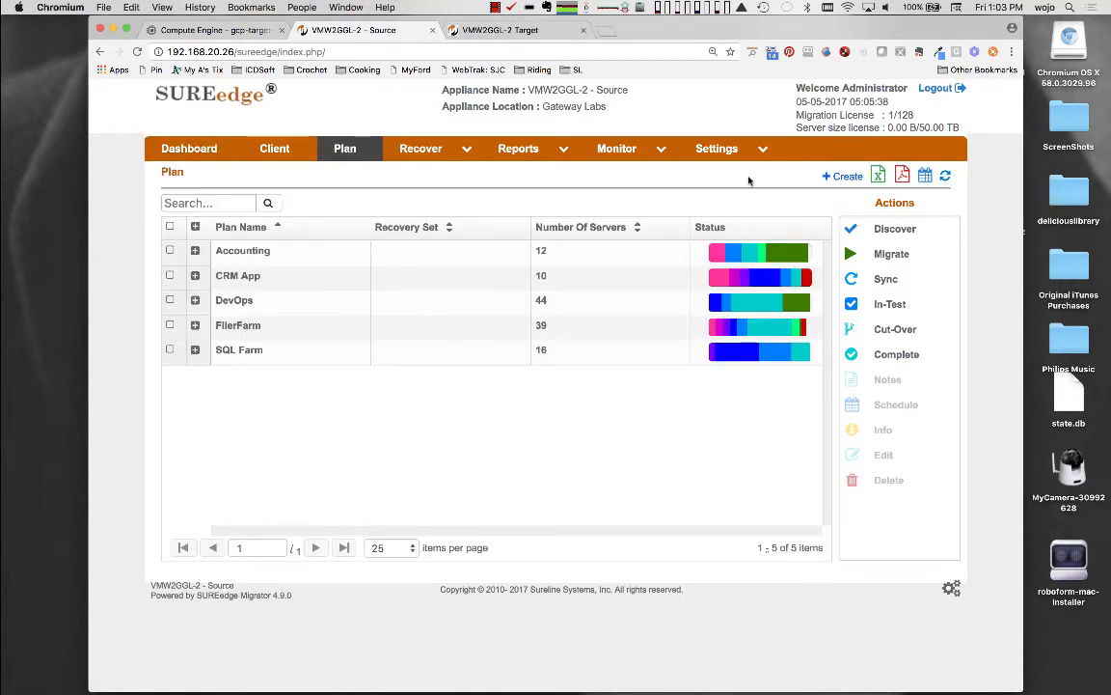
{"action": "left_click", "coordinate": [841, 175]}
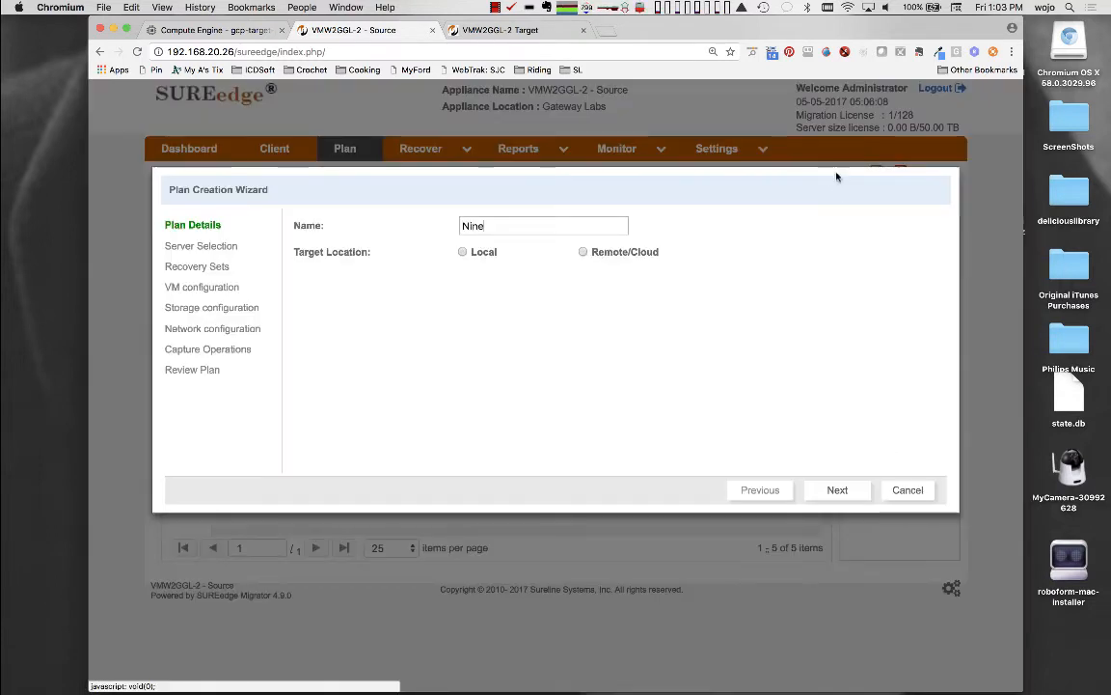
{"action": "left_click", "coordinate": [583, 252]}
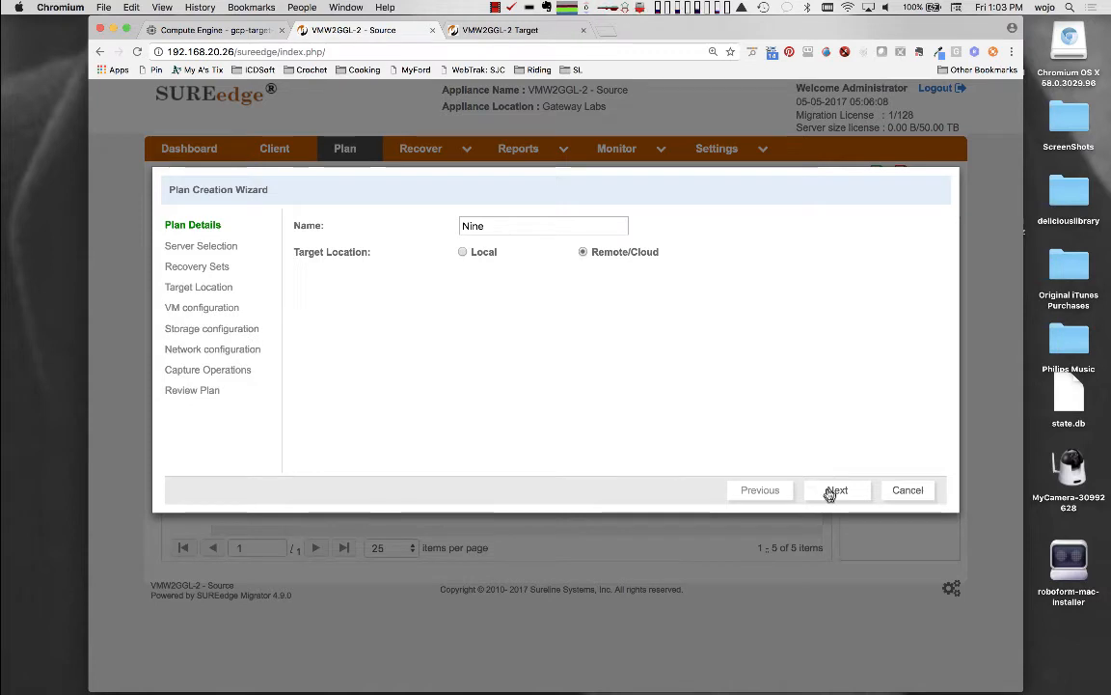
{"action": "left_click", "coordinate": [836, 489]}
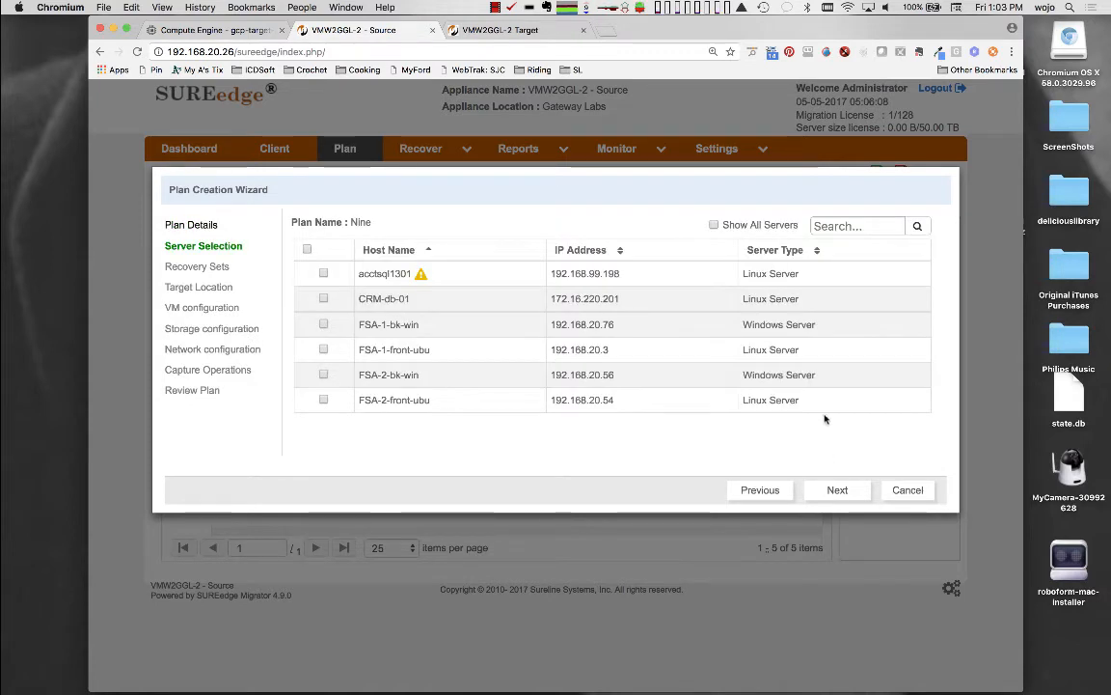
{"action": "type", "text": "FSA-"}
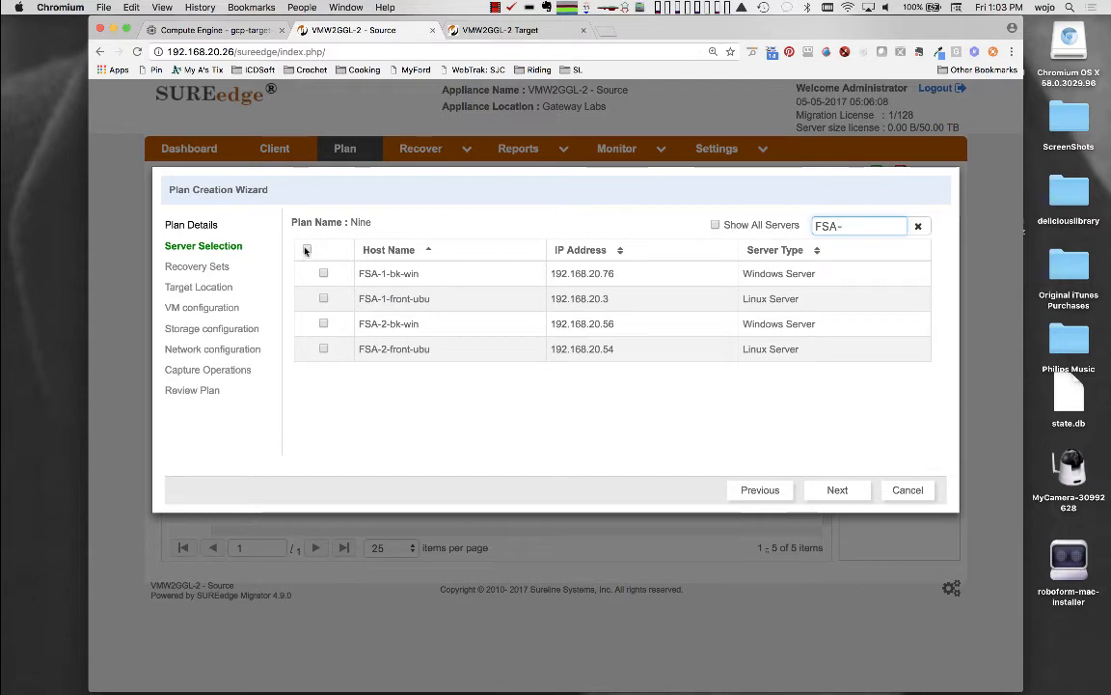
{"action": "left_click", "coordinate": [307, 249]}
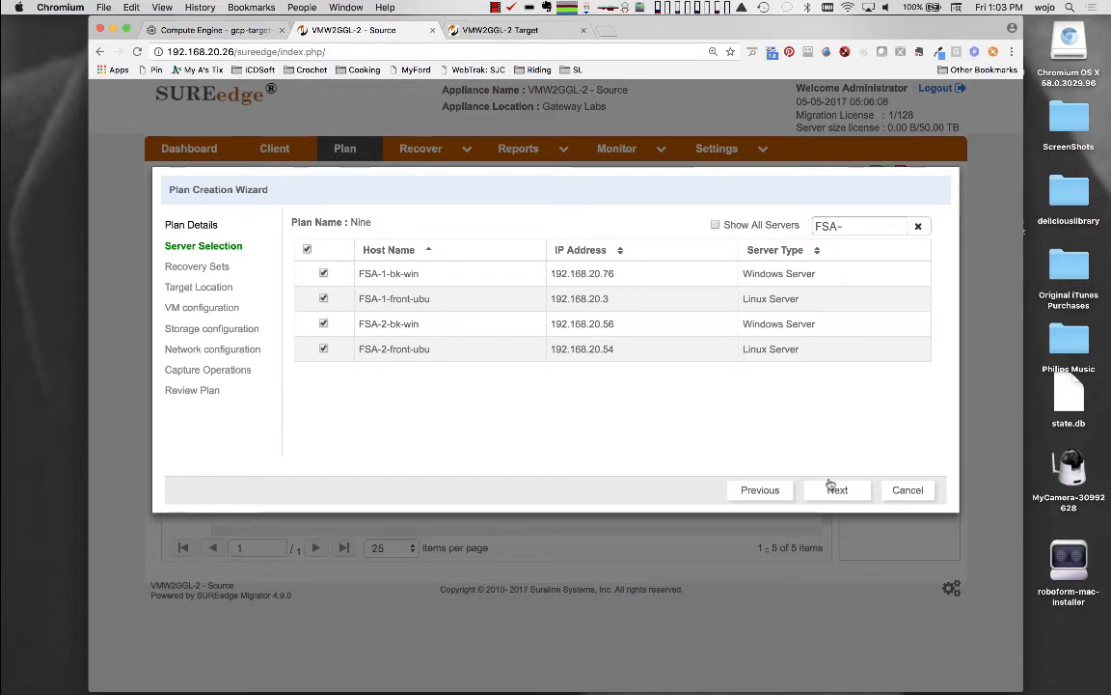
{"action": "left_click", "coordinate": [837, 489]}
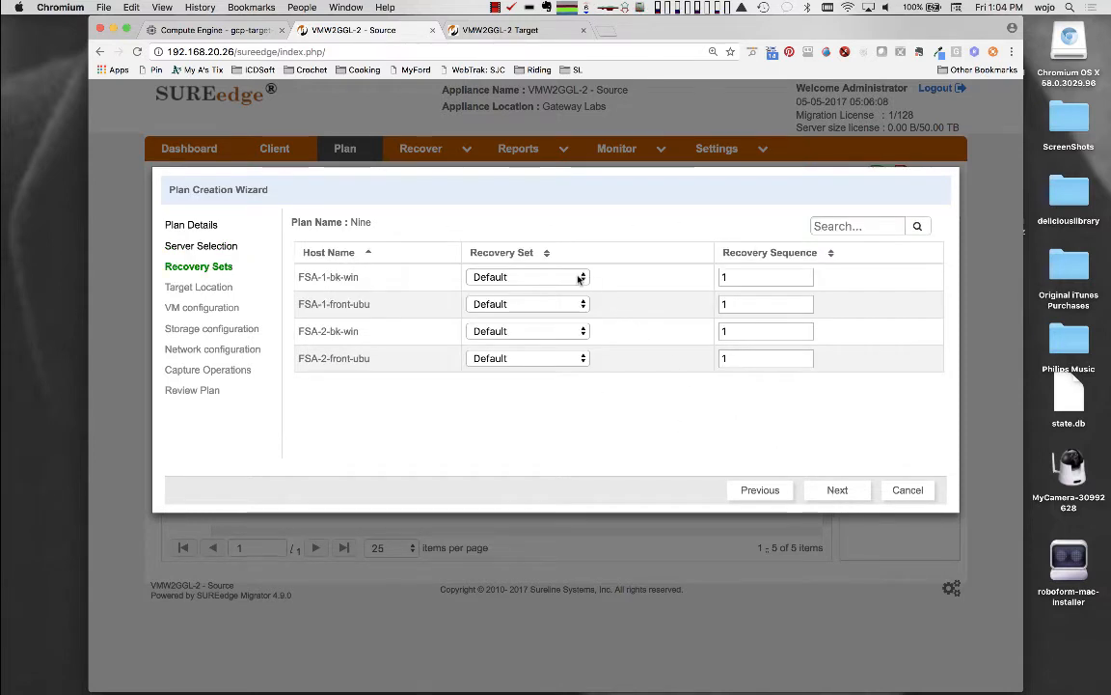
Create a 'Frontends' recovery set for the front-ubu servers and choose FSA-1-front-ubu's disk type.
{"action": "left_click", "coordinate": [582, 276]}
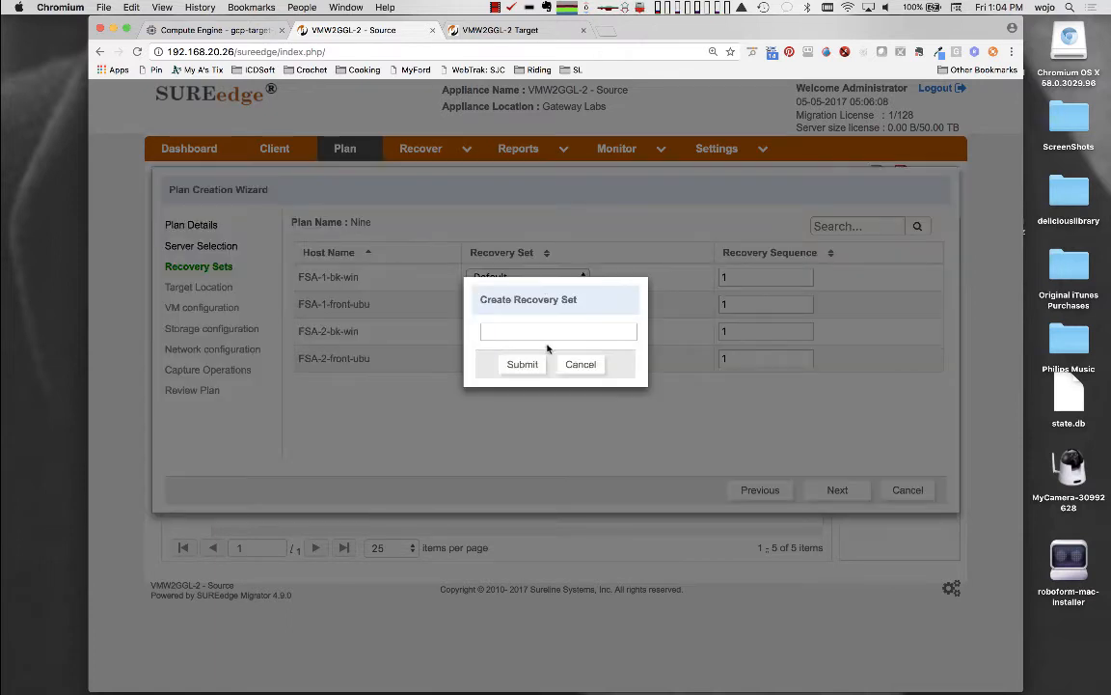
{"action": "type", "text": "Frontends"}
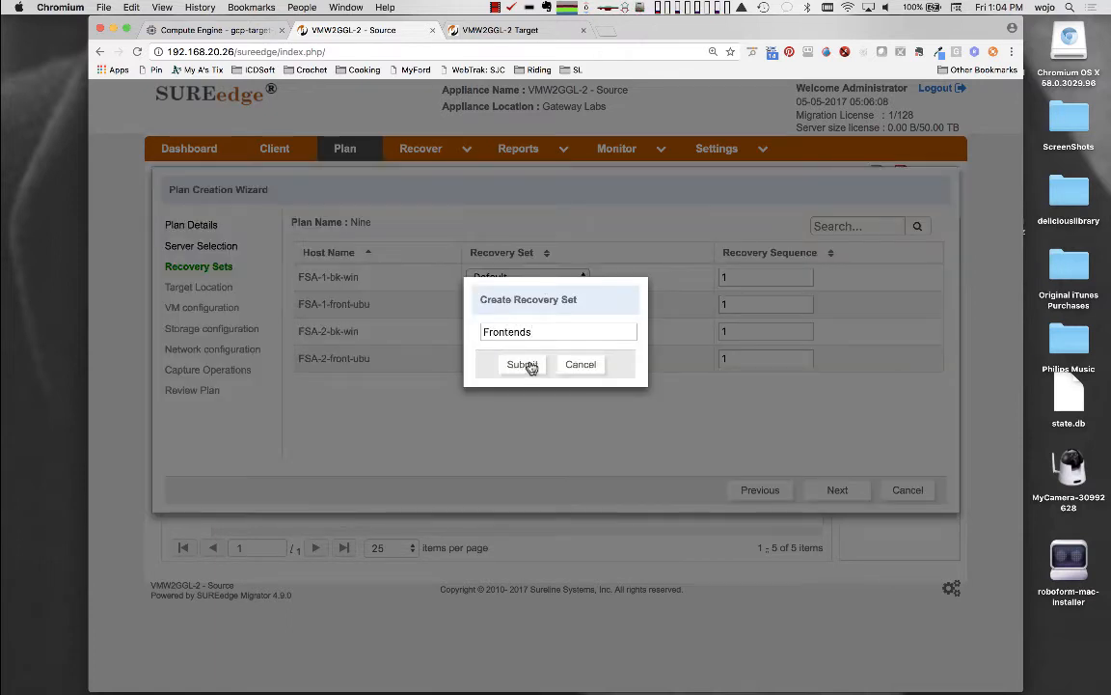
{"action": "left_click", "coordinate": [521, 364]}
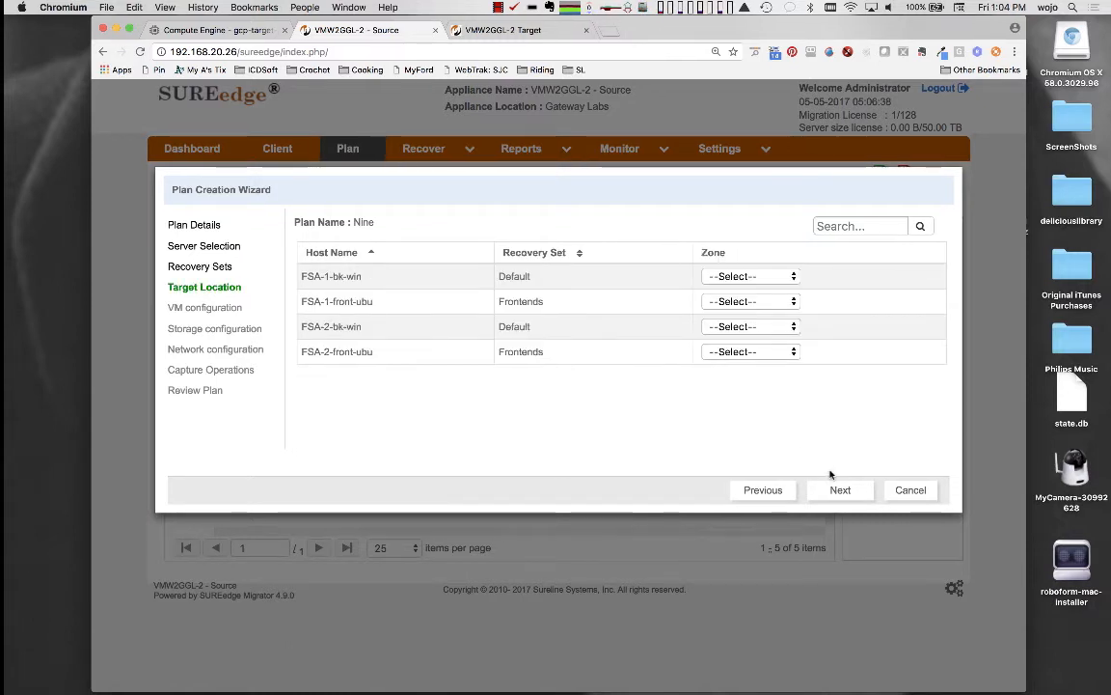
{"action": "left_click", "coordinate": [750, 276]}
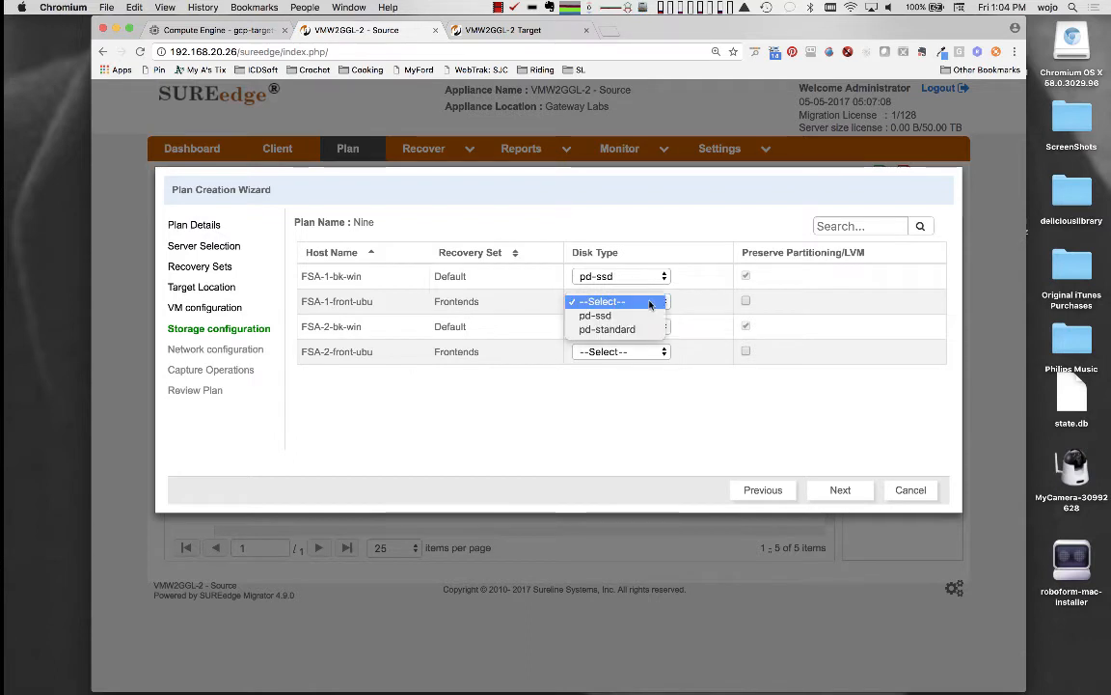
{"action": "left_click", "coordinate": [607, 329]}
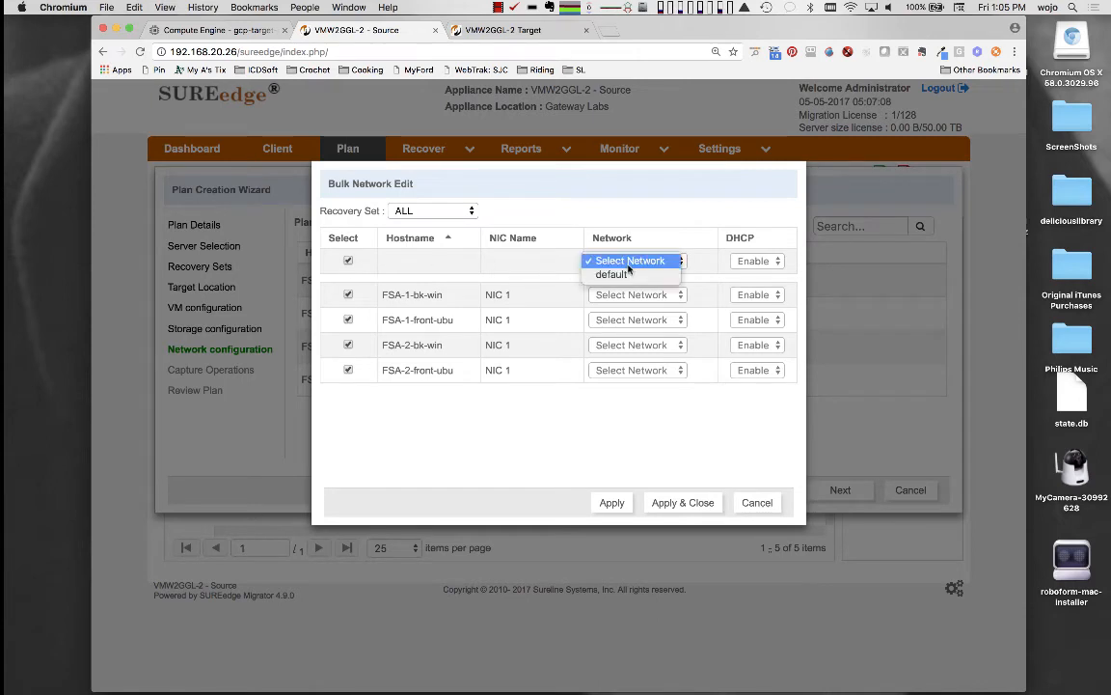
Put every server on the default network and skip FSA-1-bk-win's pre-capture script.
{"action": "left_click", "coordinate": [612, 274]}
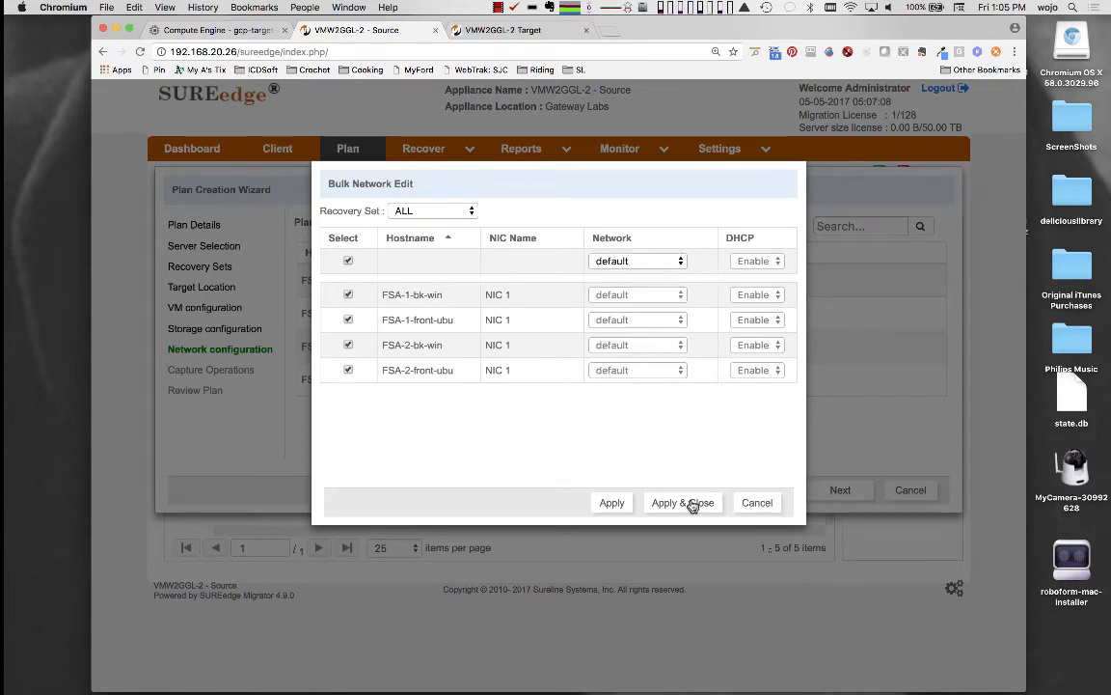
{"action": "left_click", "coordinate": [683, 502]}
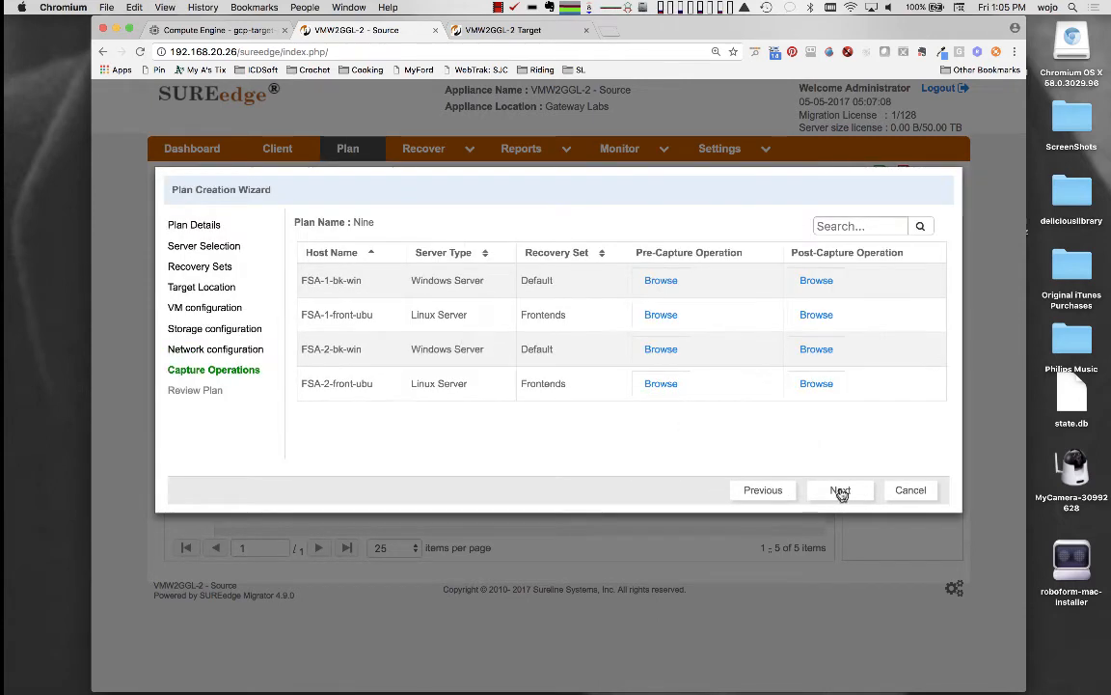
{"action": "mouse_move", "coordinate": [660, 280]}
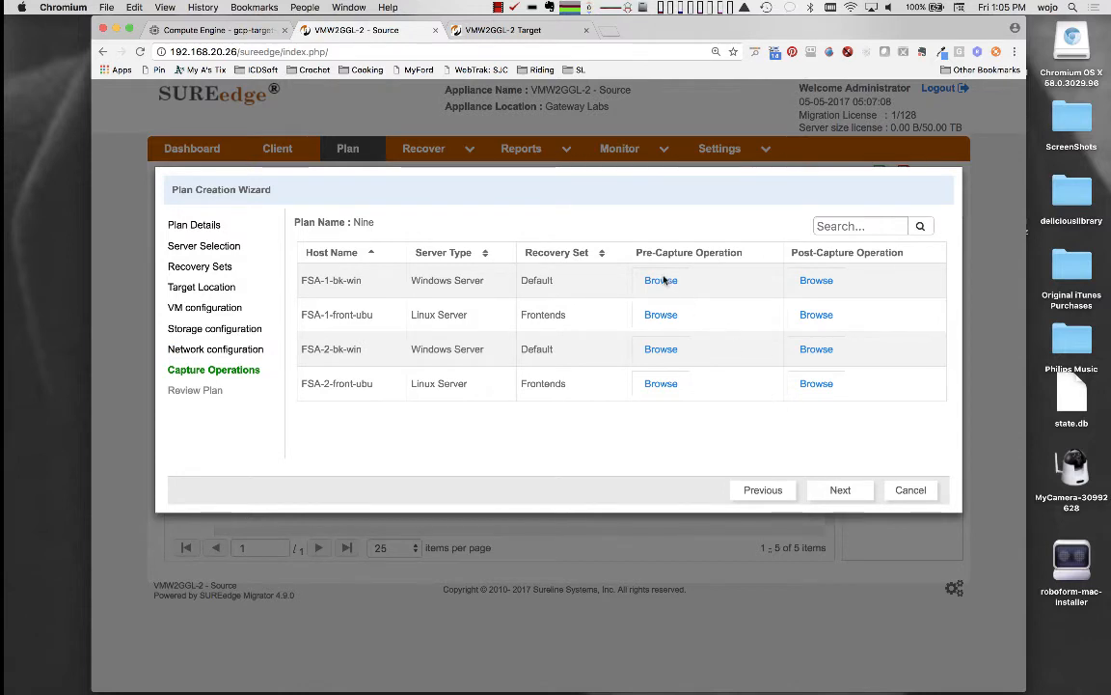
{"action": "left_click", "coordinate": [661, 280]}
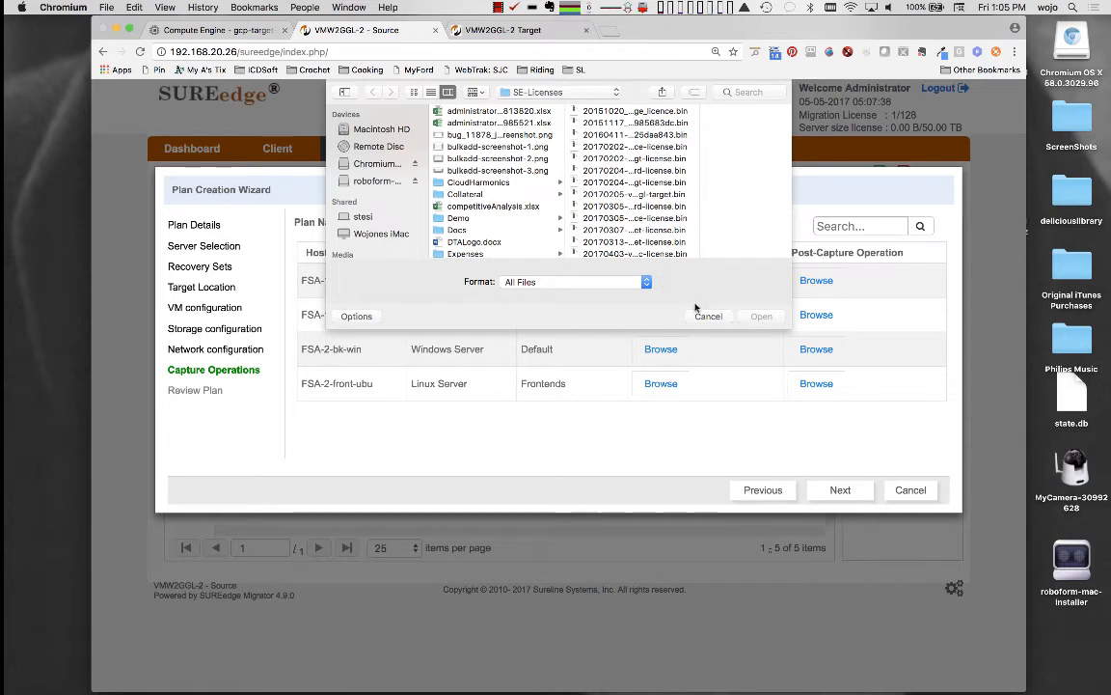
{"action": "left_click", "coordinate": [708, 315]}
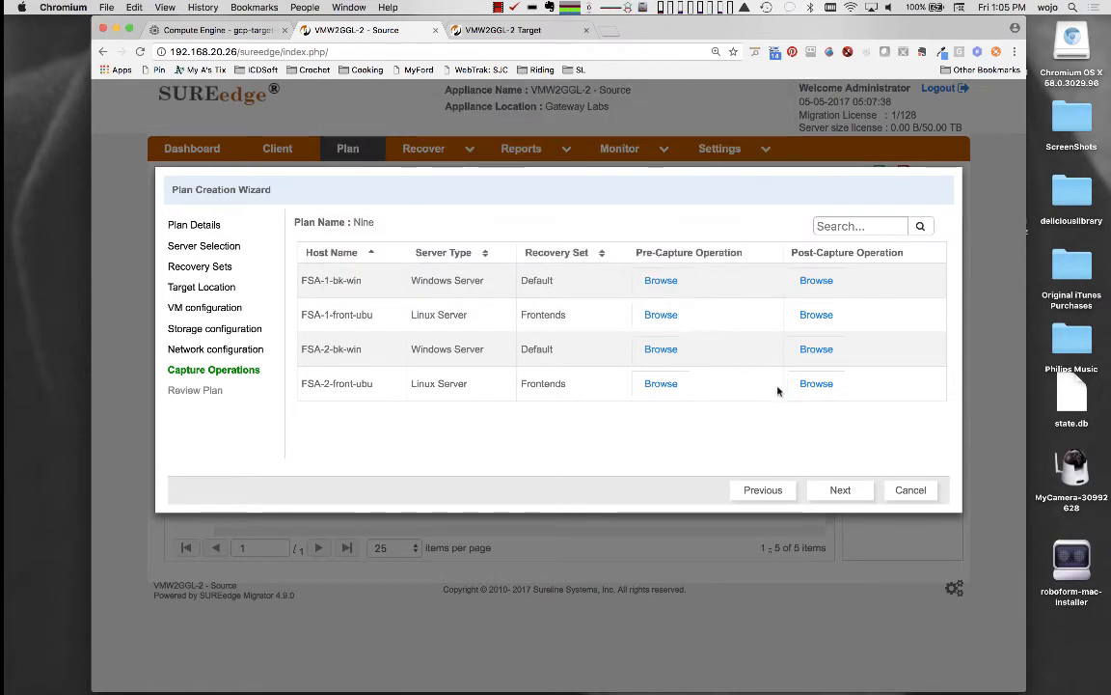
Review and submit plan Nine.
{"action": "left_click", "coordinate": [839, 489]}
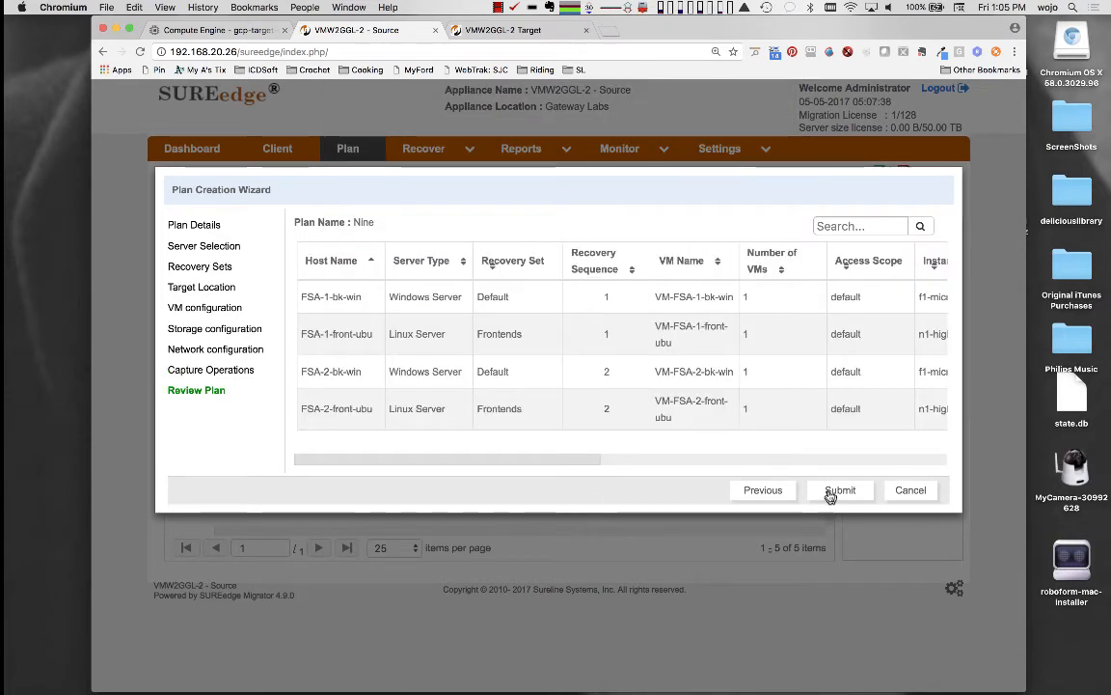
{"action": "left_click", "coordinate": [839, 491]}
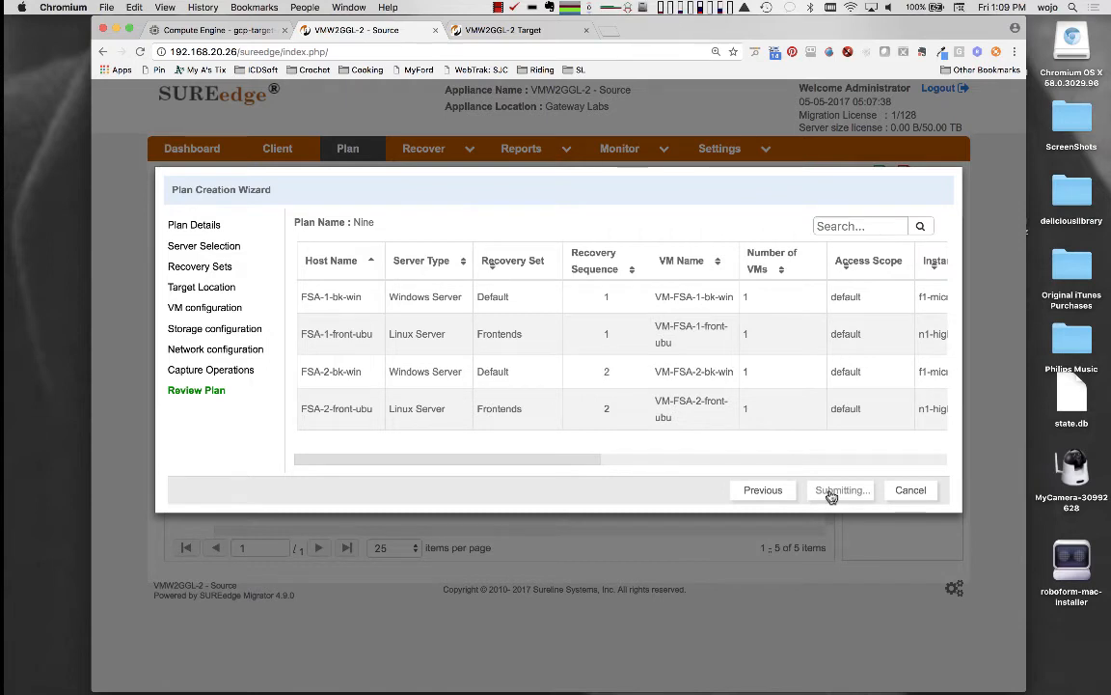
{"action": "left_click", "coordinate": [840, 489]}
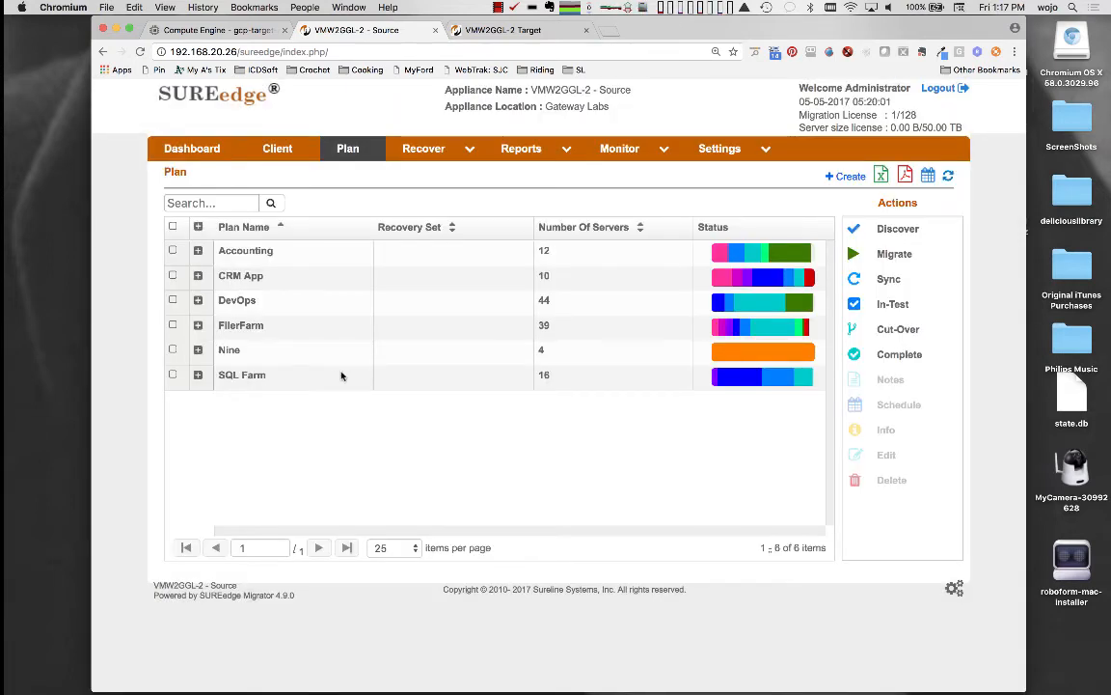
Run plan Nine's migration immediately and refresh the job status list to track it.
{"action": "left_click", "coordinate": [198, 349]}
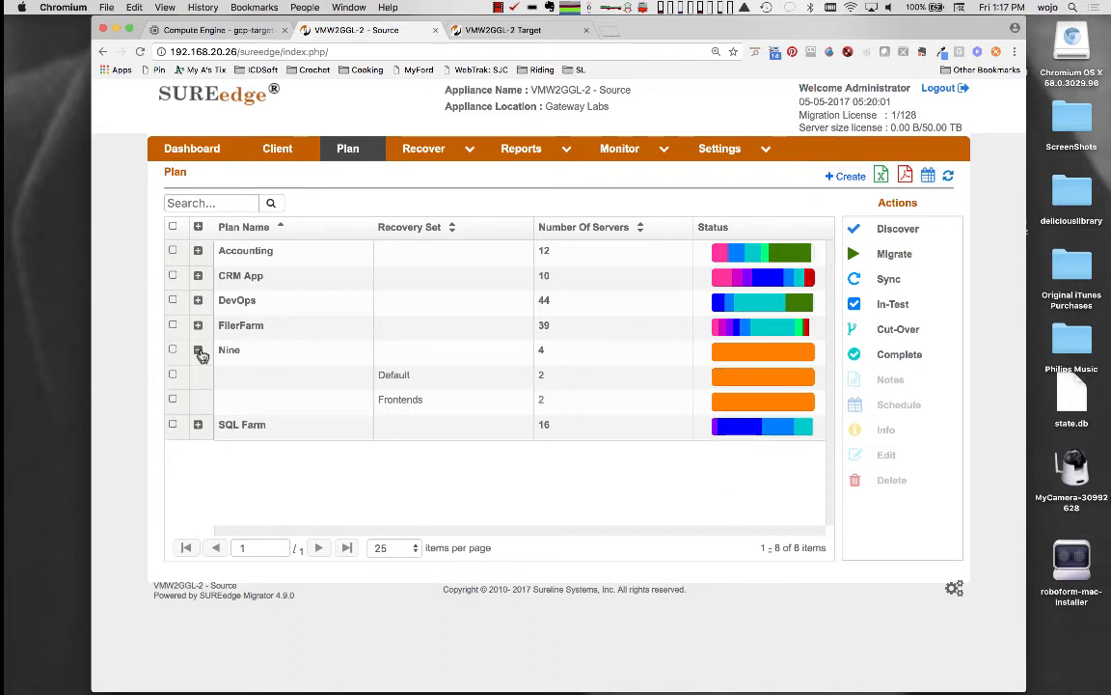
{"action": "left_click", "coordinate": [198, 349]}
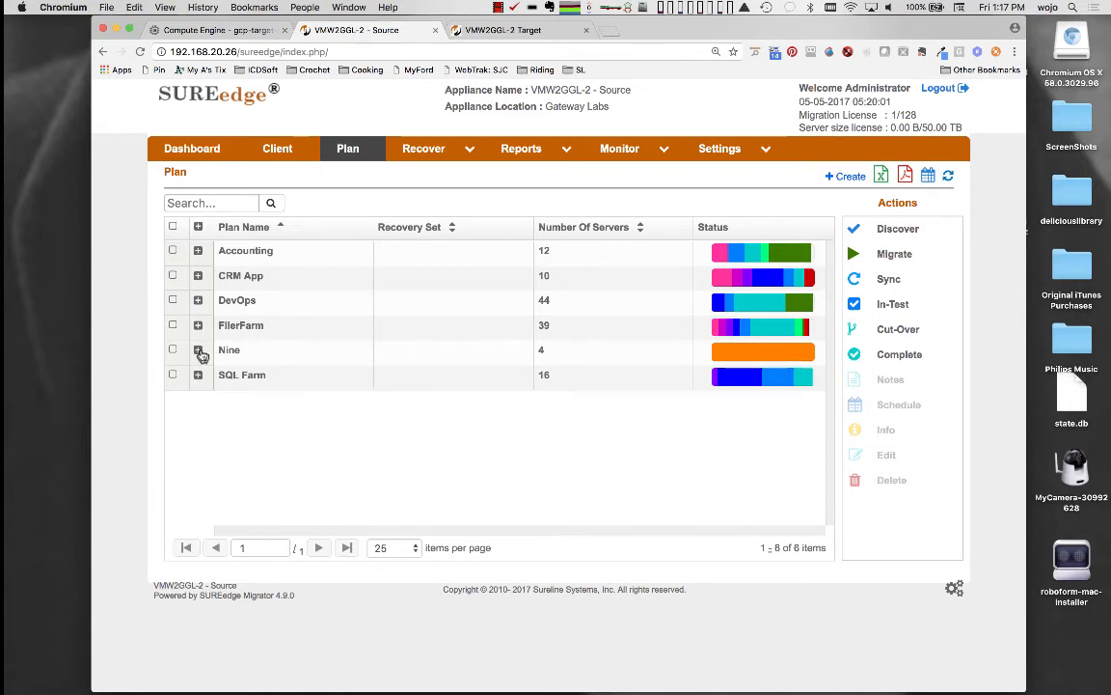
{"action": "left_click", "coordinate": [173, 349]}
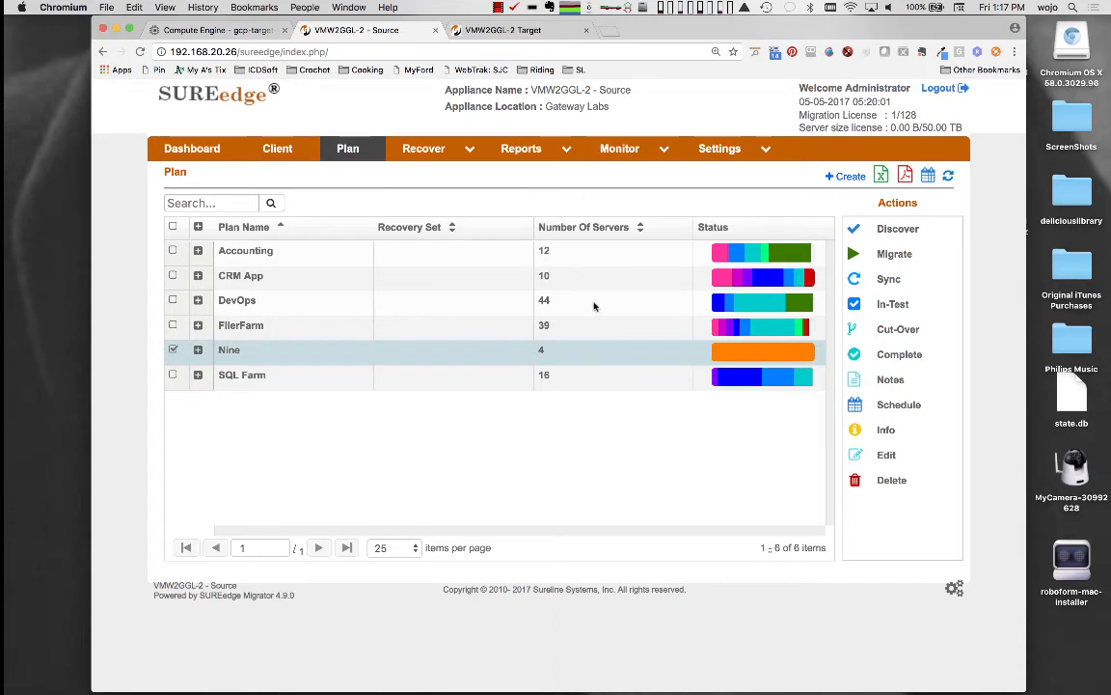
{"action": "mouse_move", "coordinate": [893, 254]}
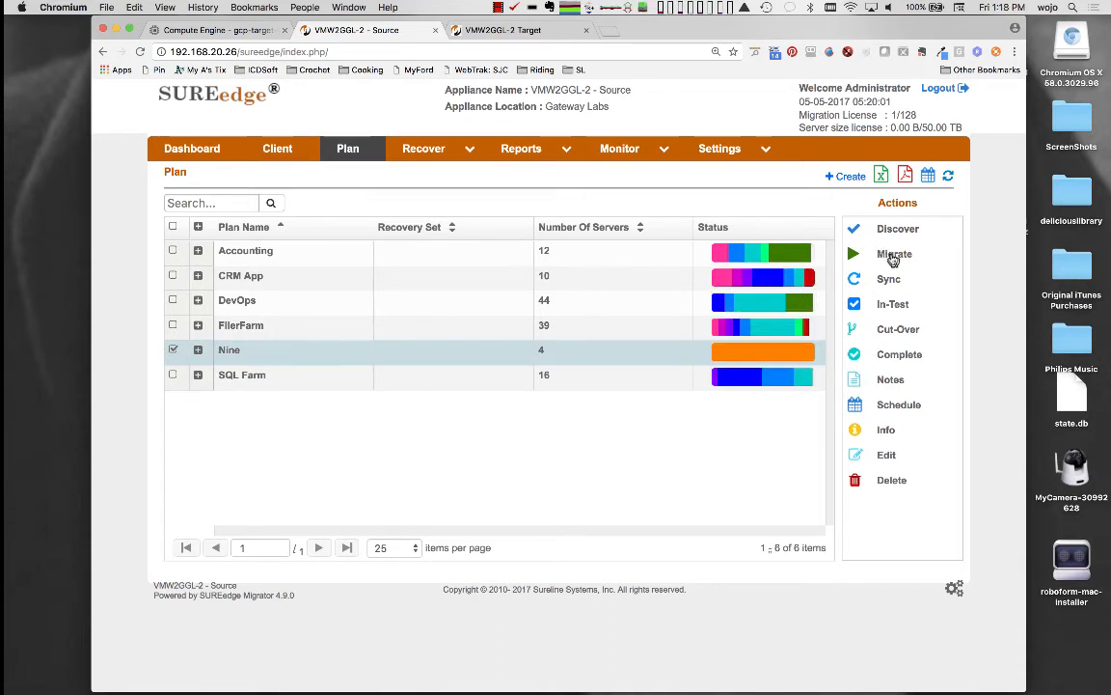
{"action": "left_click", "coordinate": [895, 253]}
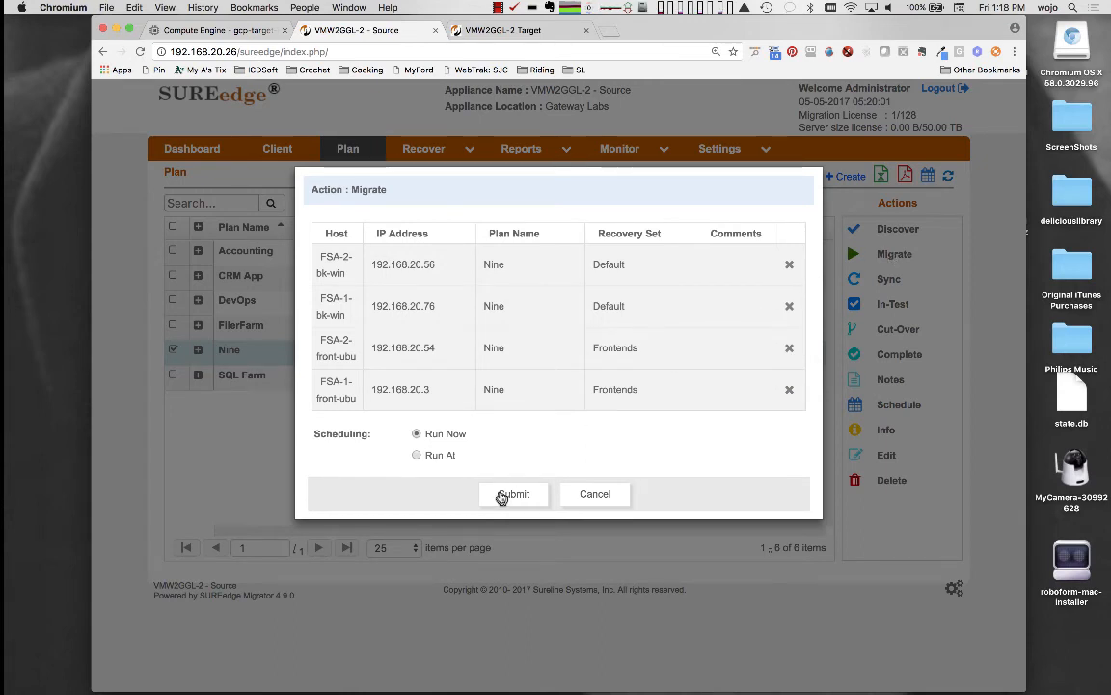
{"action": "left_click", "coordinate": [514, 494]}
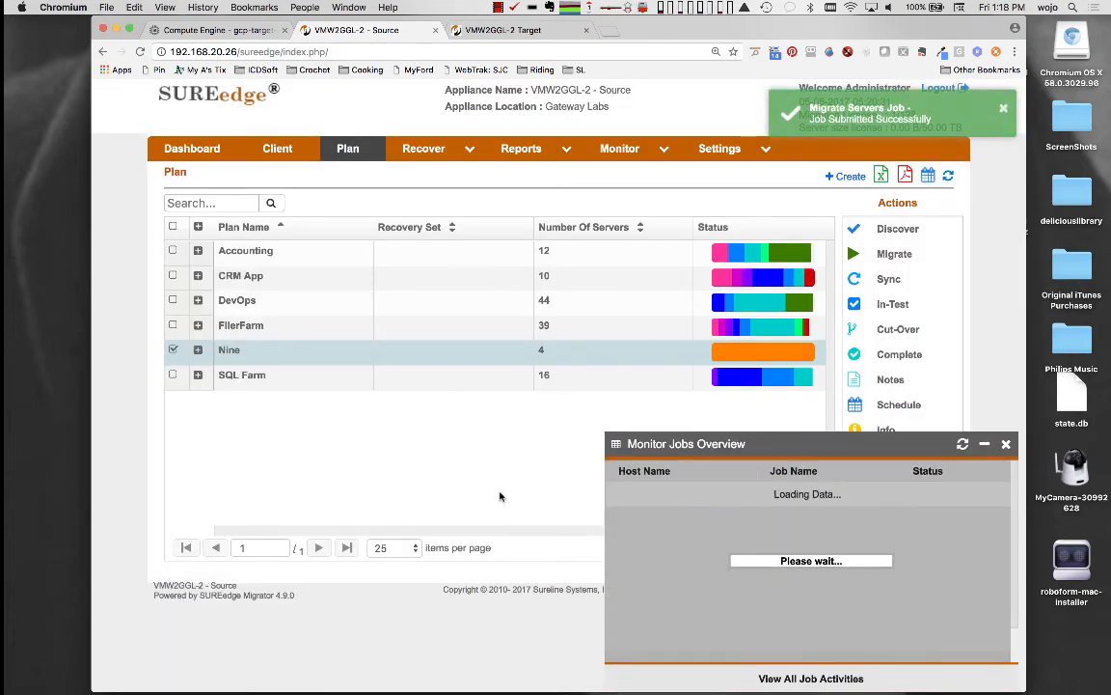
{"action": "left_click", "coordinate": [963, 444]}
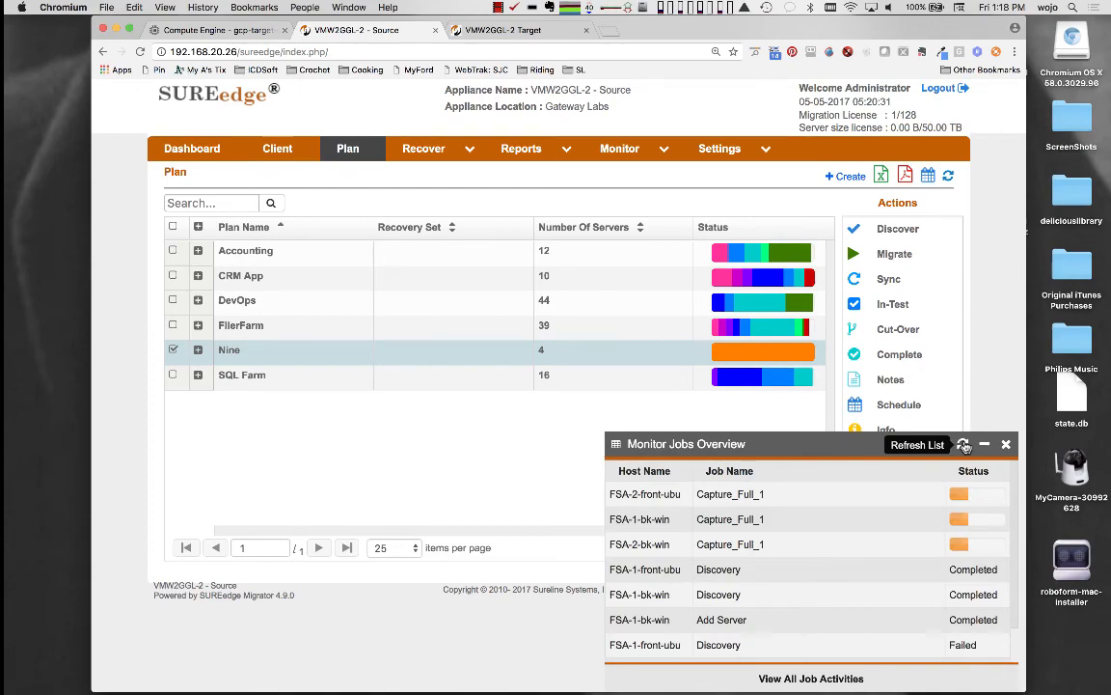
{"action": "left_click", "coordinate": [917, 444]}
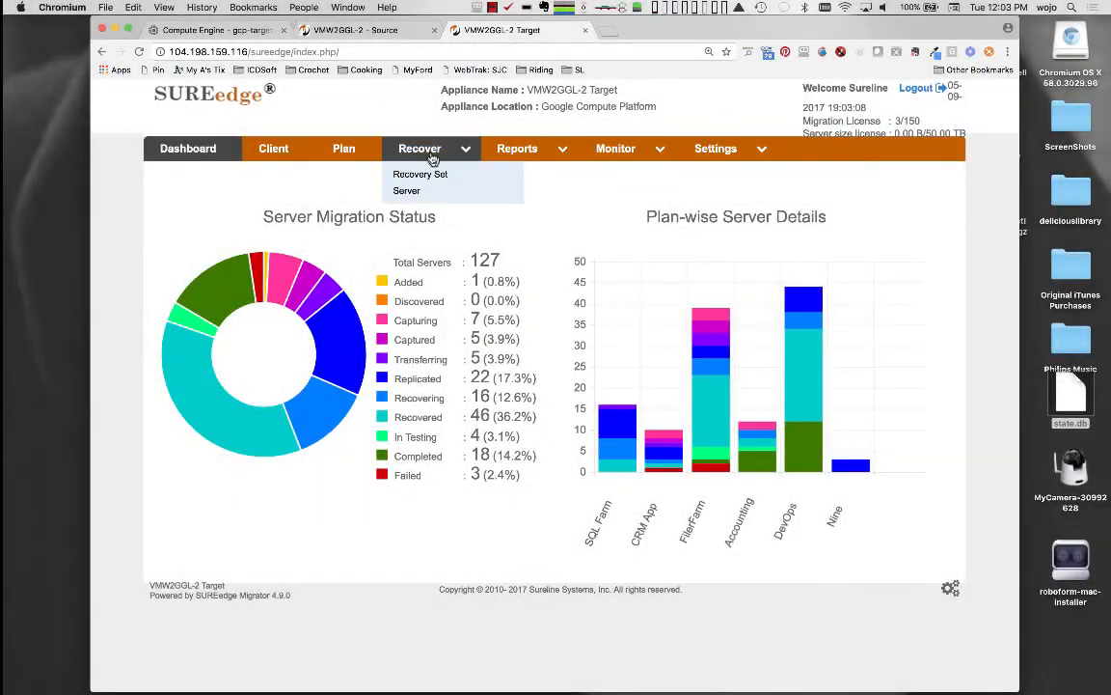
Start VM creation for plan Nine's Default set, giving FSA-1-bk-win a 2 vCPU instance type.
{"action": "left_click", "coordinate": [420, 174]}
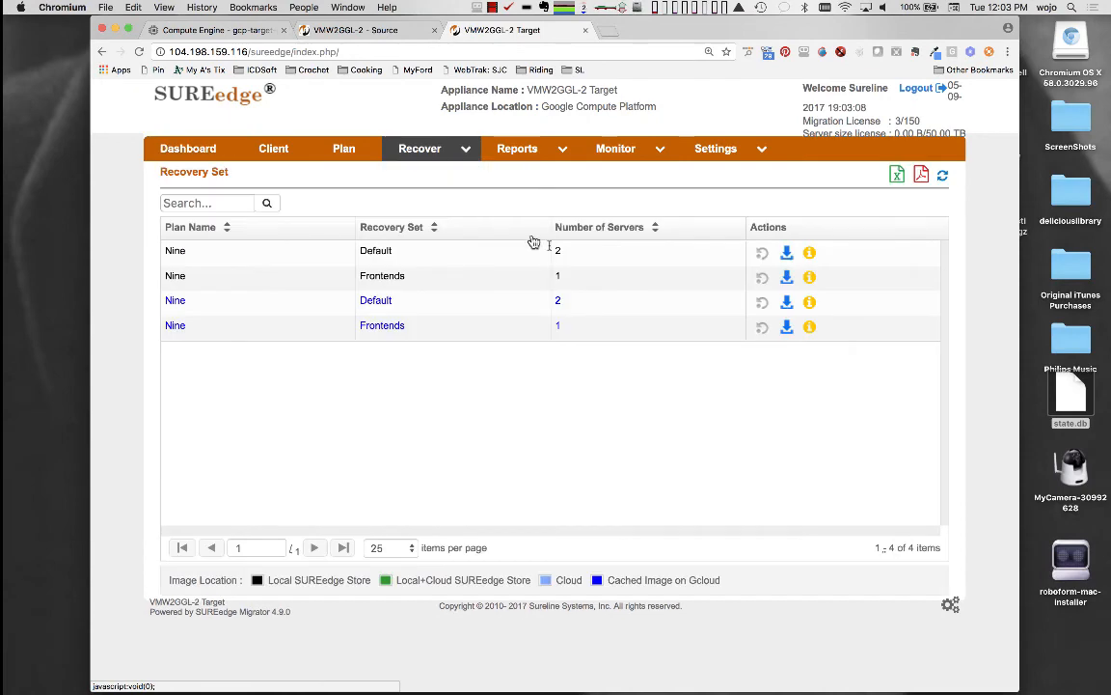
{"action": "mouse_move", "coordinate": [786, 301]}
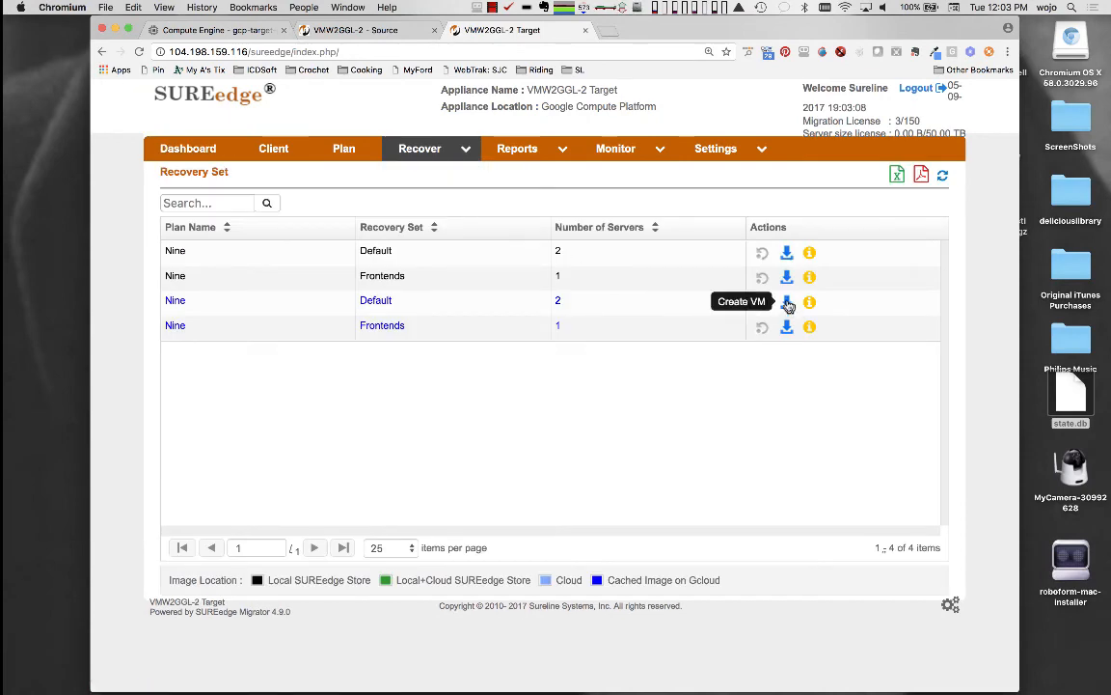
{"action": "left_click", "coordinate": [786, 301]}
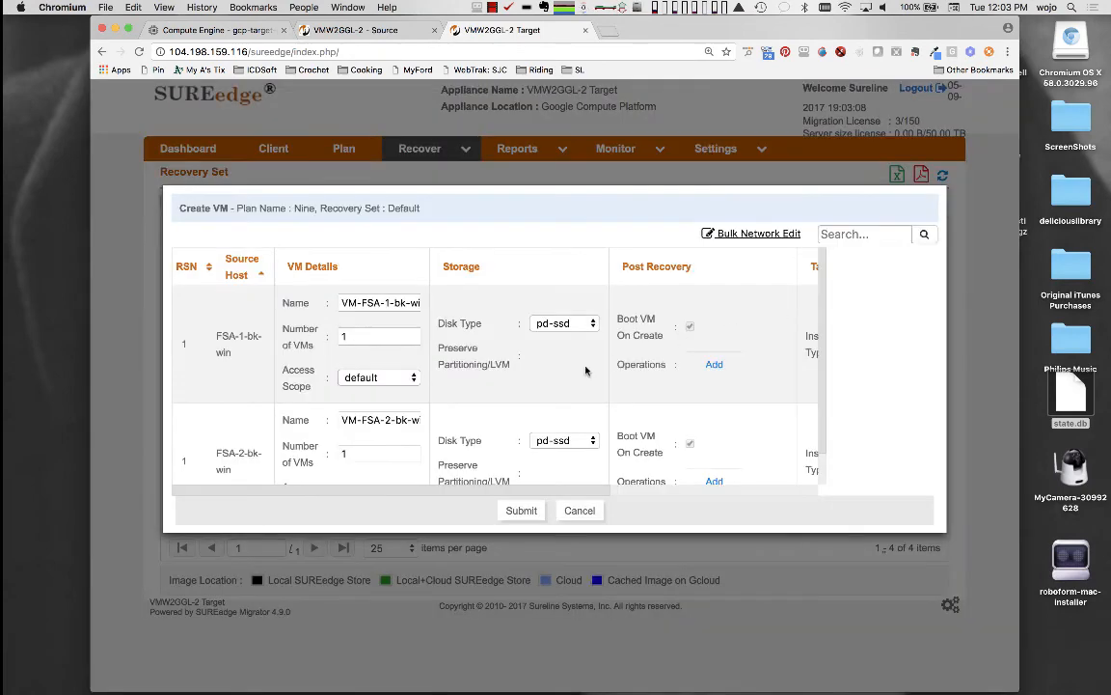
{"action": "left_click", "coordinate": [564, 440]}
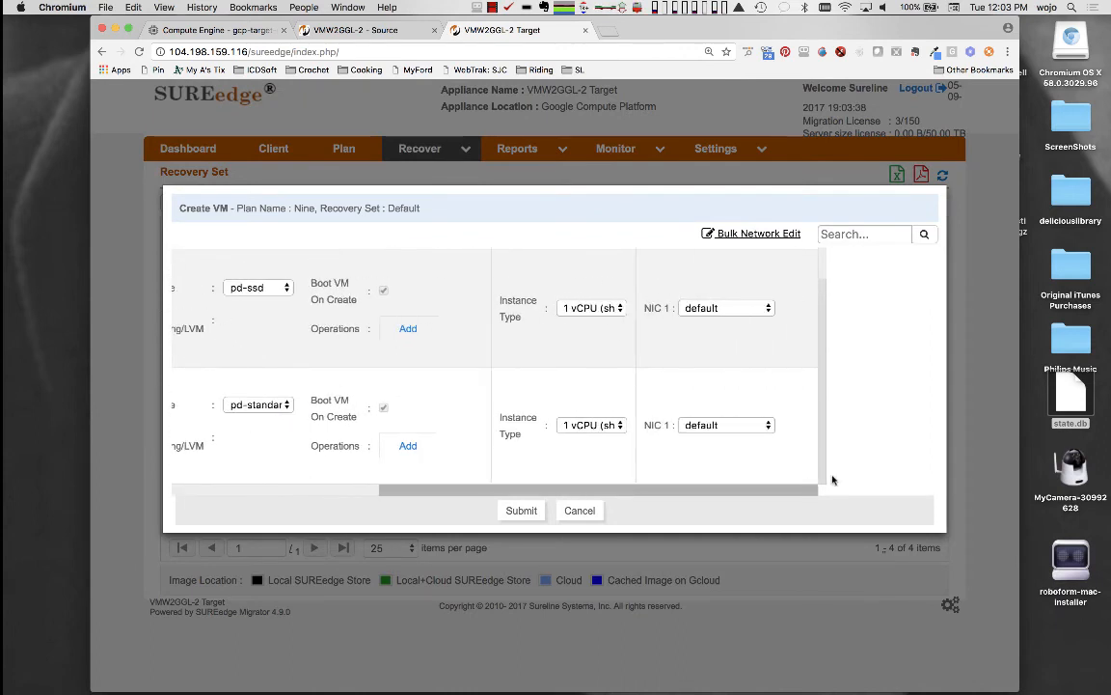
{"action": "left_click", "coordinate": [592, 308]}
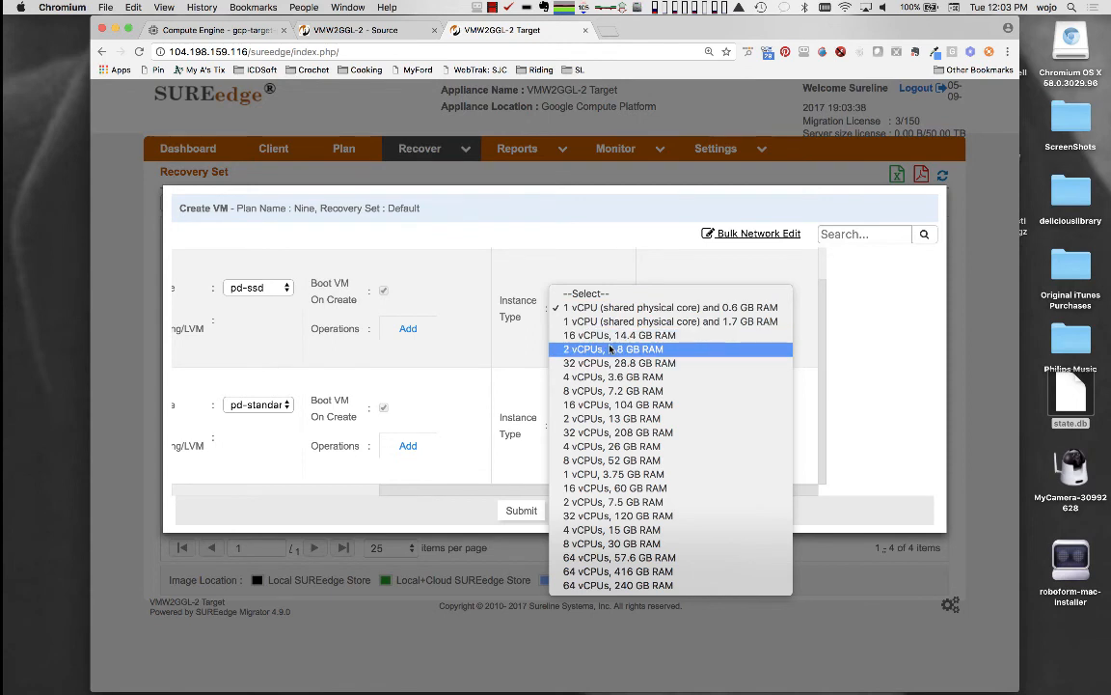
{"action": "left_click", "coordinate": [759, 232]}
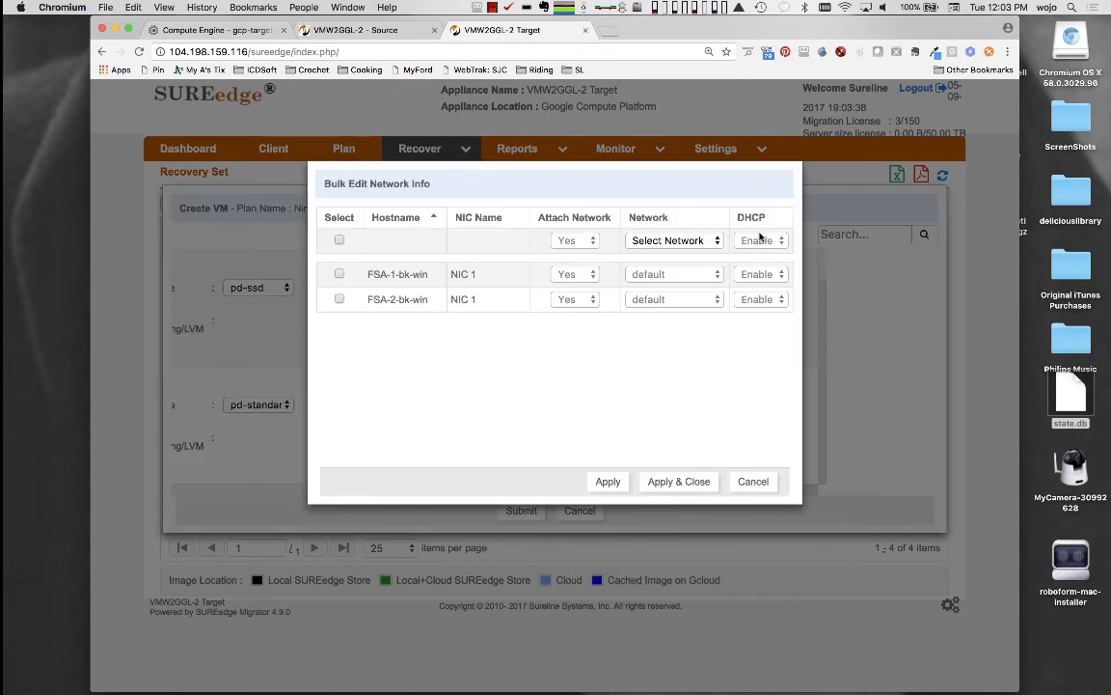
Put both servers on the migration test network and submit the recovery.
{"action": "left_click", "coordinate": [338, 239]}
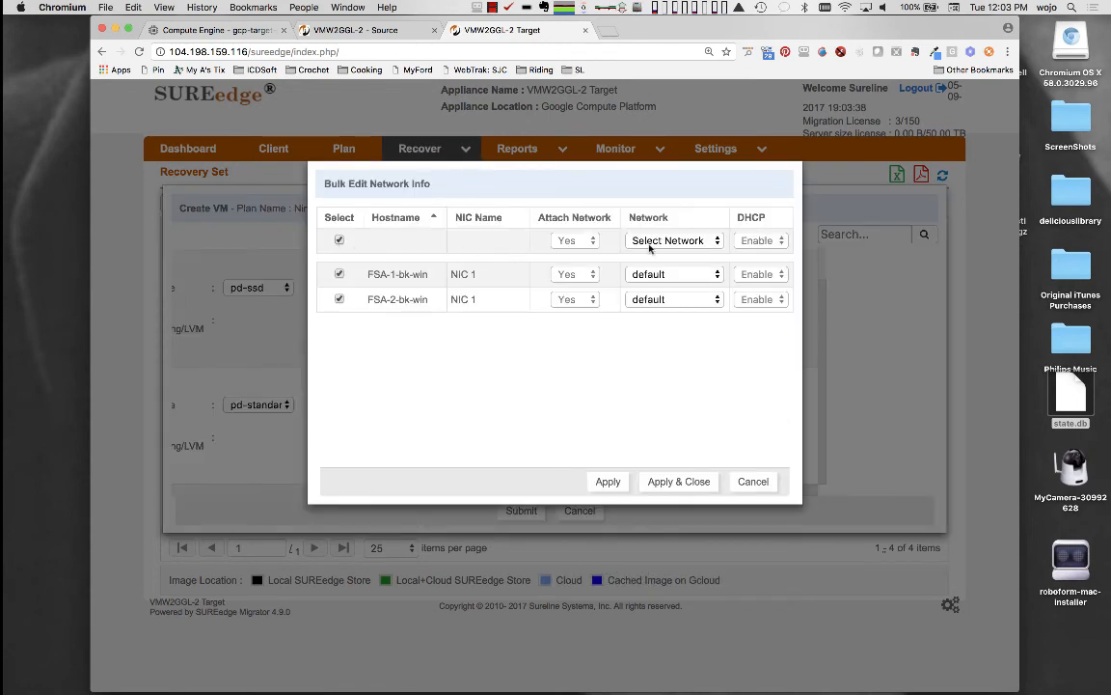
{"action": "left_click", "coordinate": [675, 240]}
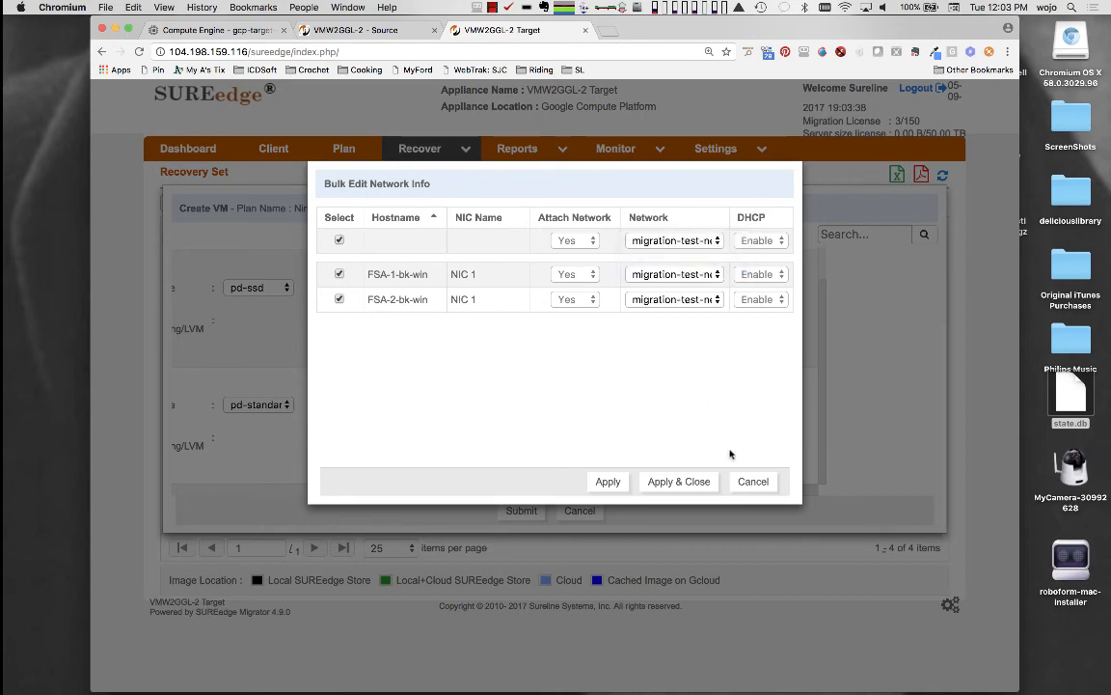
{"action": "left_click", "coordinate": [679, 480]}
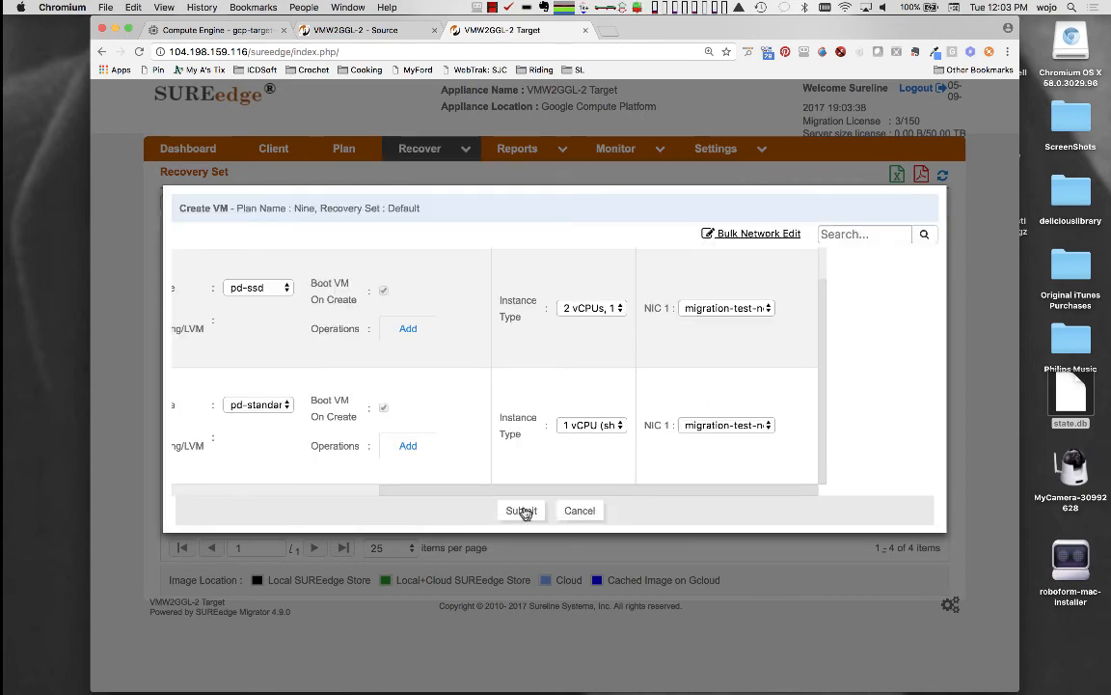
{"action": "left_click", "coordinate": [521, 510]}
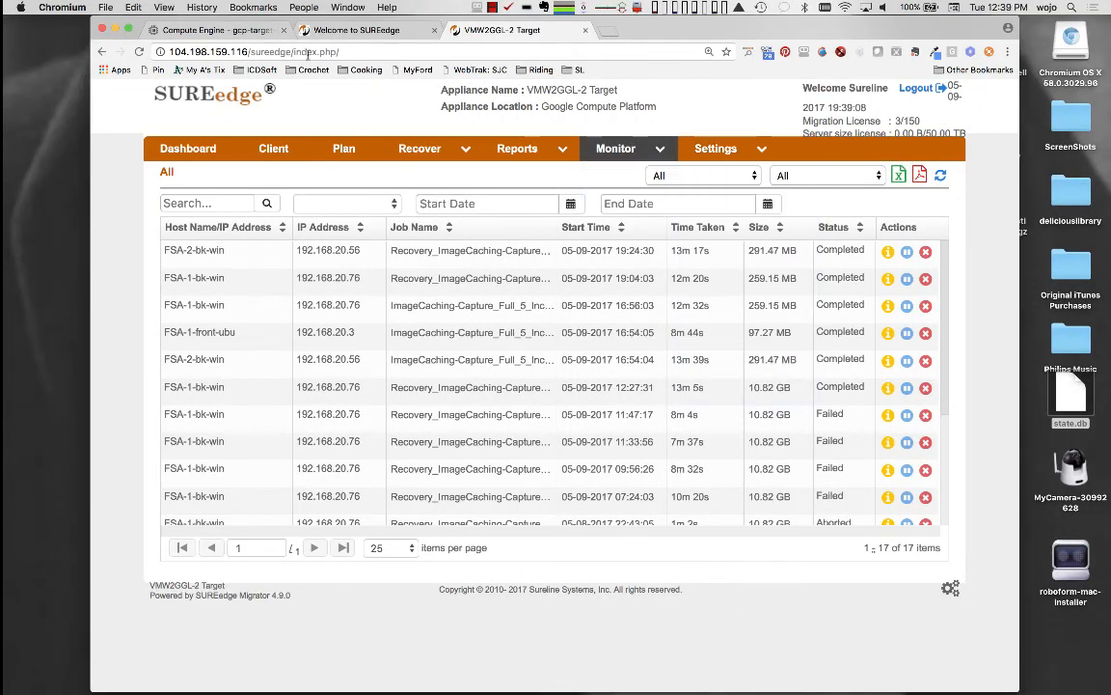
Open vm-fsa-2-bk-win's details from the Google Cloud VM instances list.
{"action": "left_click", "coordinate": [193, 30]}
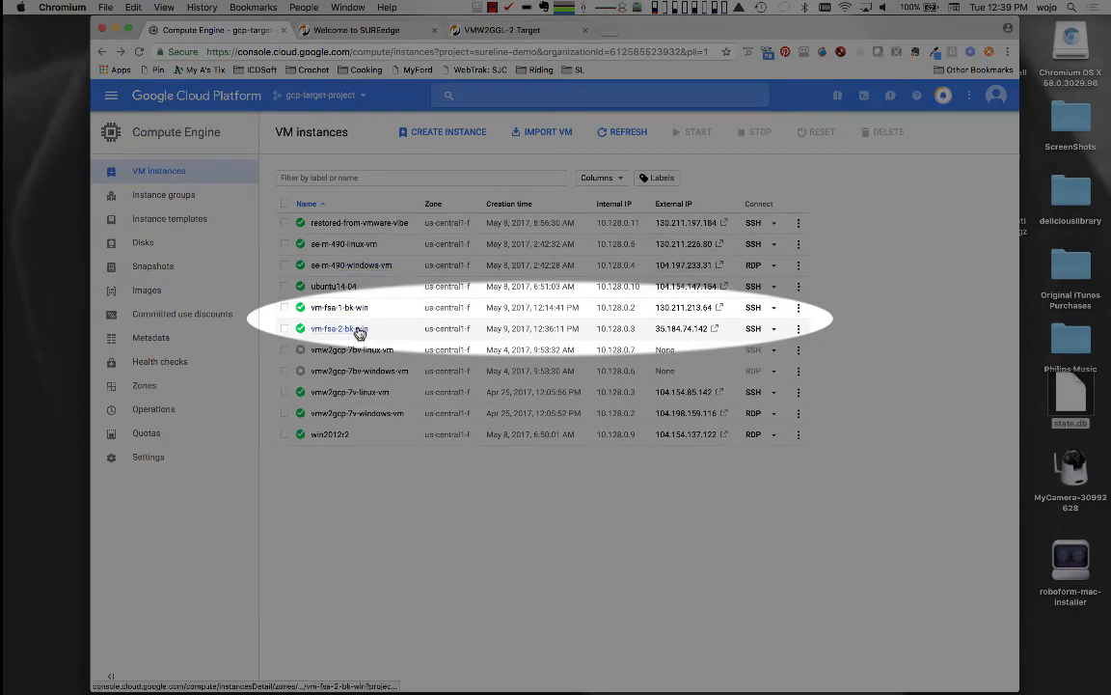
{"action": "left_click", "coordinate": [339, 328]}
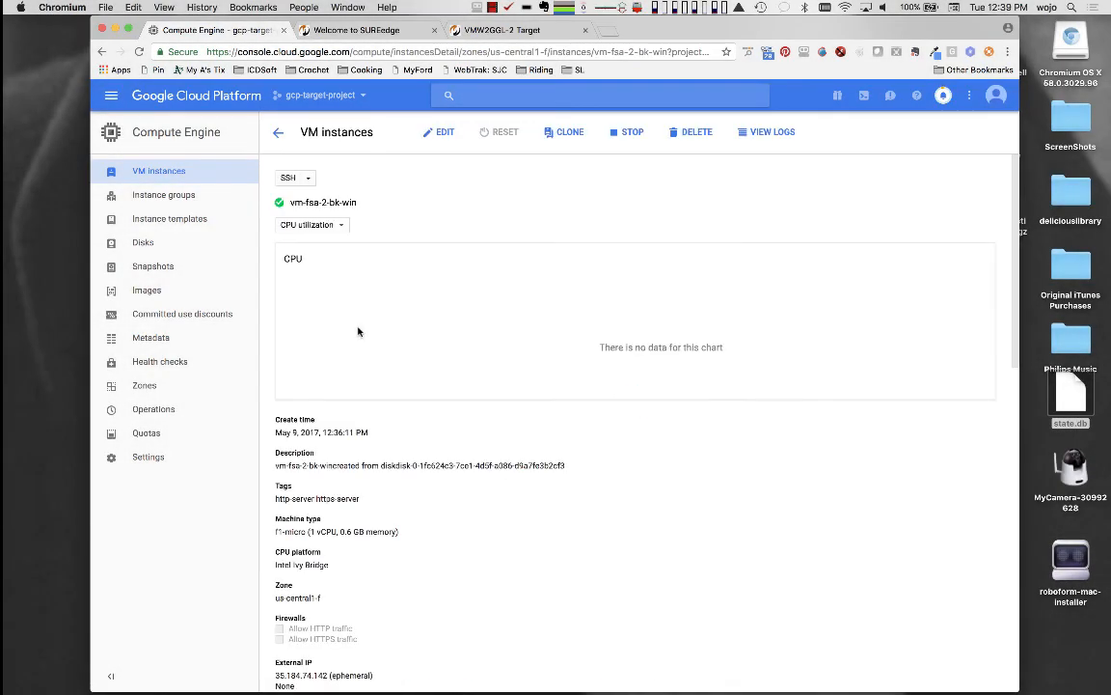